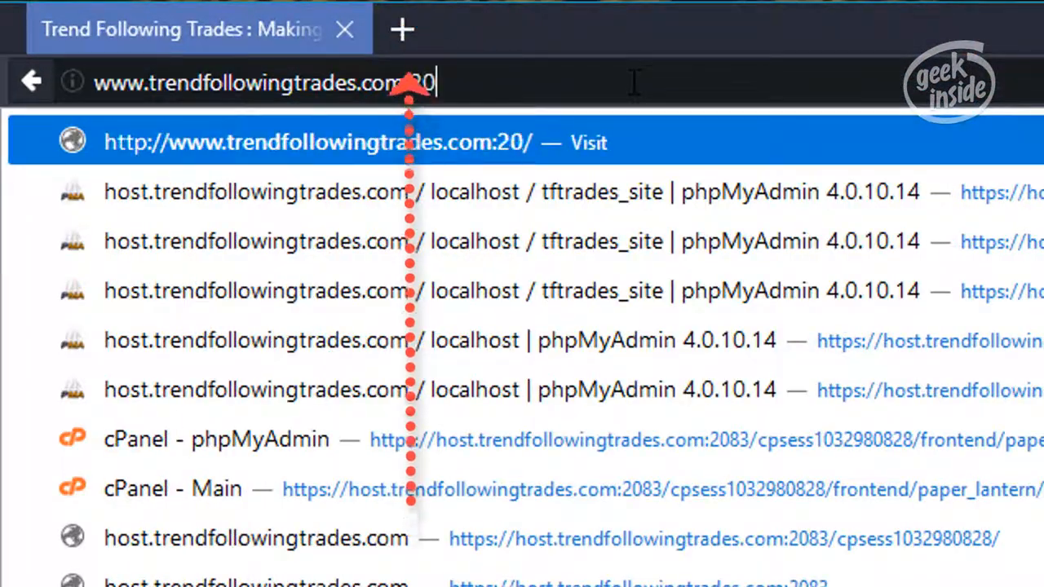
Sign in to cPanel for trendfollowingtrades.com on port 2082.
type("82")
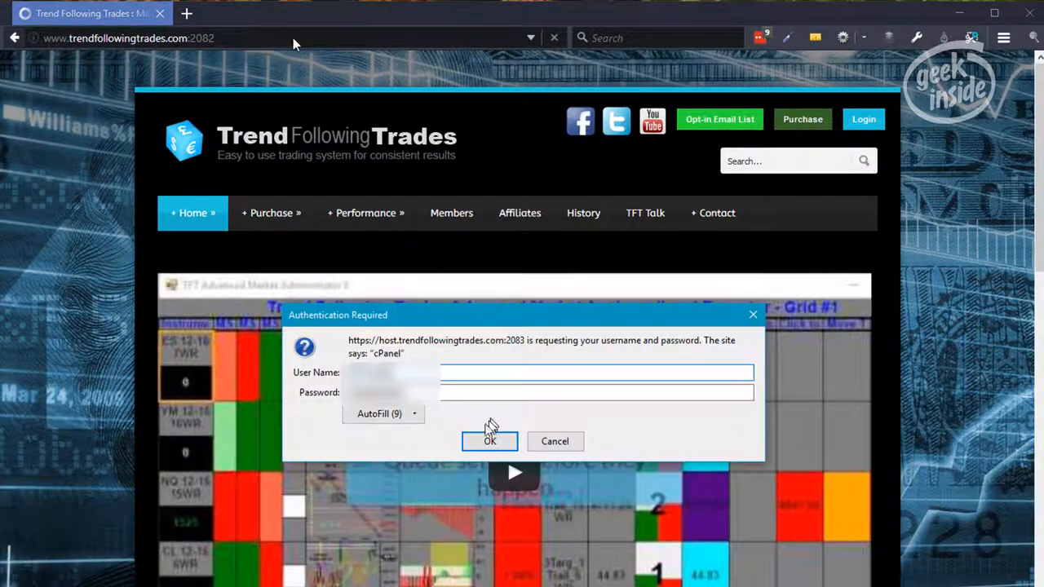
mouse_move(278, 61)
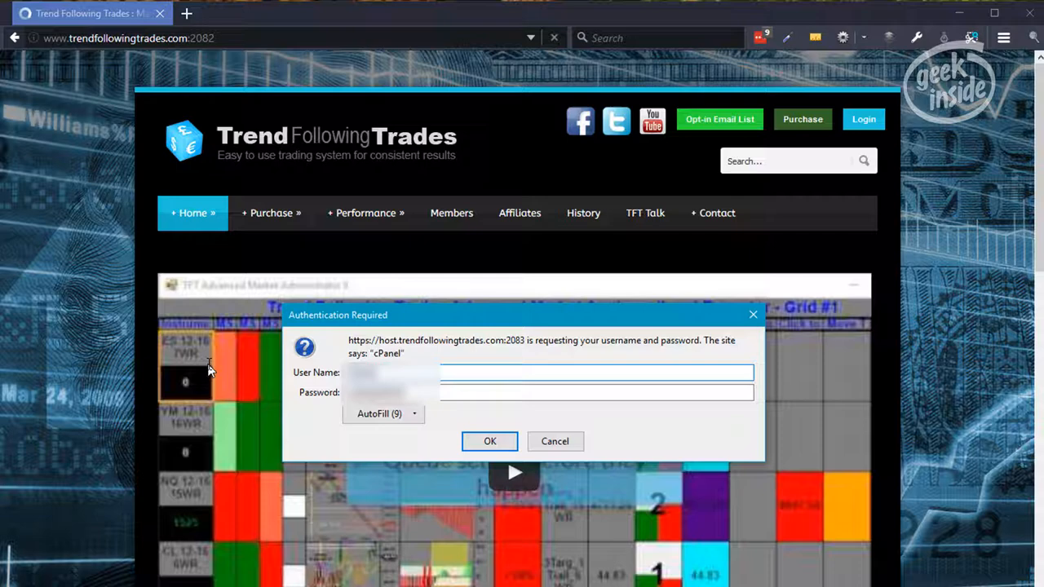
left_click(379, 413)
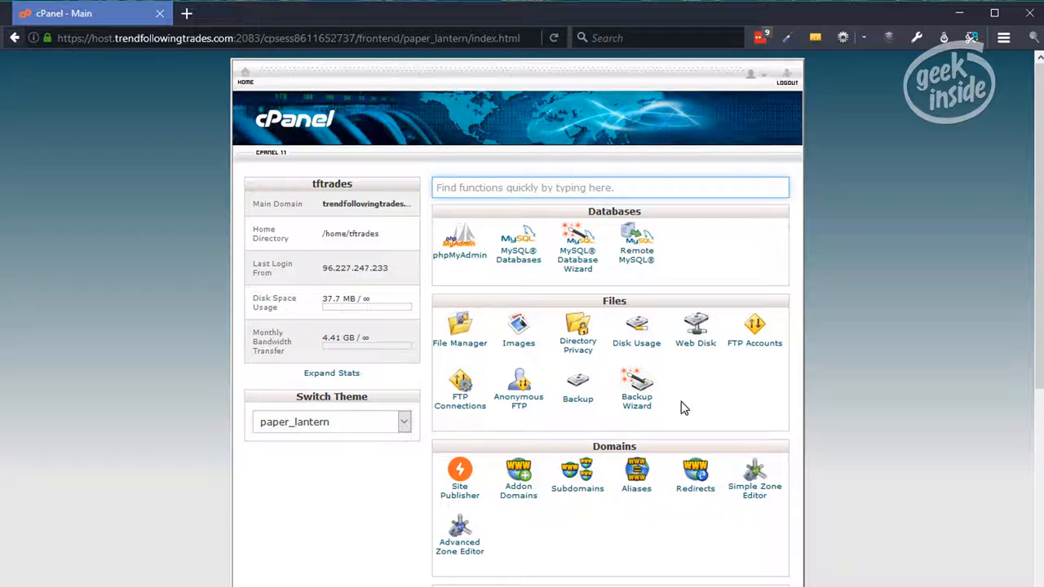
mouse_move(891, 299)
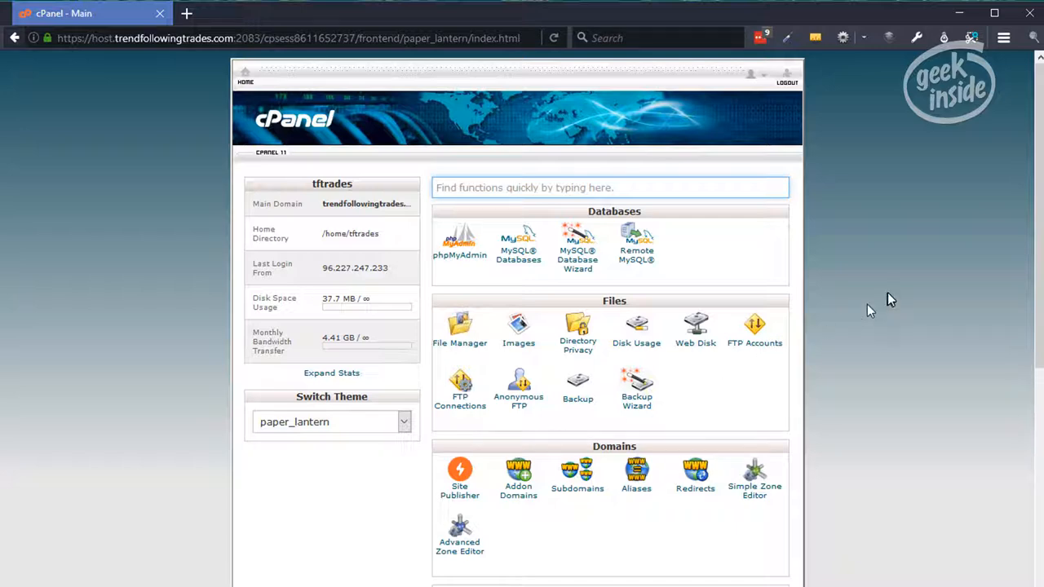
mouse_move(106, 172)
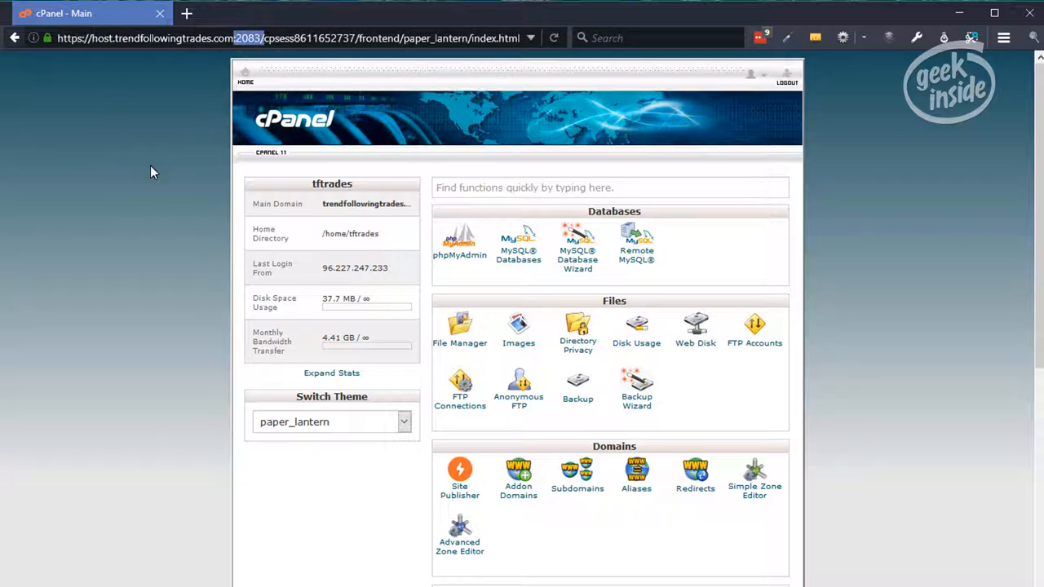
mouse_move(269, 61)
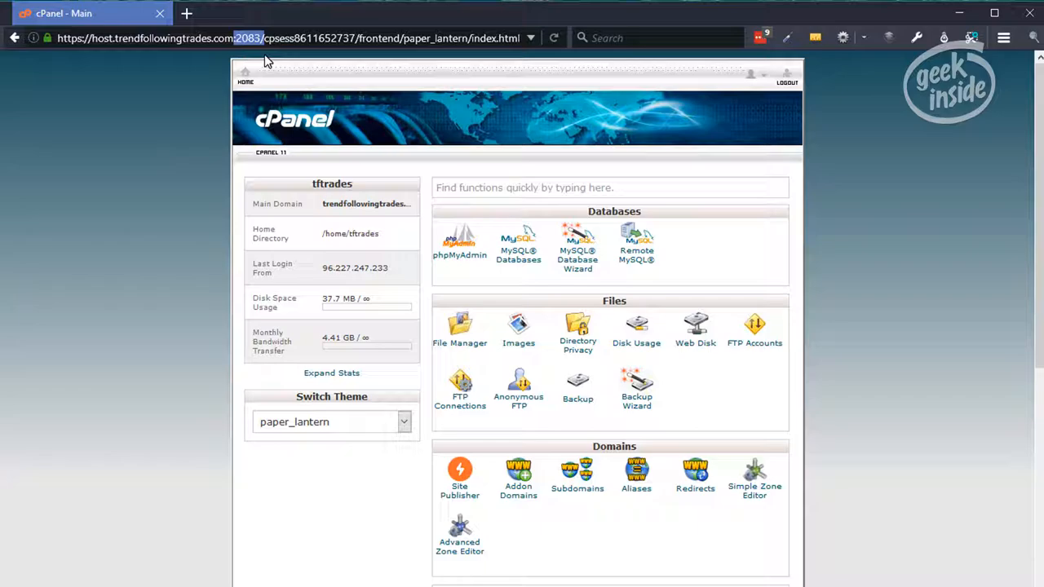
Log into Liquid Web account management with the saved credentials.
left_click(186, 13)
type("https://www.liquidweb.com")
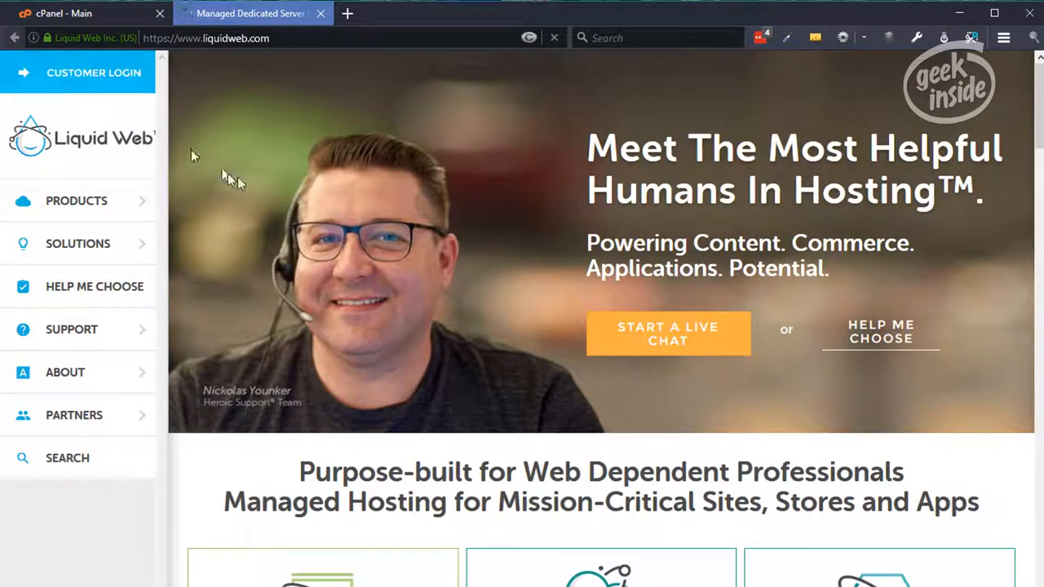
left_click(93, 73)
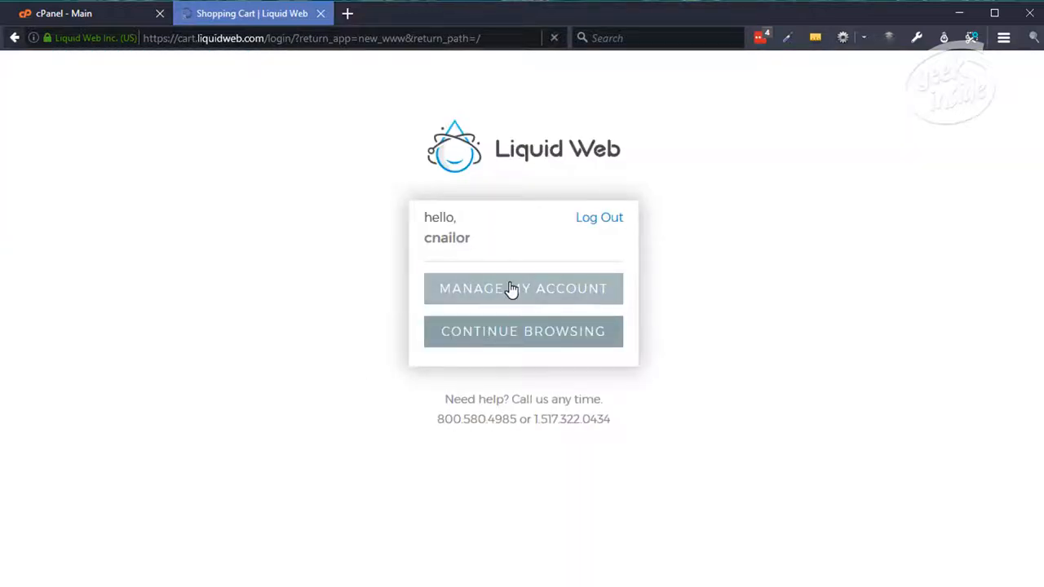
left_click(522, 287)
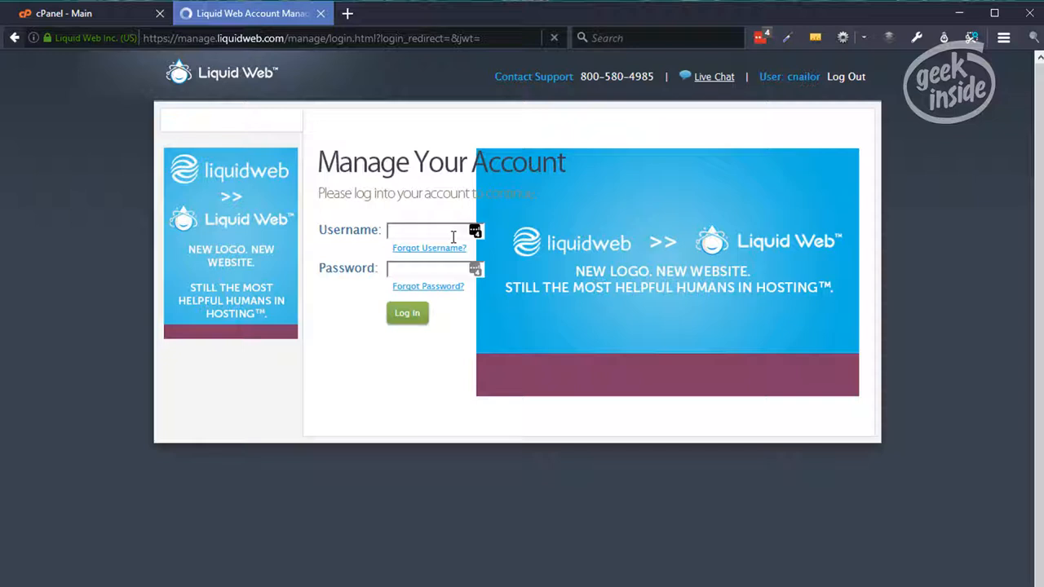
left_click(475, 230)
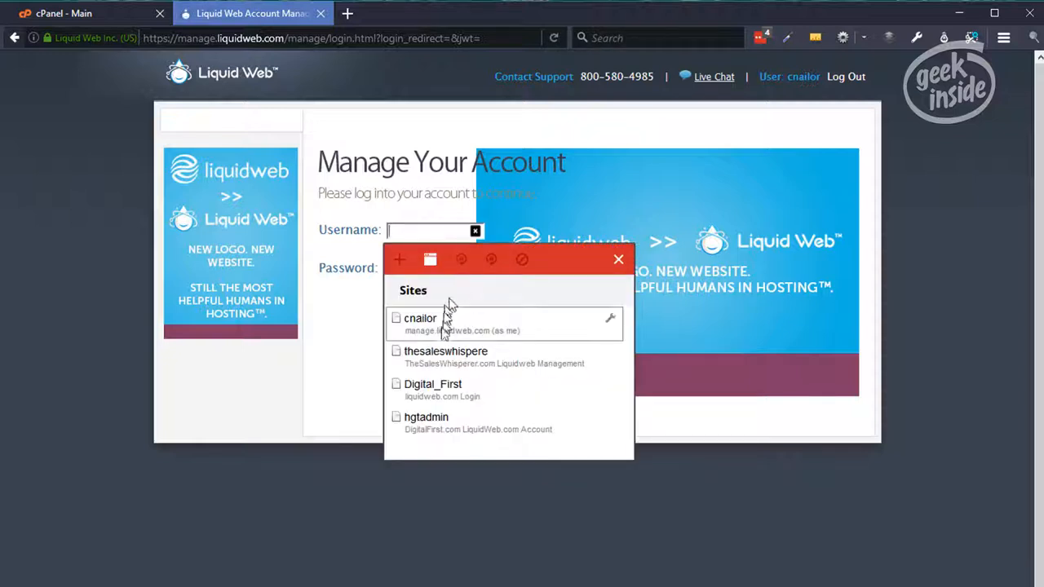
left_click(420, 318)
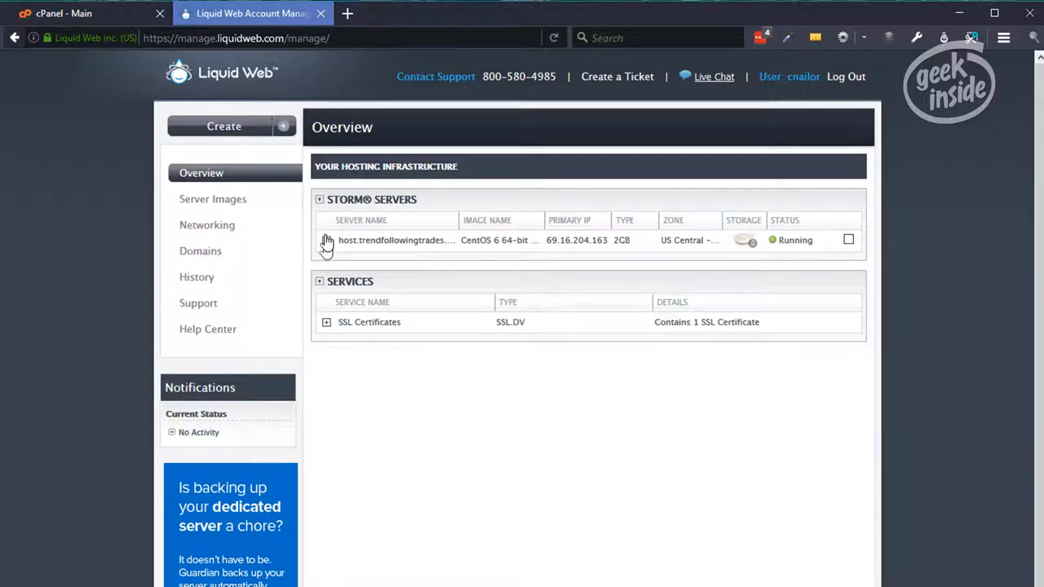
Open cPanel from the trendfollowingtrades.com server row and confirm the sign-in.
left_click(326, 240)
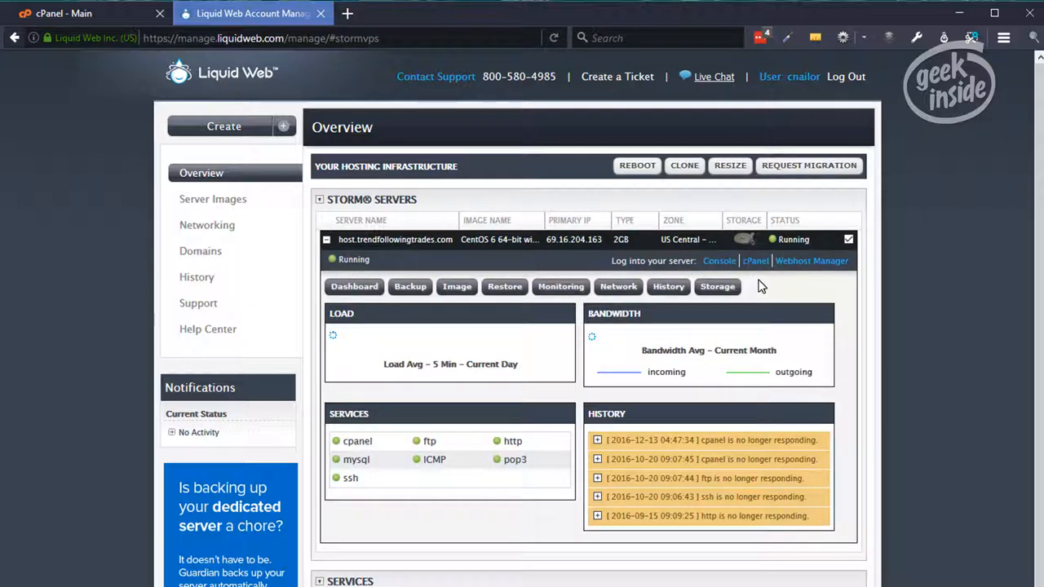
left_click(754, 260)
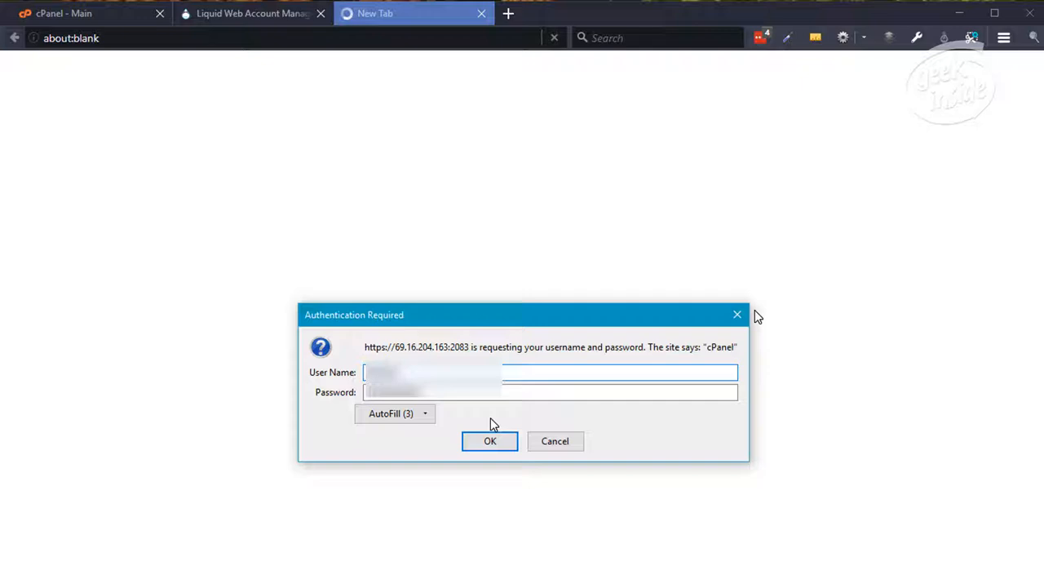
left_click(489, 441)
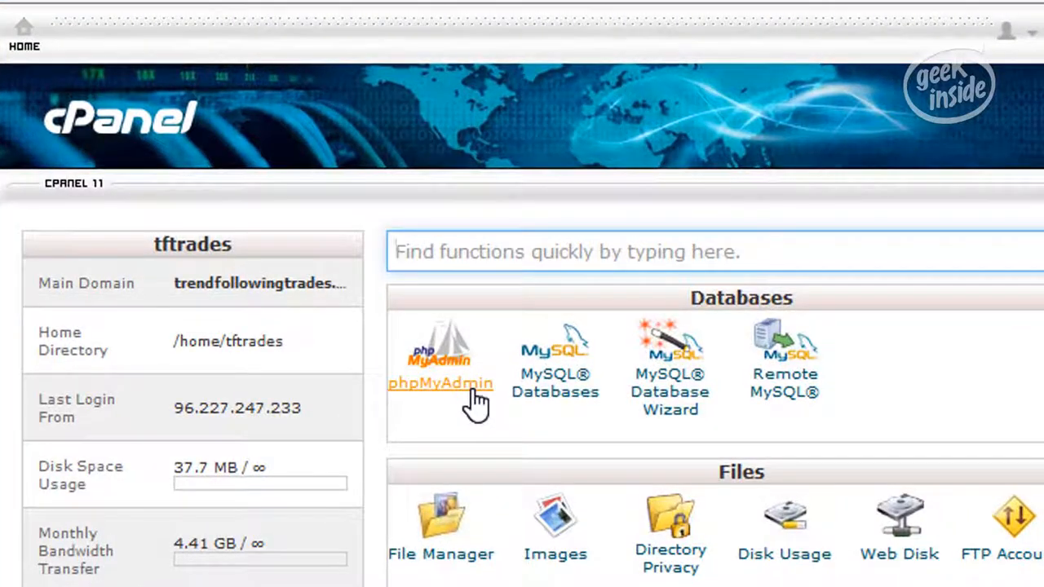
Launch phpMyAdmin and list the WordPress database's tables.
left_click(440, 383)
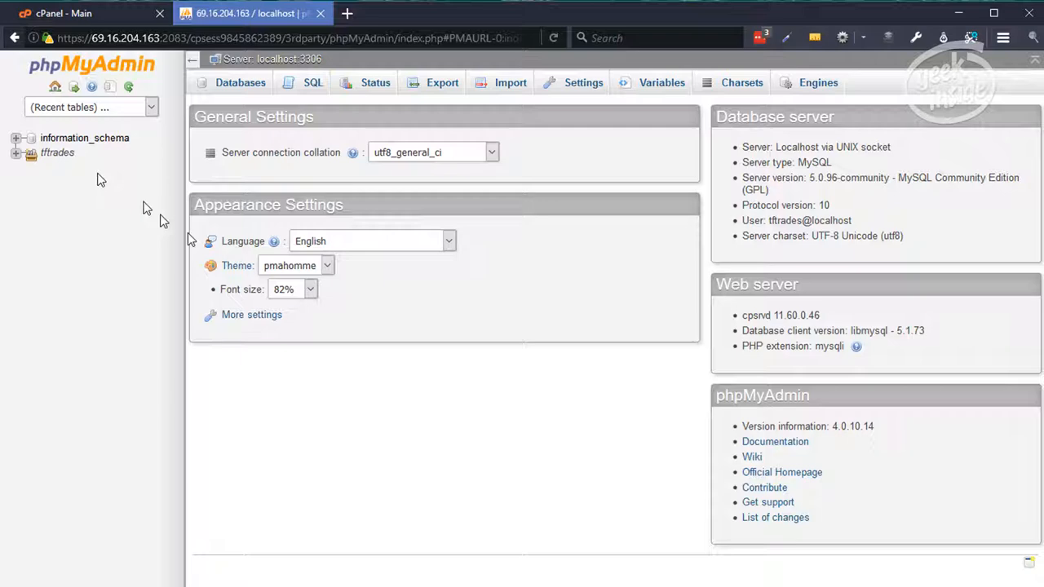
left_click(15, 153)
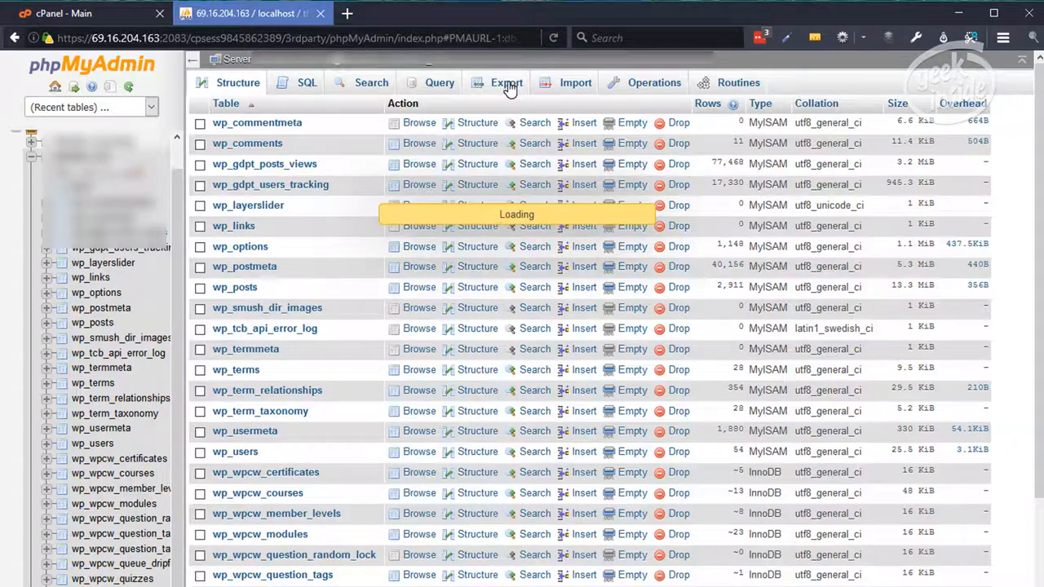
Review the Custom SQL export options for all tables, with structure and data.
left_click(506, 83)
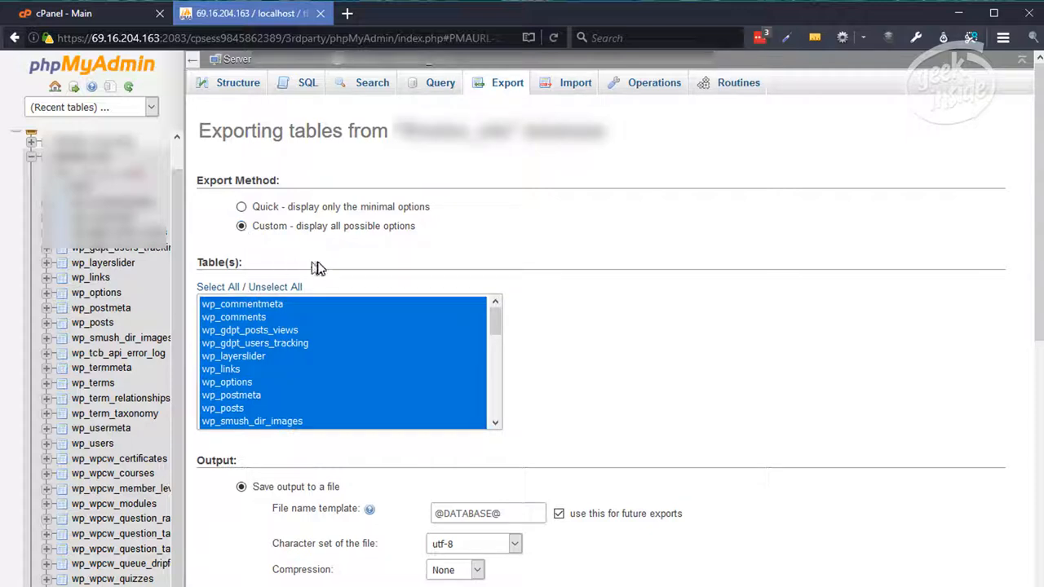
scroll("down", 3)
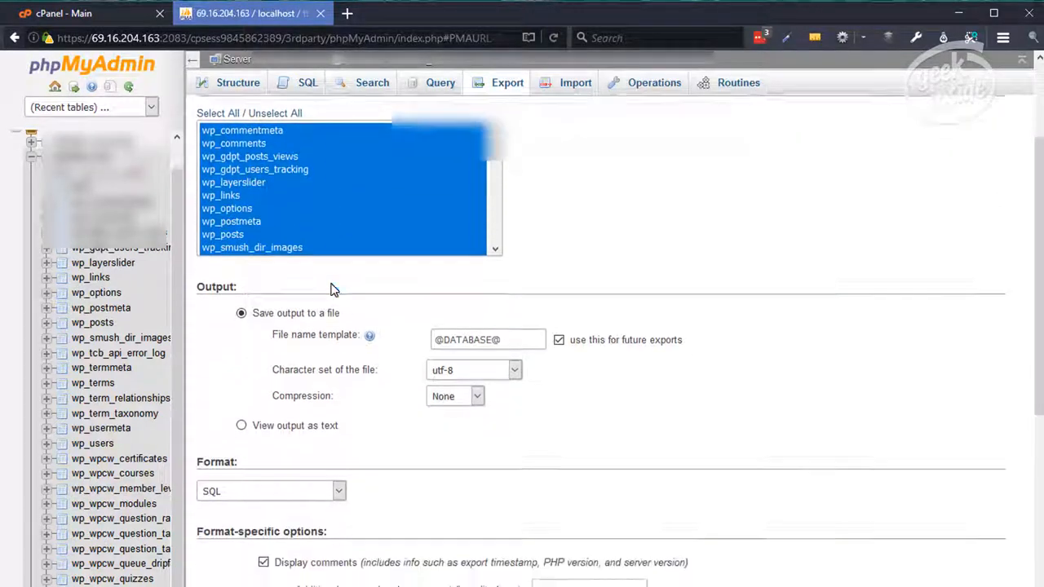
scroll("down", 3)
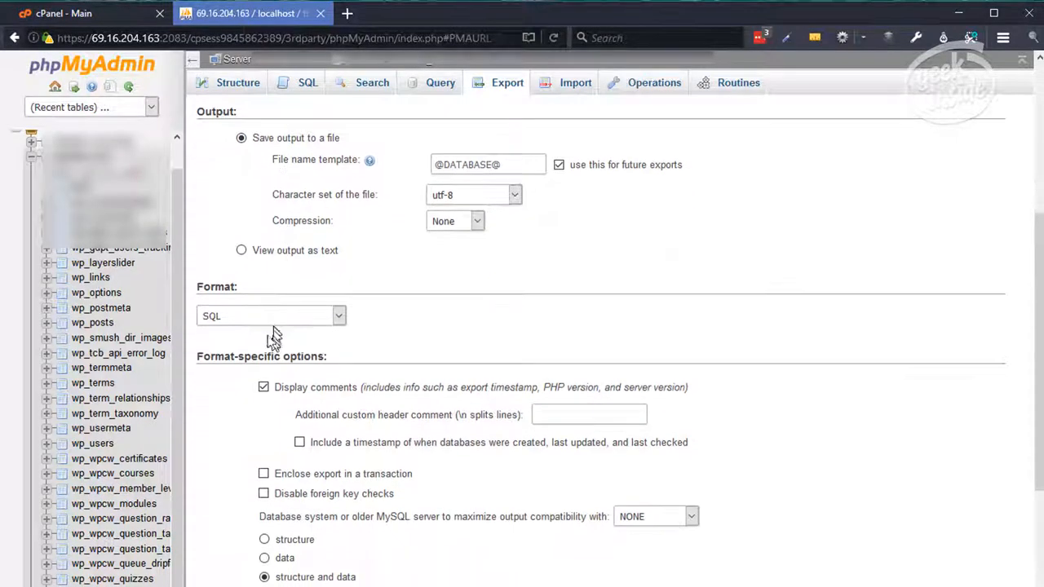
scroll("down", 3)
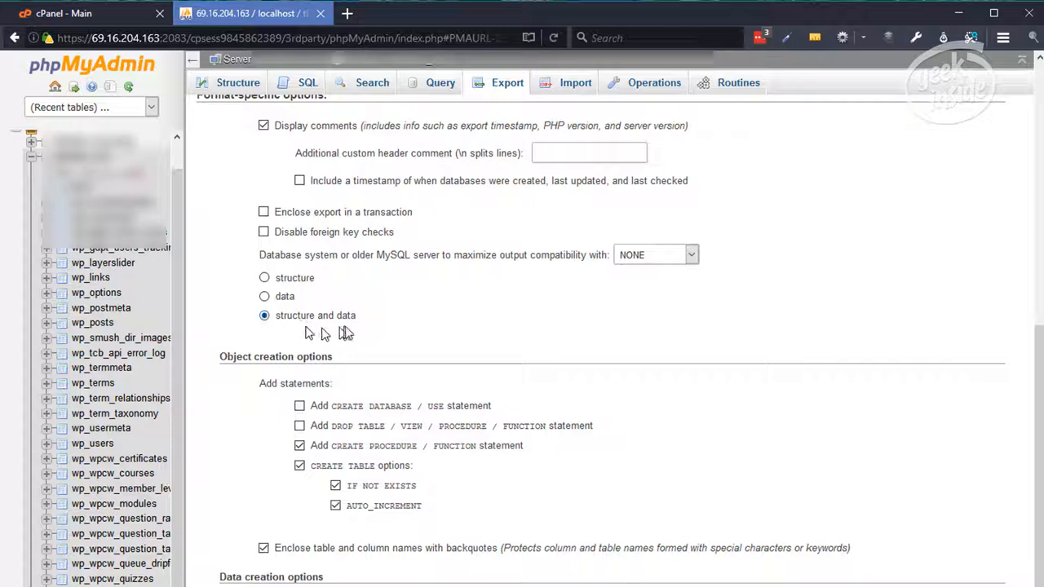
scroll("down", 3)
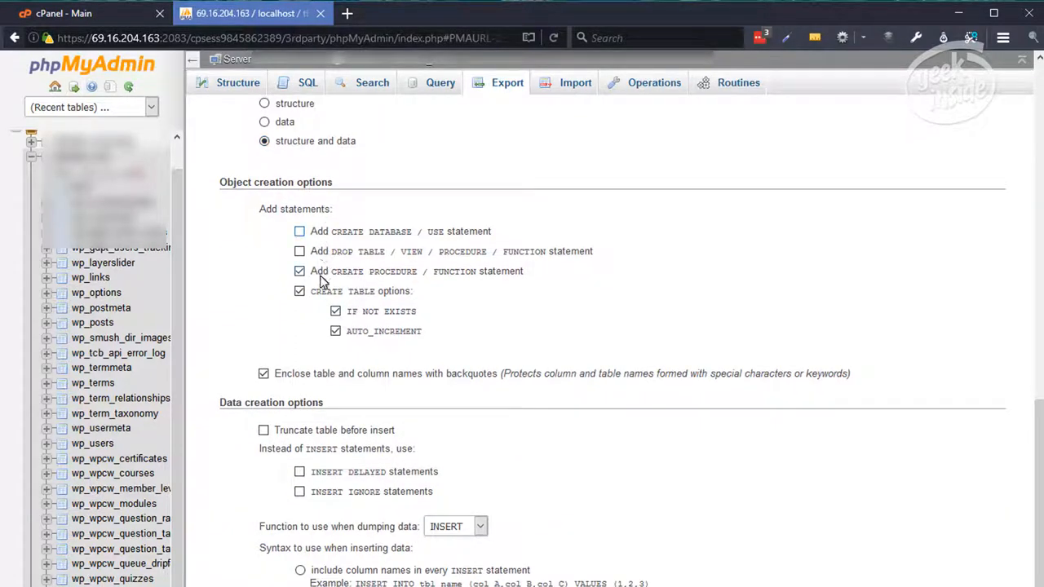
mouse_move(420, 259)
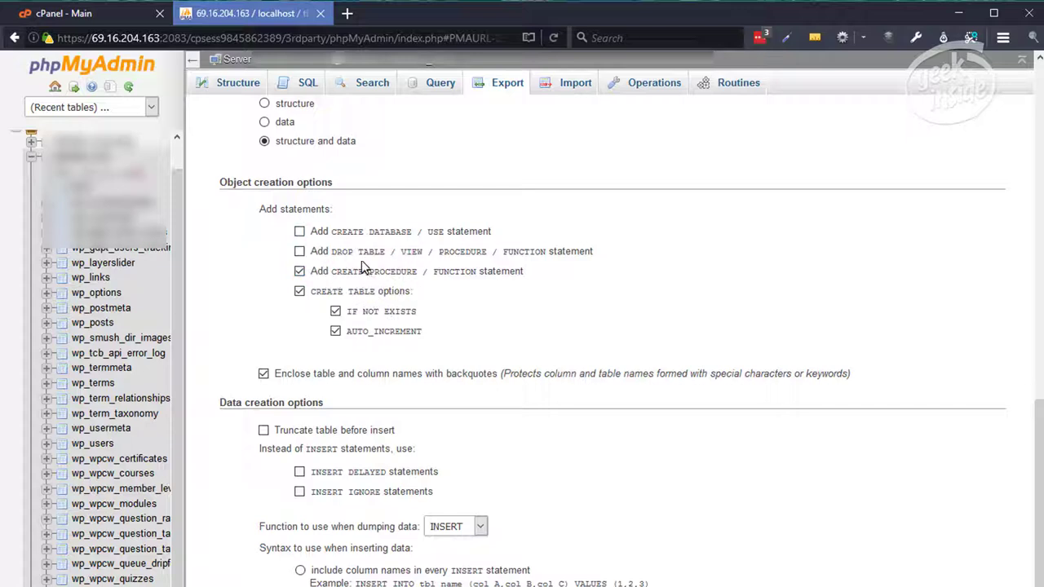
mouse_move(366, 257)
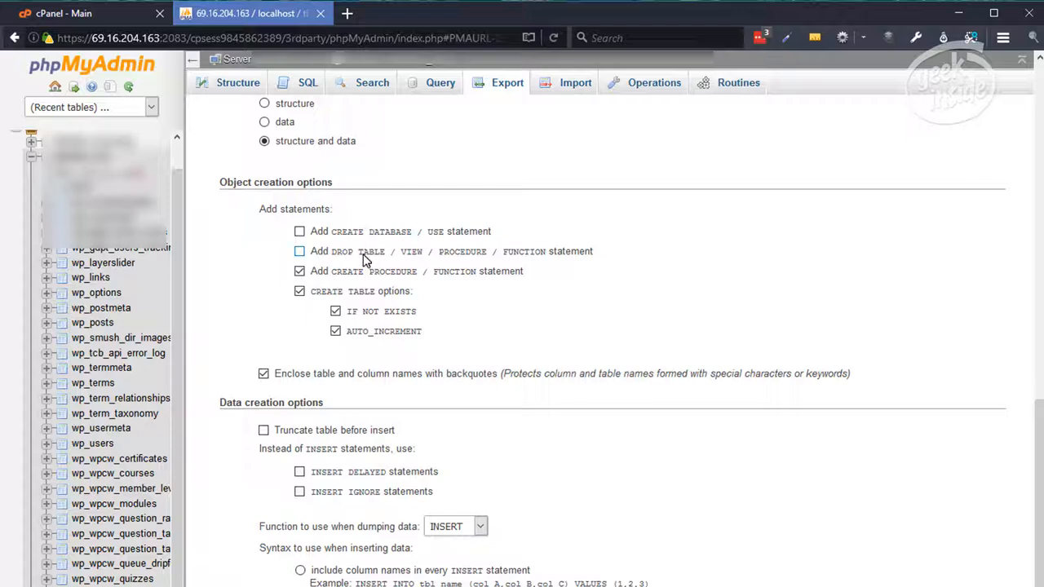
scroll("down", 3)
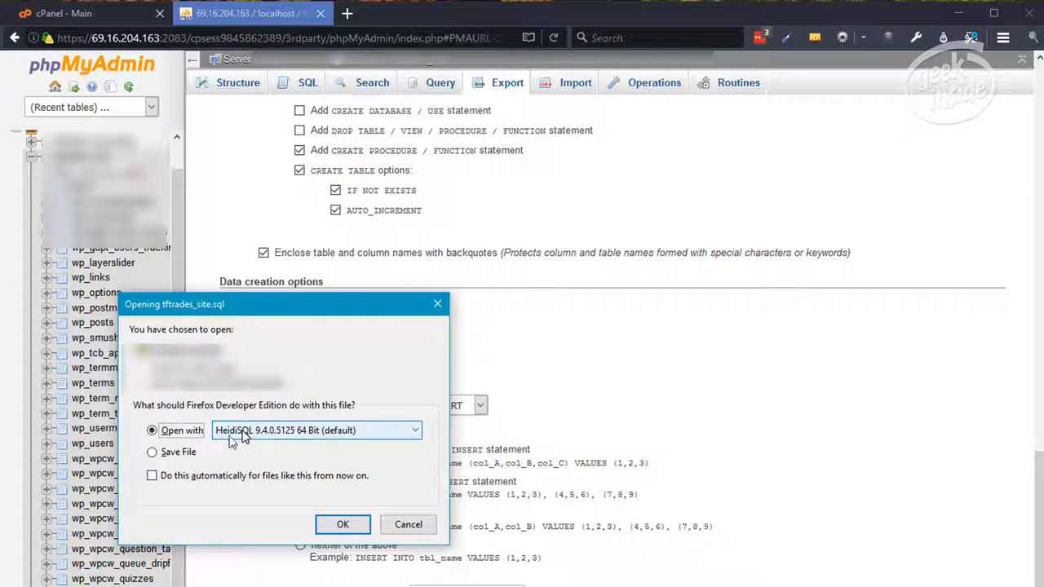
Choose to save the SQL file to disk and browse into the Web folder.
left_click(152, 452)
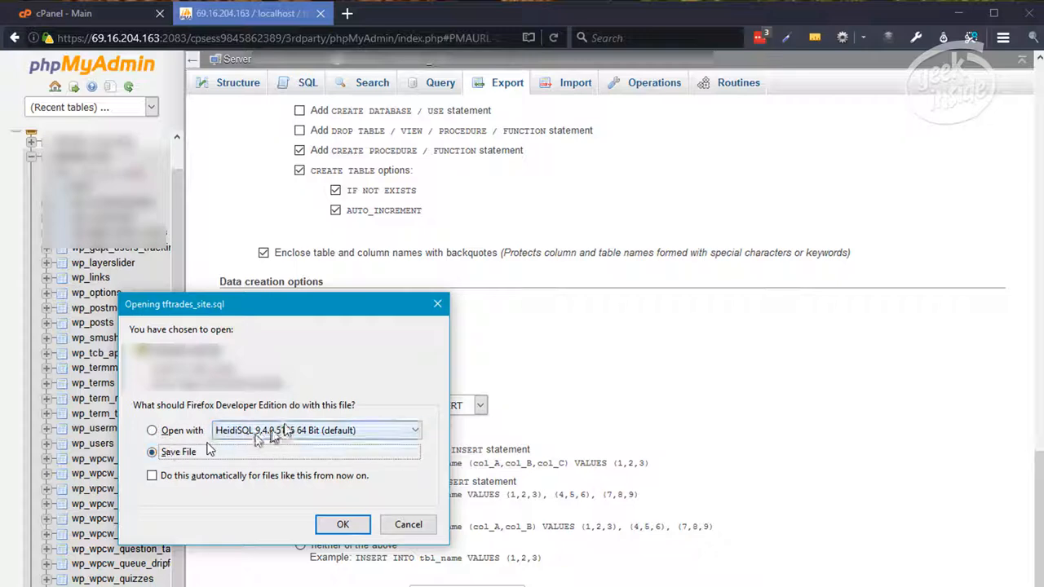
left_click(343, 524)
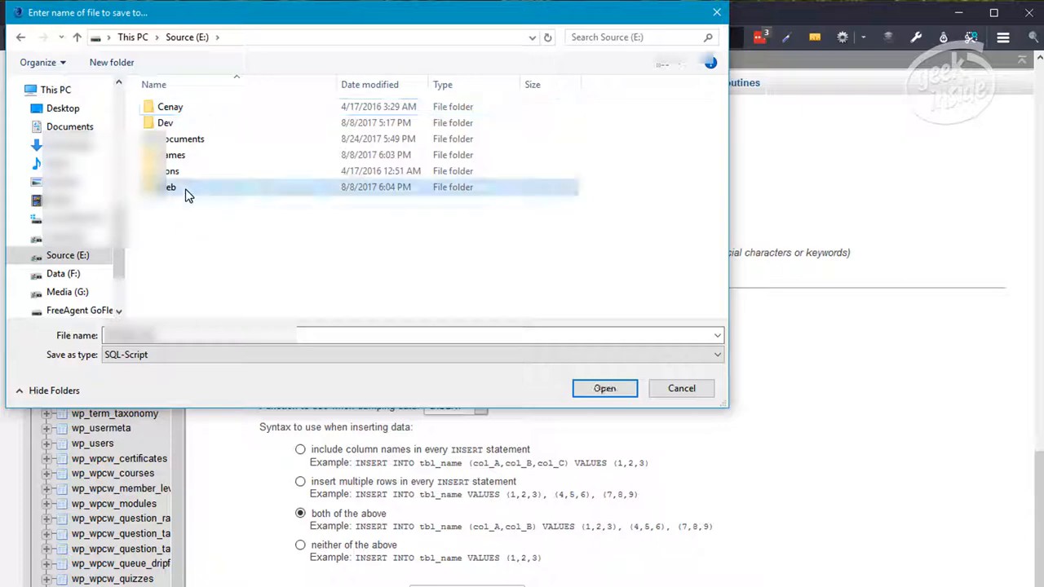
double_click(170, 187)
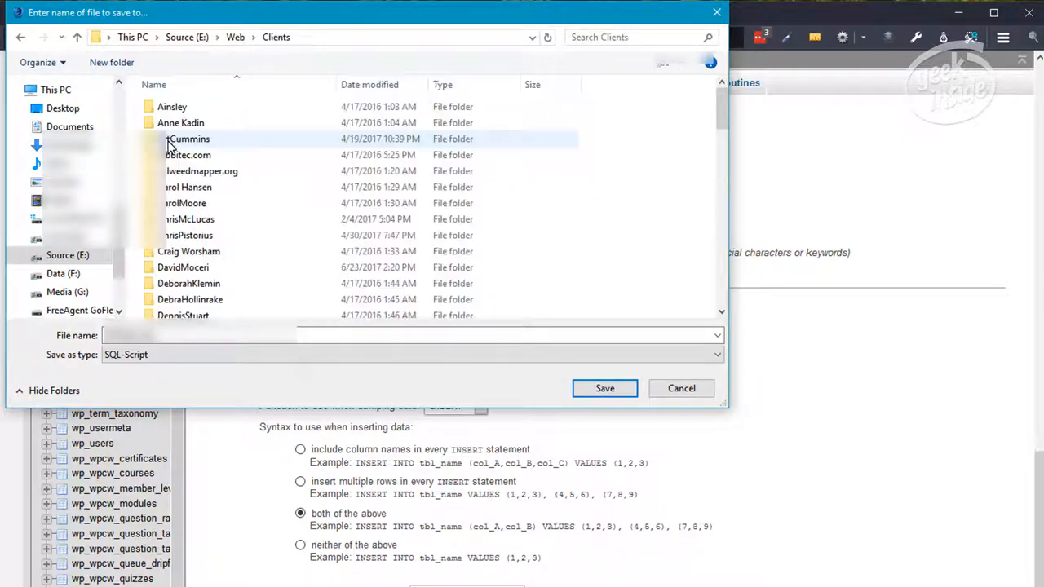
scroll("down", 3)
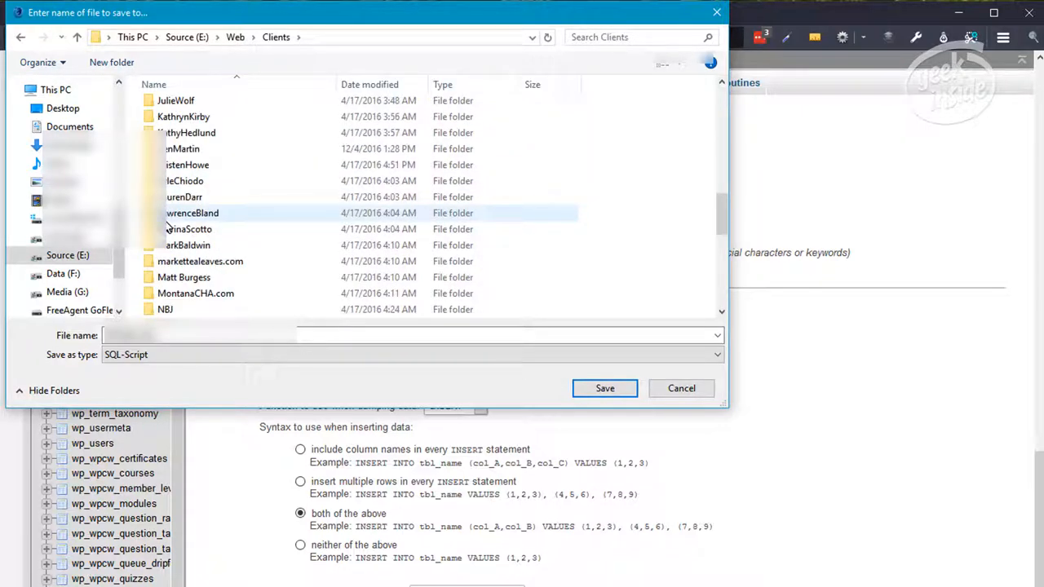
scroll("down", 3)
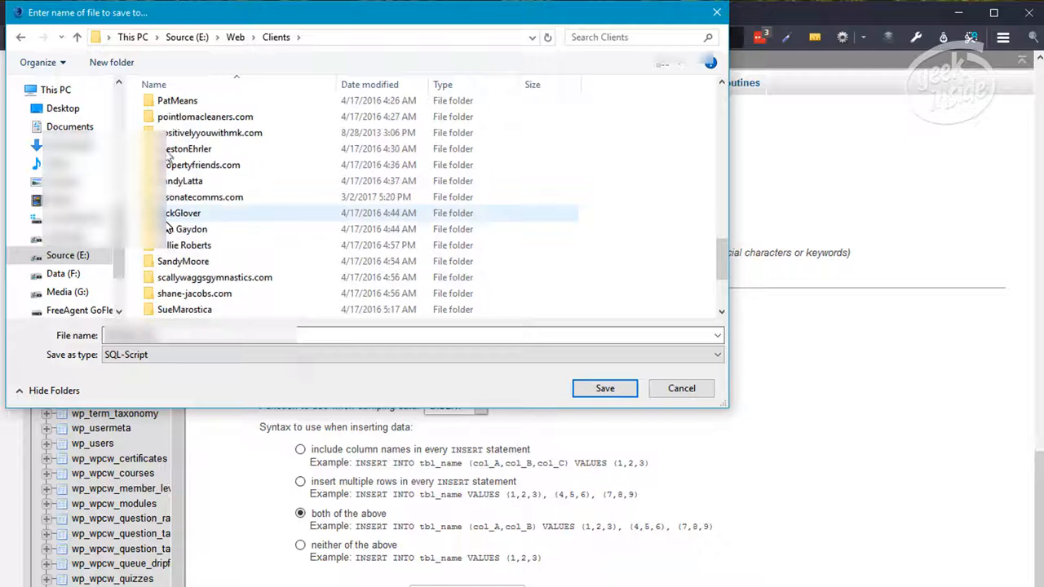
Create a move-tft folder and save the SQL export inside it.
left_click(111, 62)
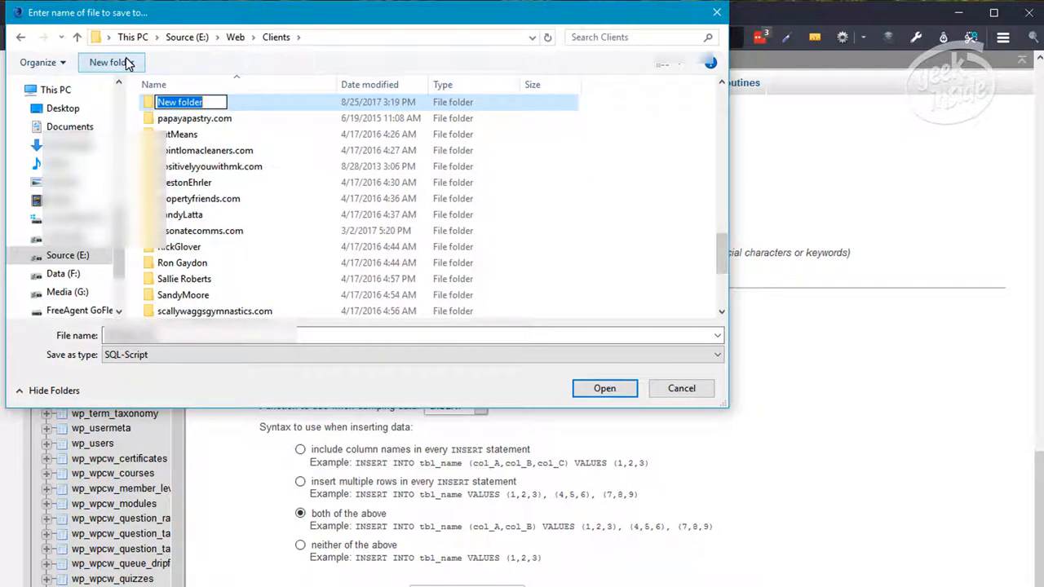
type("move-tft")
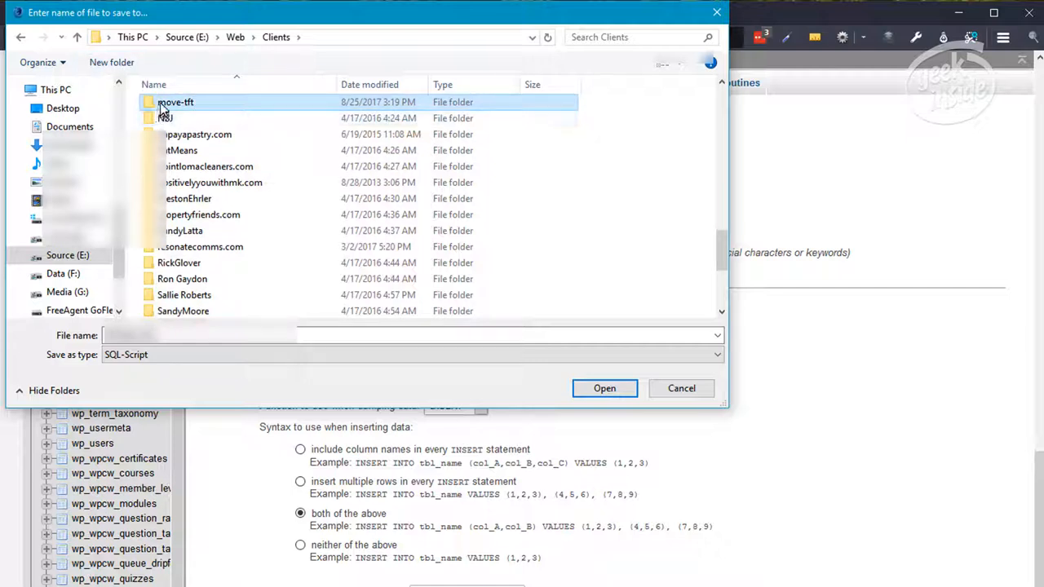
double_click(176, 101)
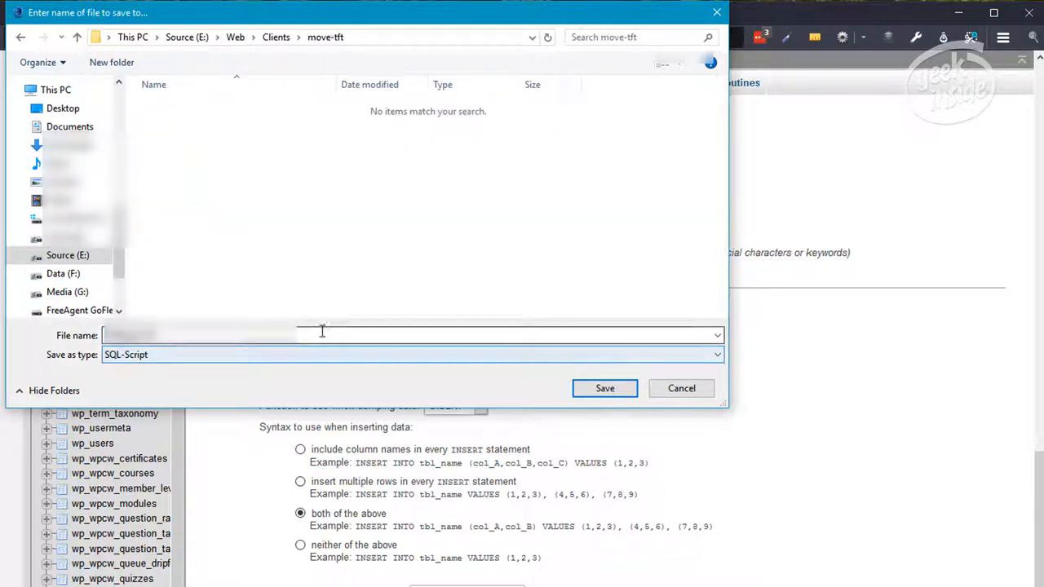
mouse_move(322, 334)
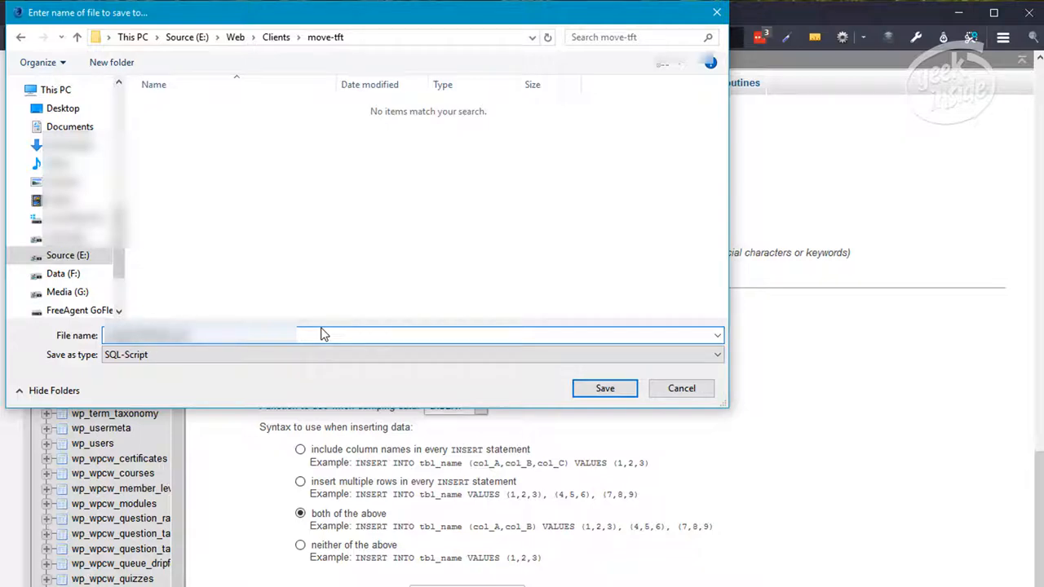
left_click(681, 387)
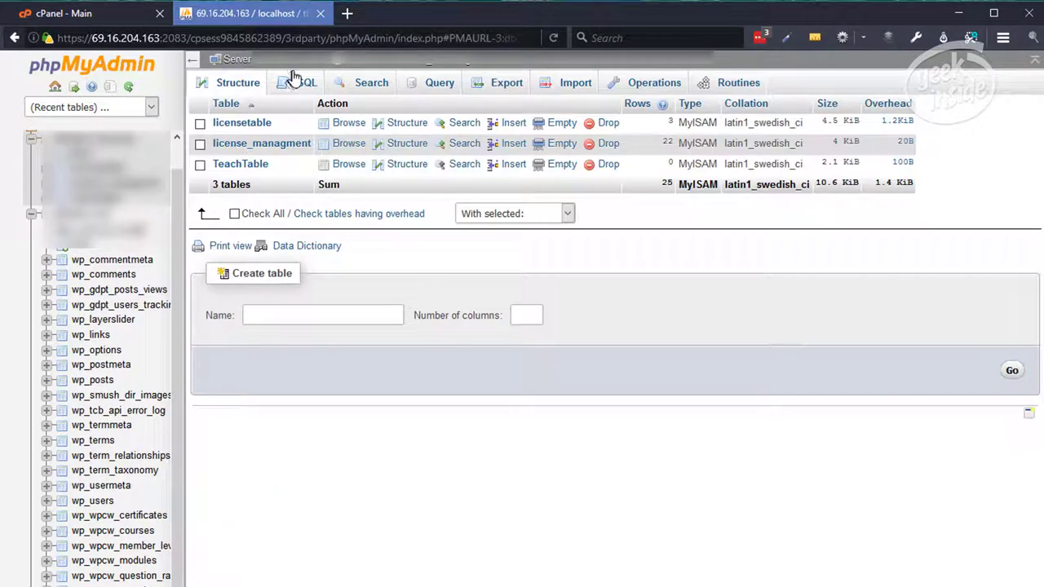
Export the licensing database with custom options and save the SQL file to disk.
left_click(506, 83)
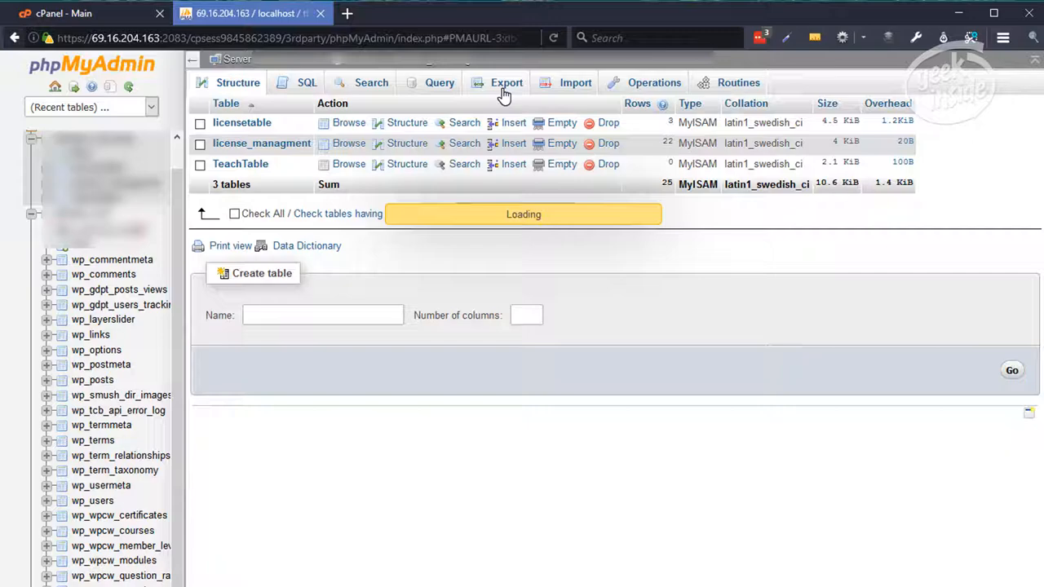
left_click(506, 83)
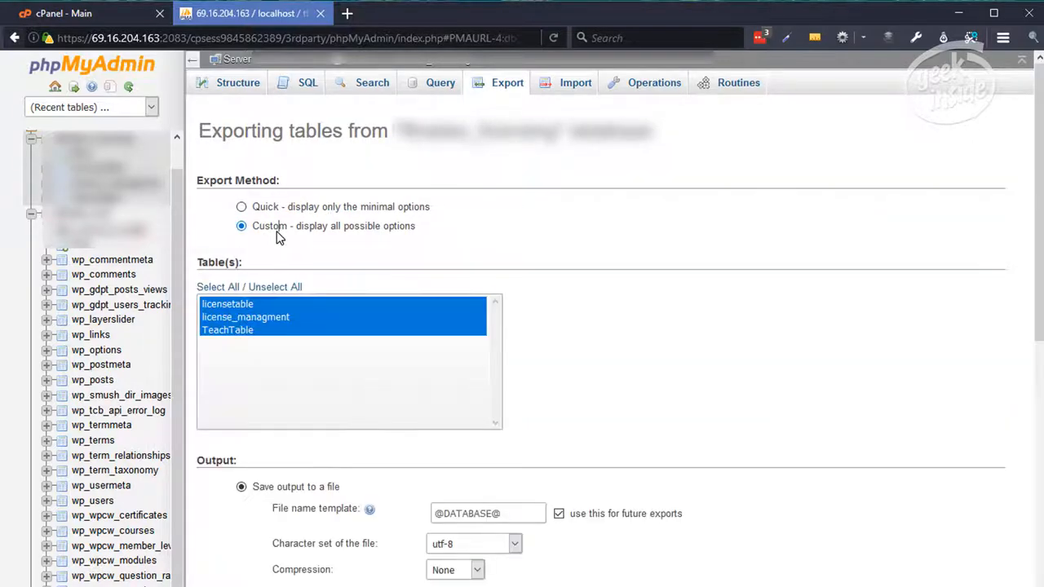
scroll("down", 3)
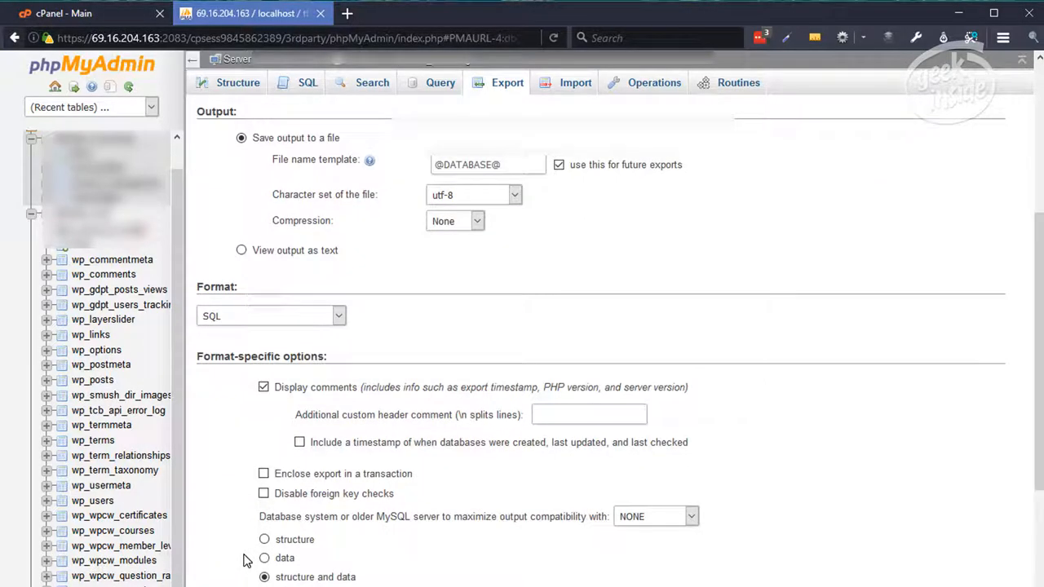
scroll("down", 3)
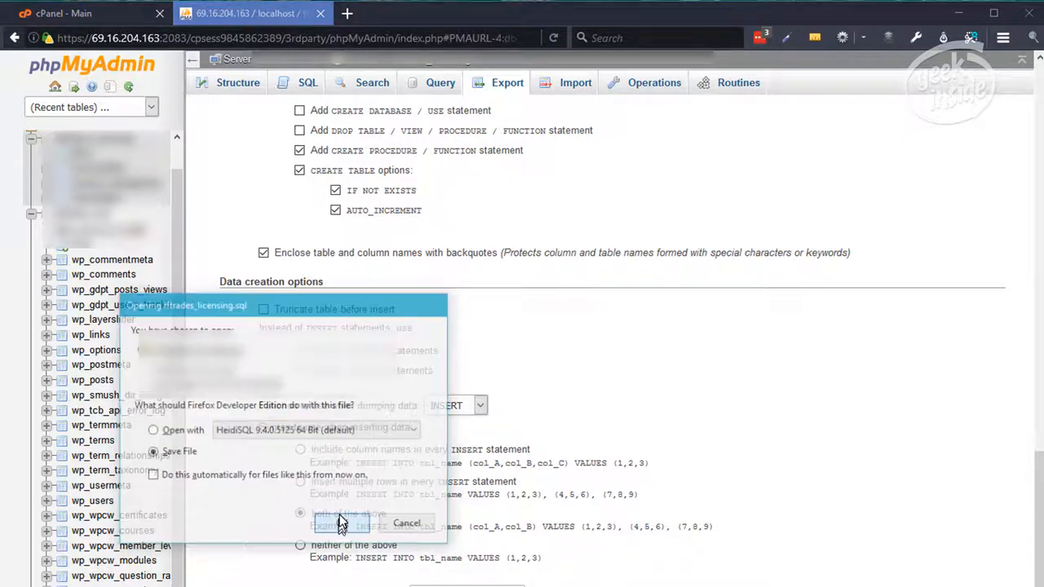
left_click(407, 523)
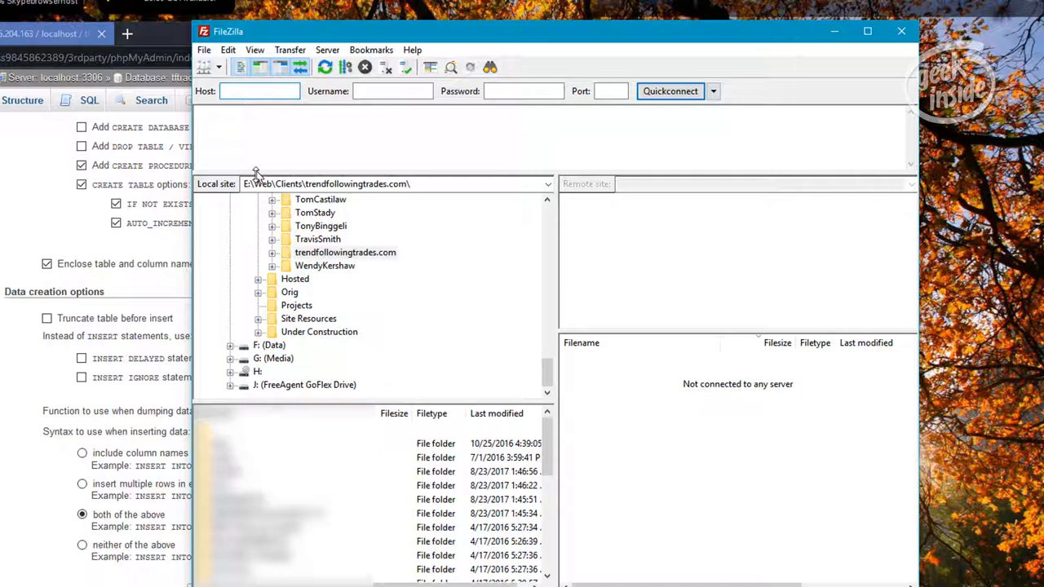
mouse_move(208, 96)
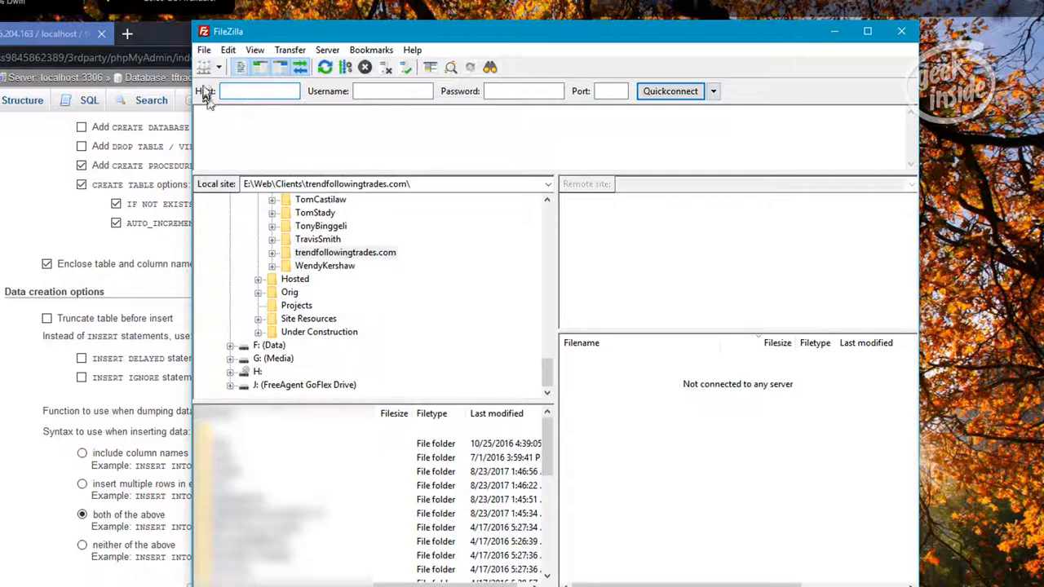
Select the TrendFollowingTrades.com entry in FileZilla's Site Manager.
left_click(204, 66)
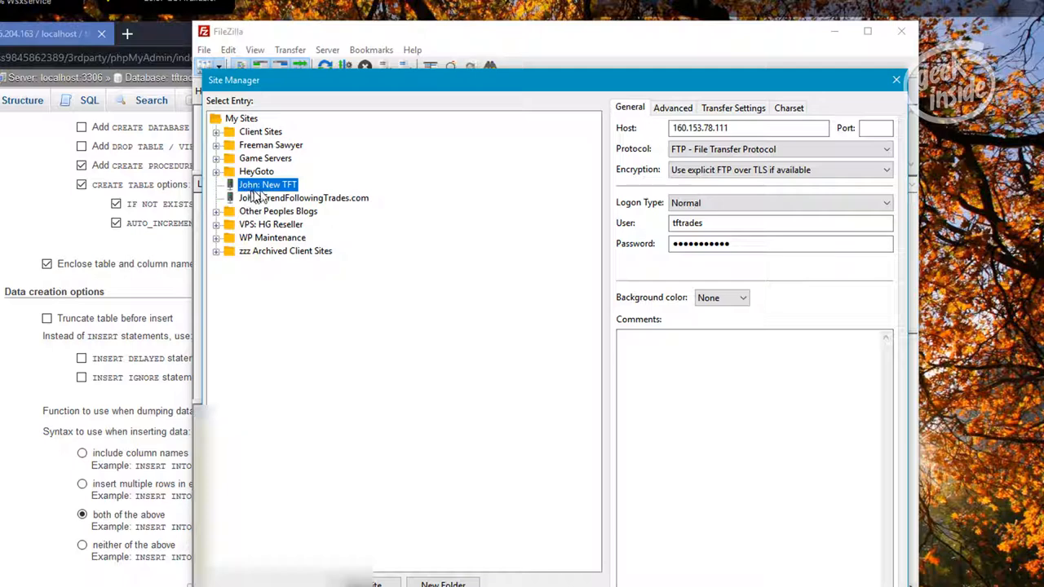
mouse_move(317, 206)
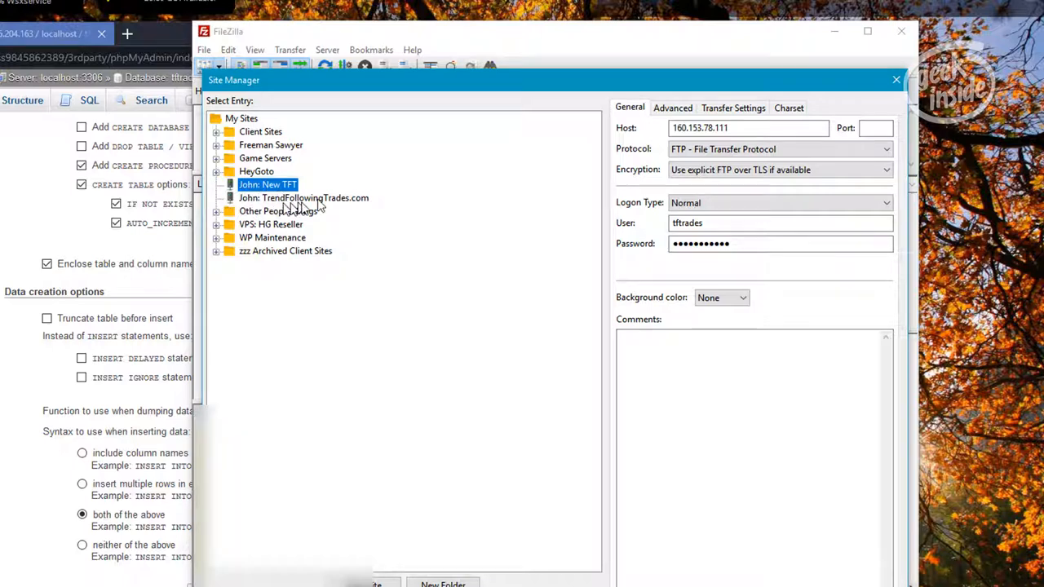
left_click(303, 197)
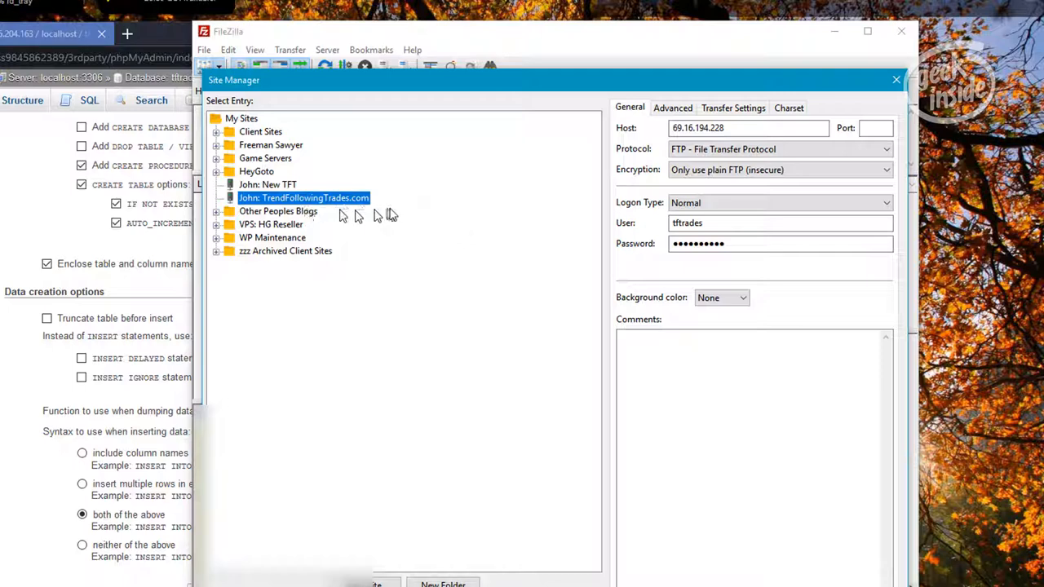
Connect to the old server and open the public_html folder.
left_click(351, 583)
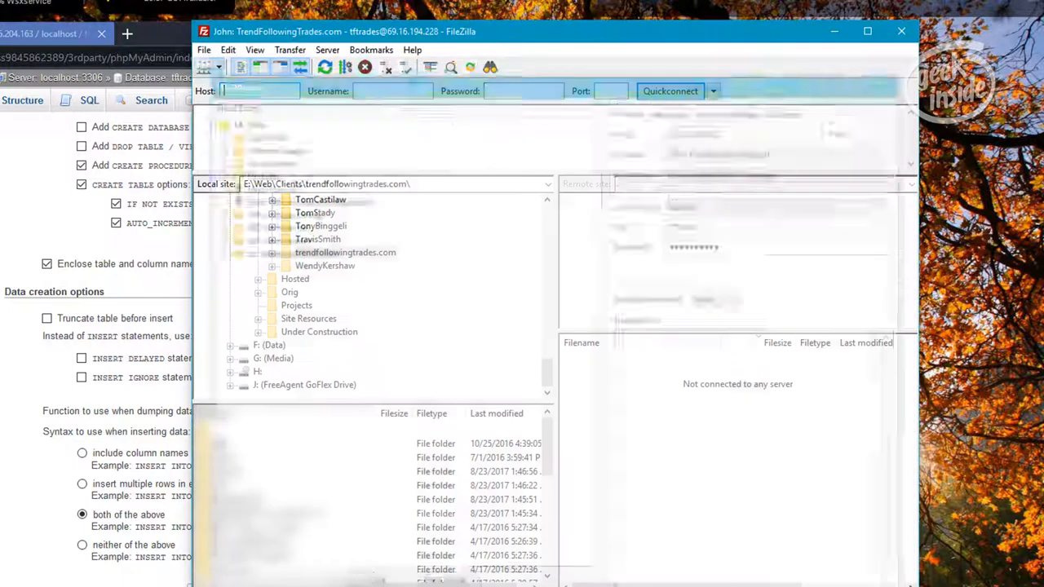
left_click(669, 91)
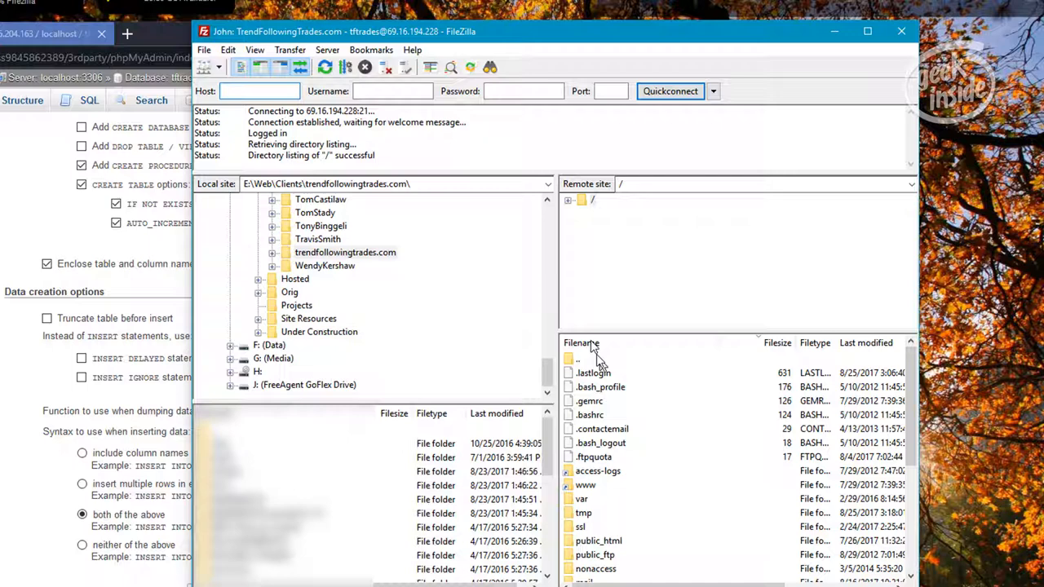
left_click(593, 200)
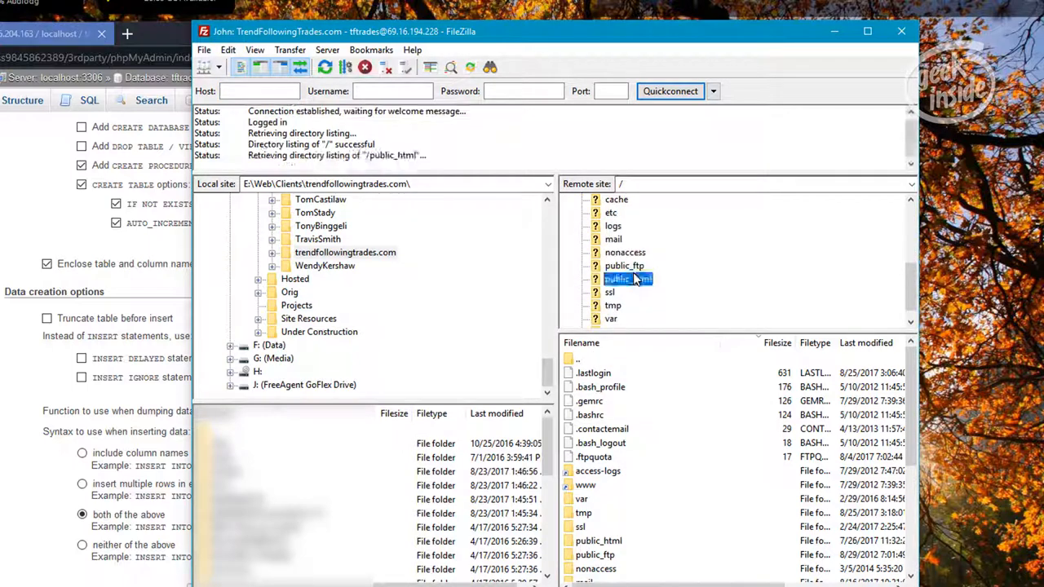
double_click(628, 279)
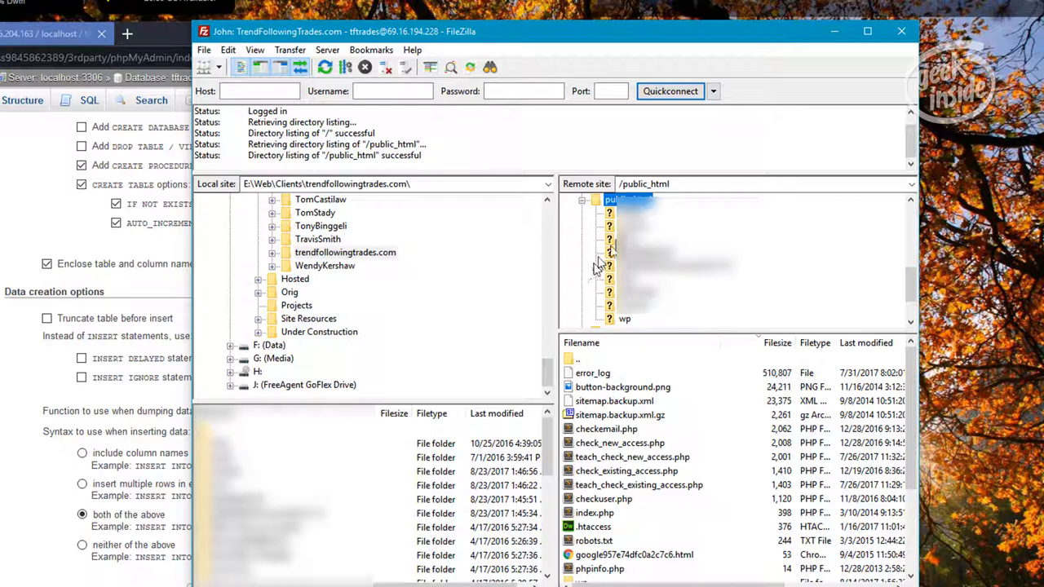
Browse wp, wp-content, uploads and assets, then return to public_html.
double_click(609, 213)
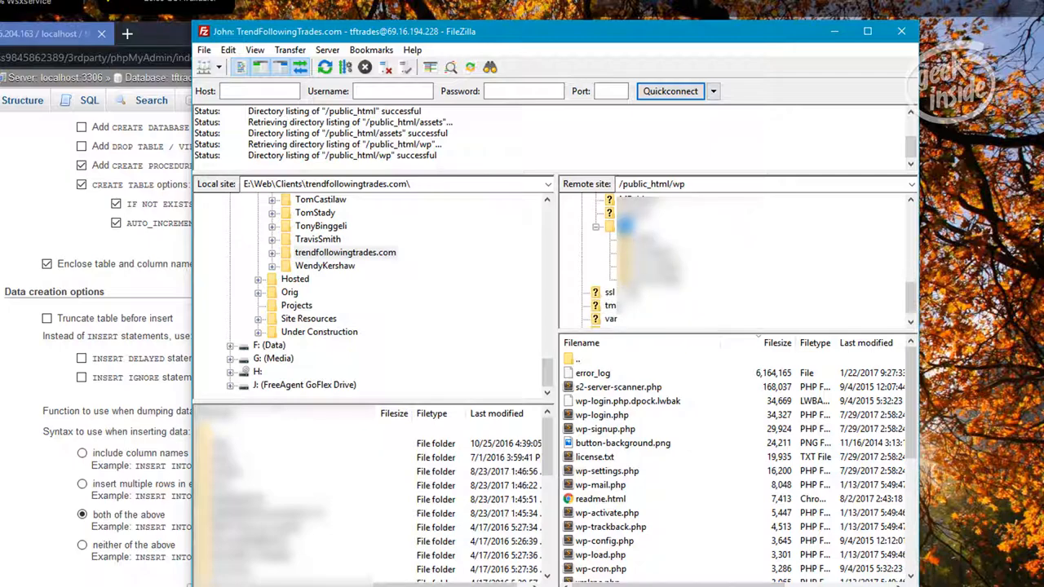
double_click(657, 266)
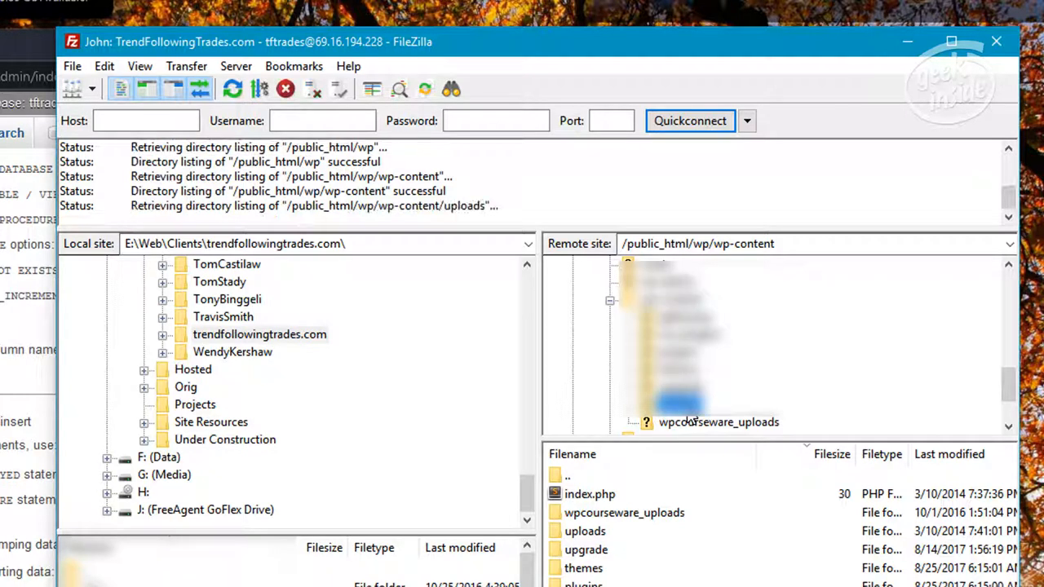
double_click(584, 530)
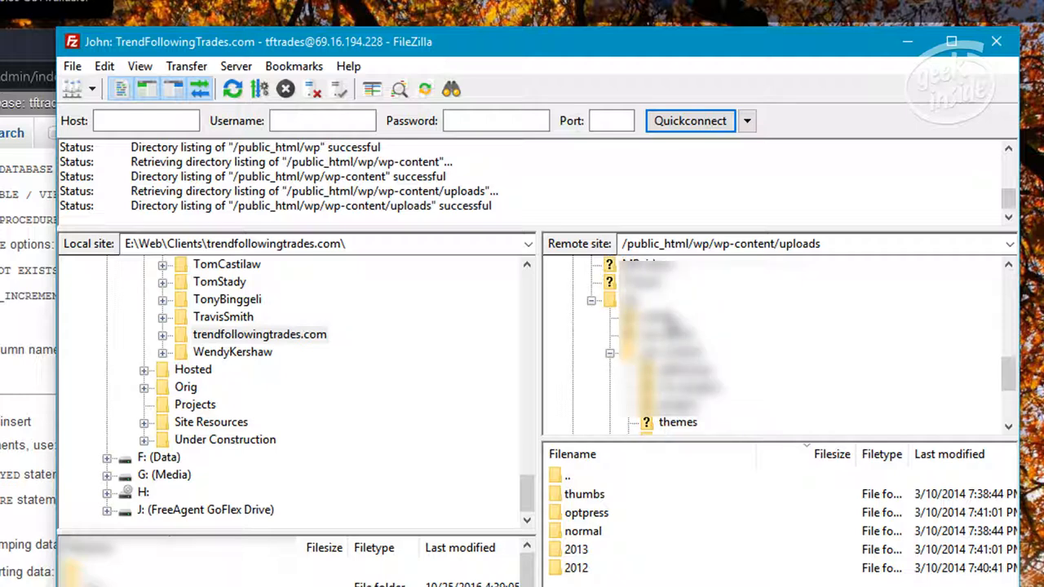
left_click(652, 316)
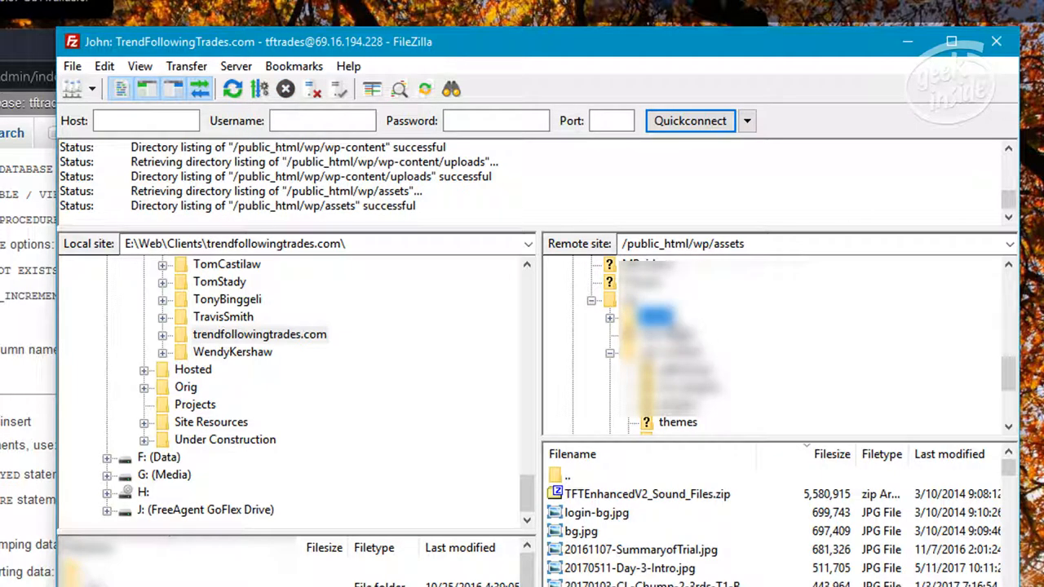
mouse_move(318, 322)
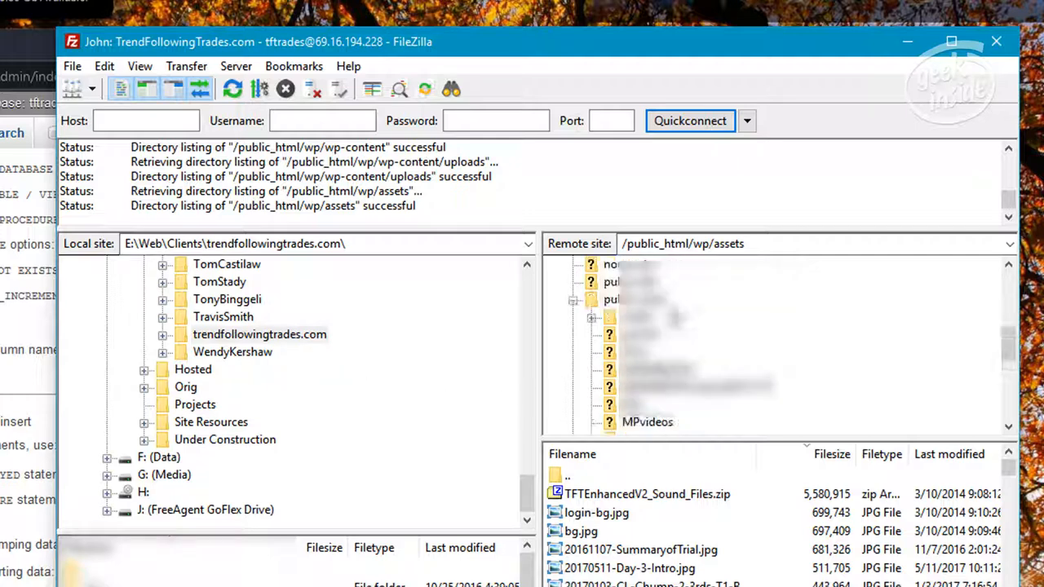
left_click(612, 300)
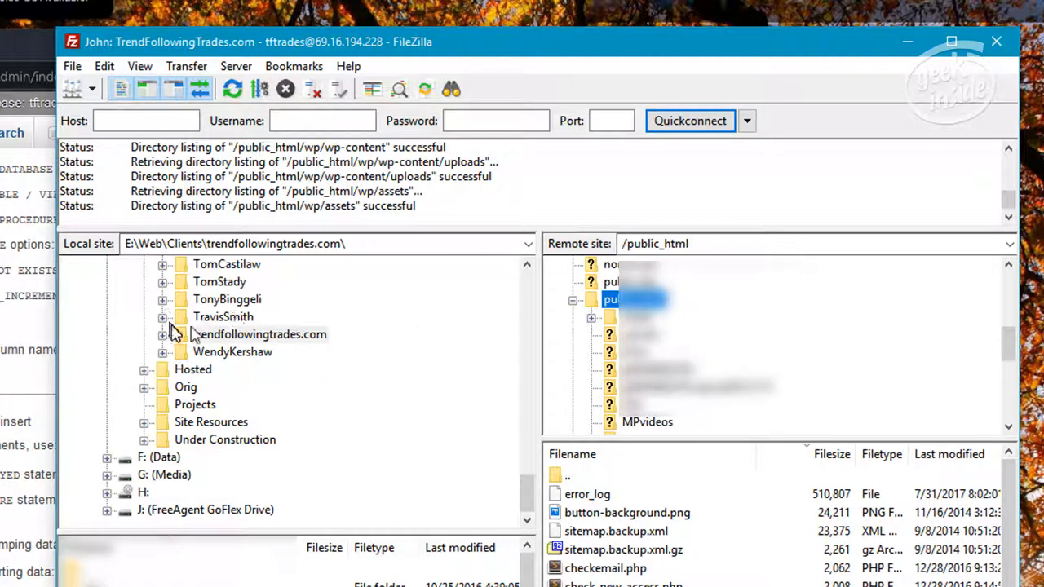
mouse_move(197, 337)
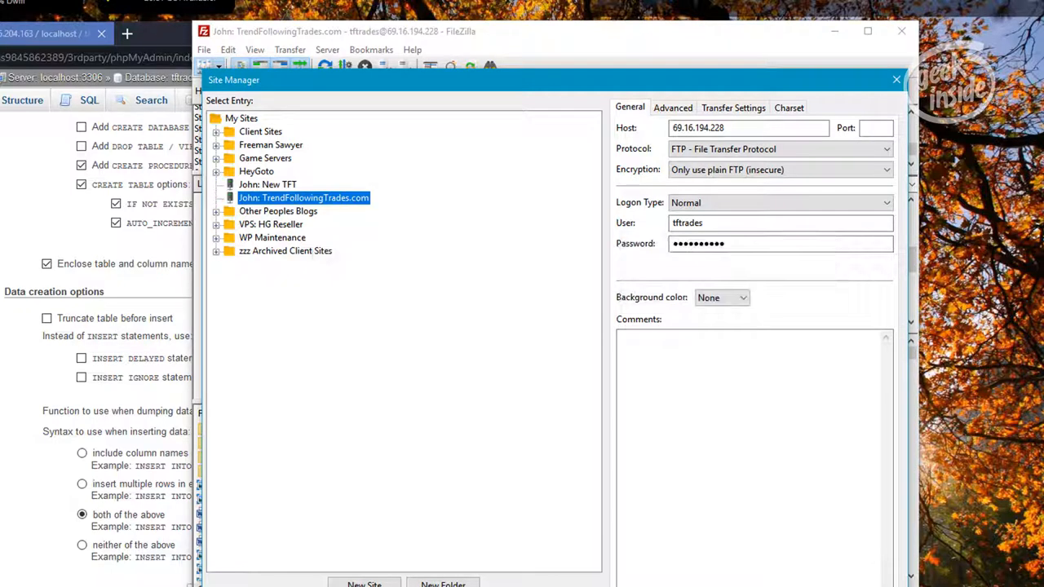
Connect to the New TFT entry (160.153.78.111) in a second tab.
left_click(268, 184)
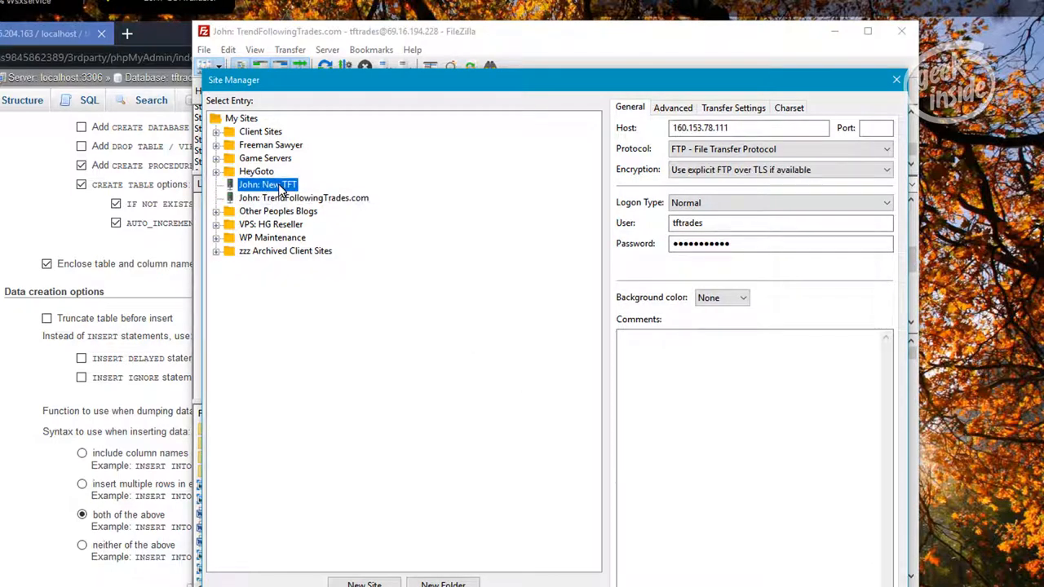
mouse_move(273, 185)
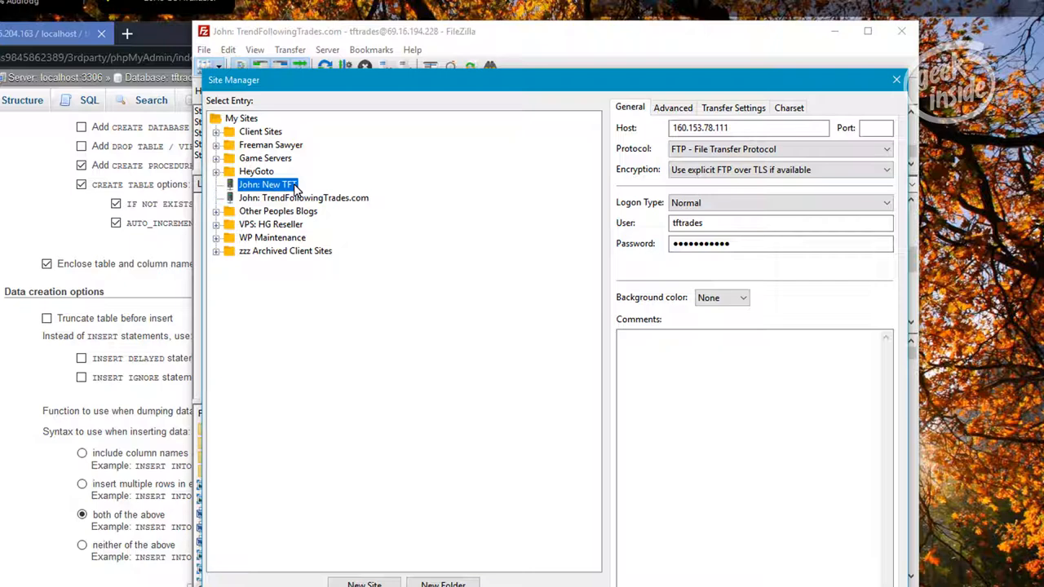
left_click(725, 128)
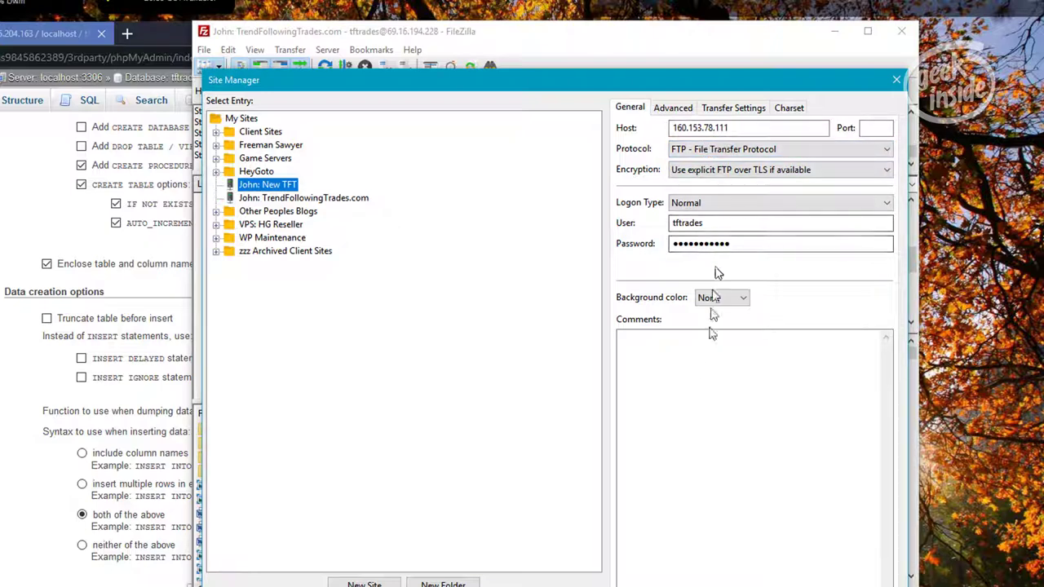
left_click(363, 584)
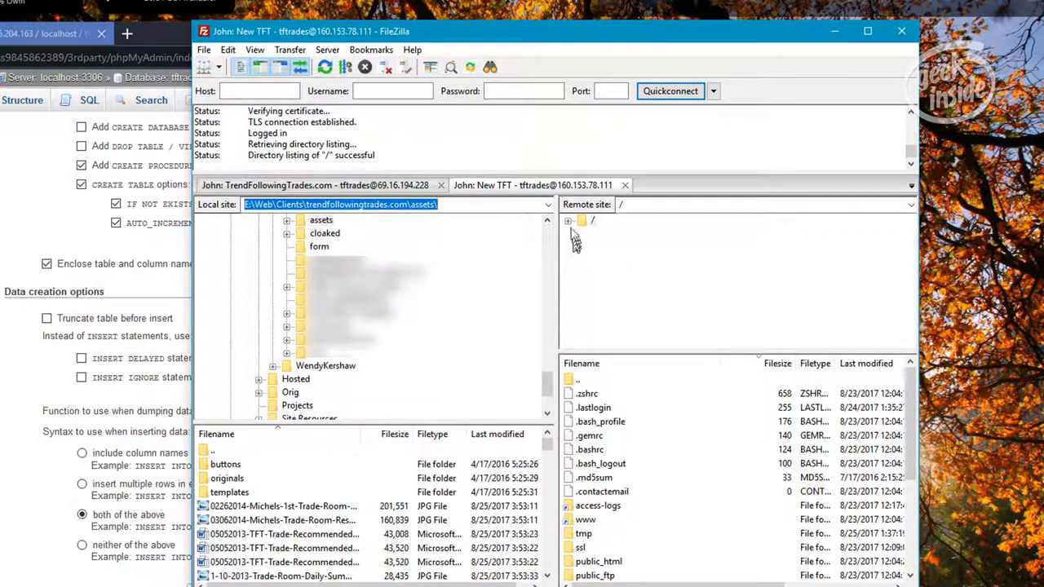
Upload the local assets and wp folders into public_html on the new server.
left_click(568, 220)
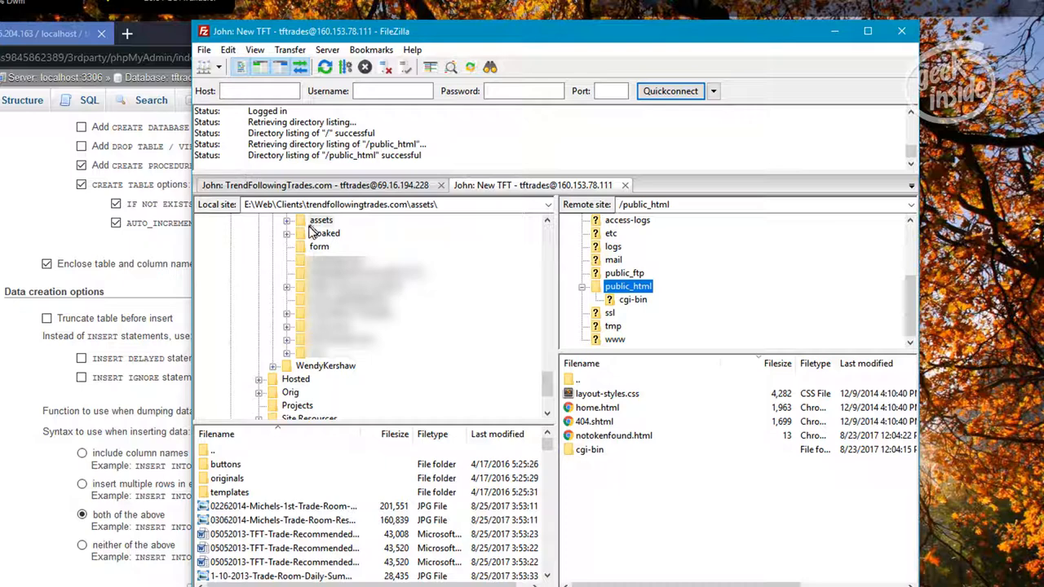
mouse_move(326, 226)
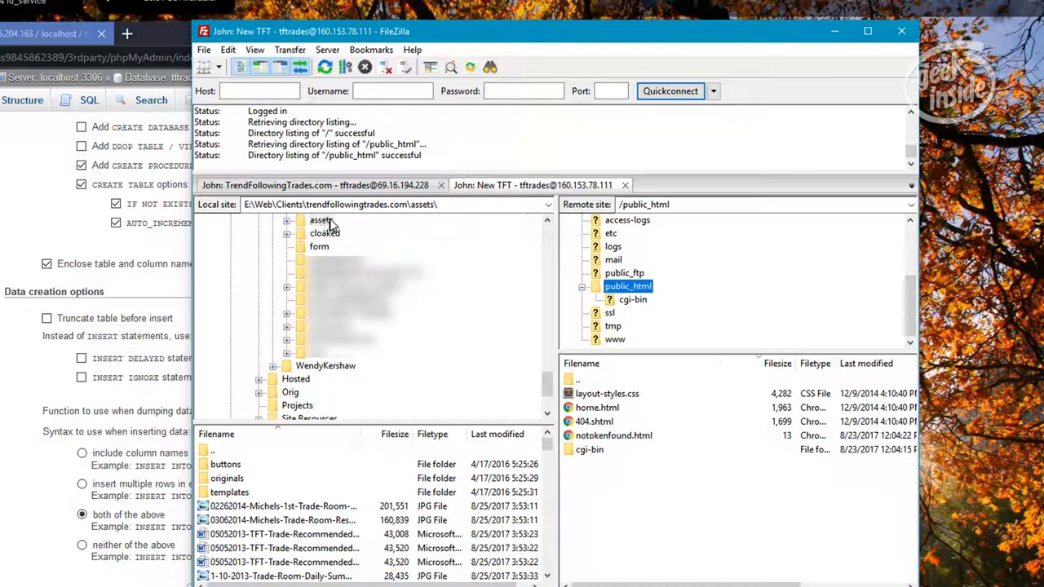
right_click(319, 220)
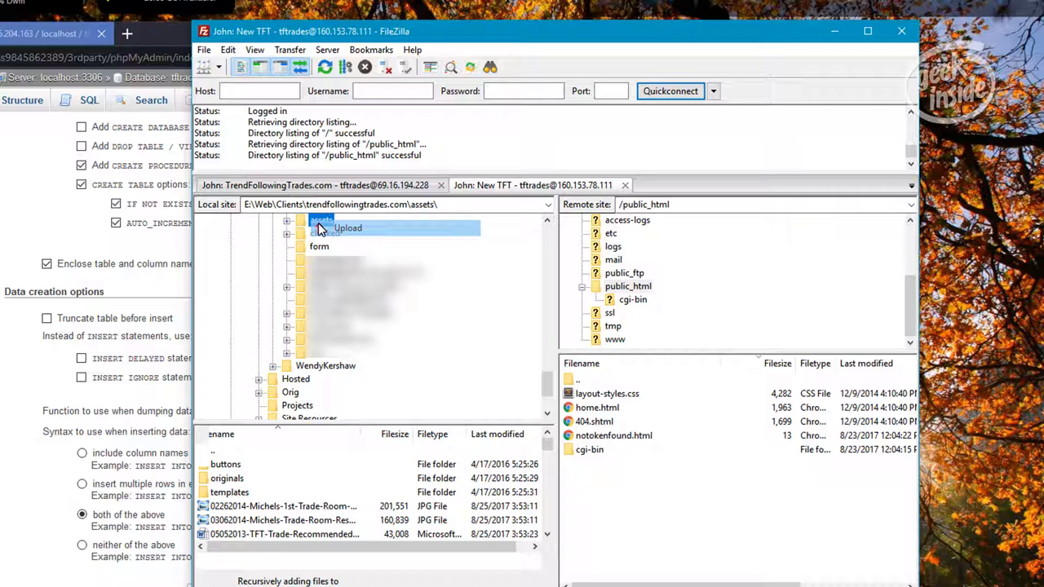
left_click(348, 228)
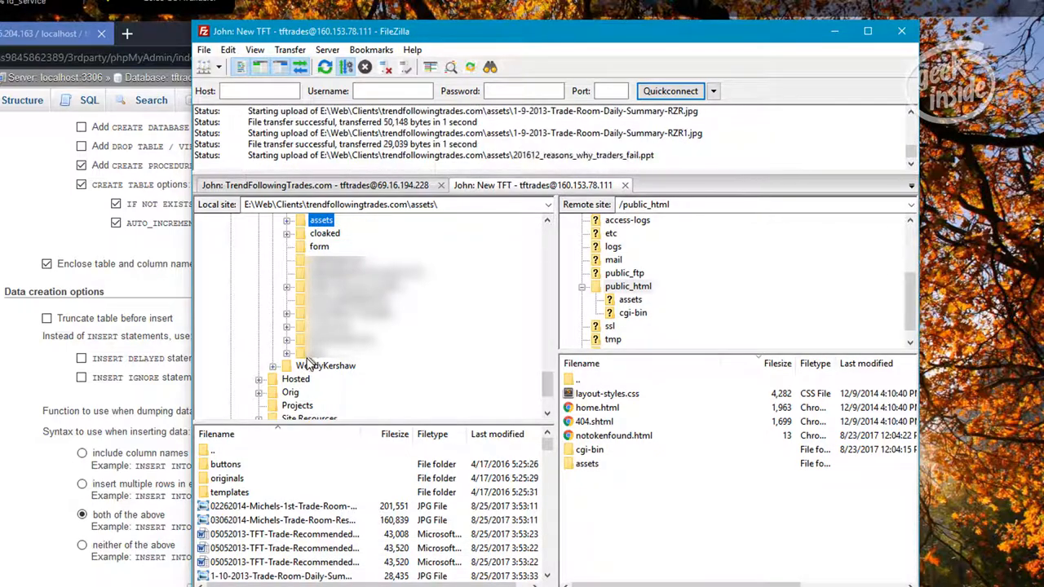
right_click(324, 365)
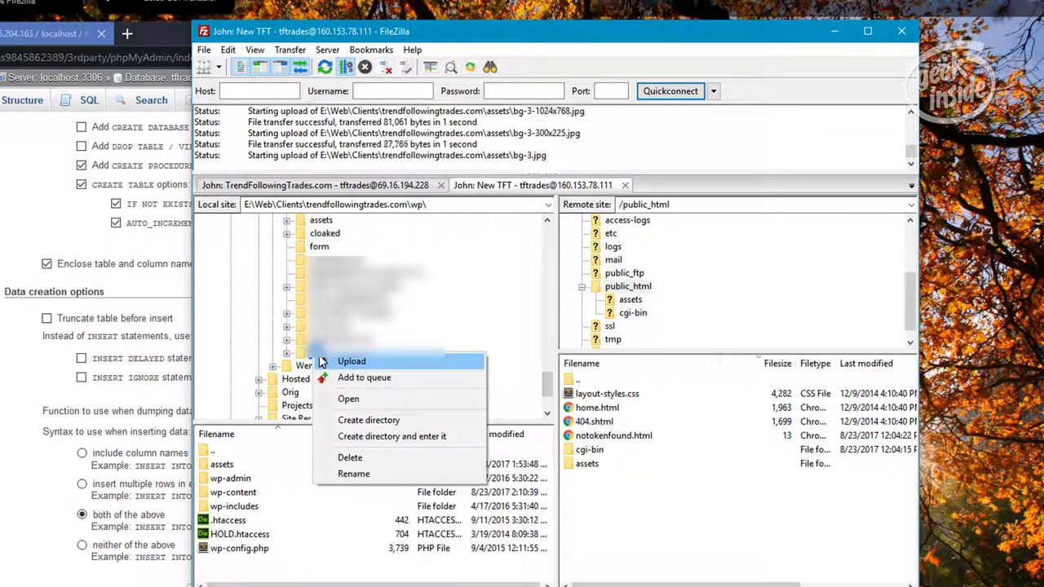
left_click(351, 361)
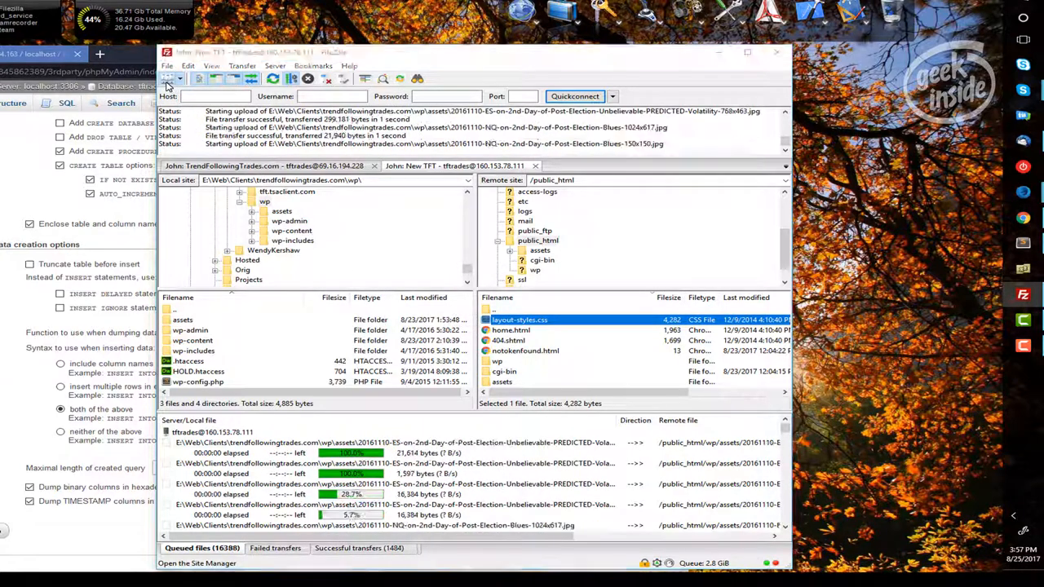
left_click(167, 78)
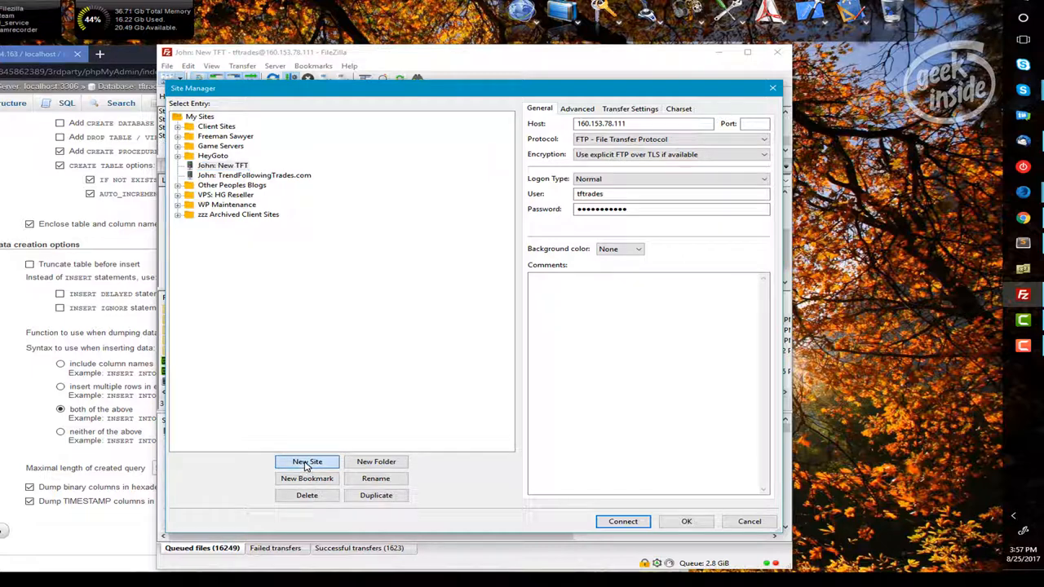
left_click(307, 462)
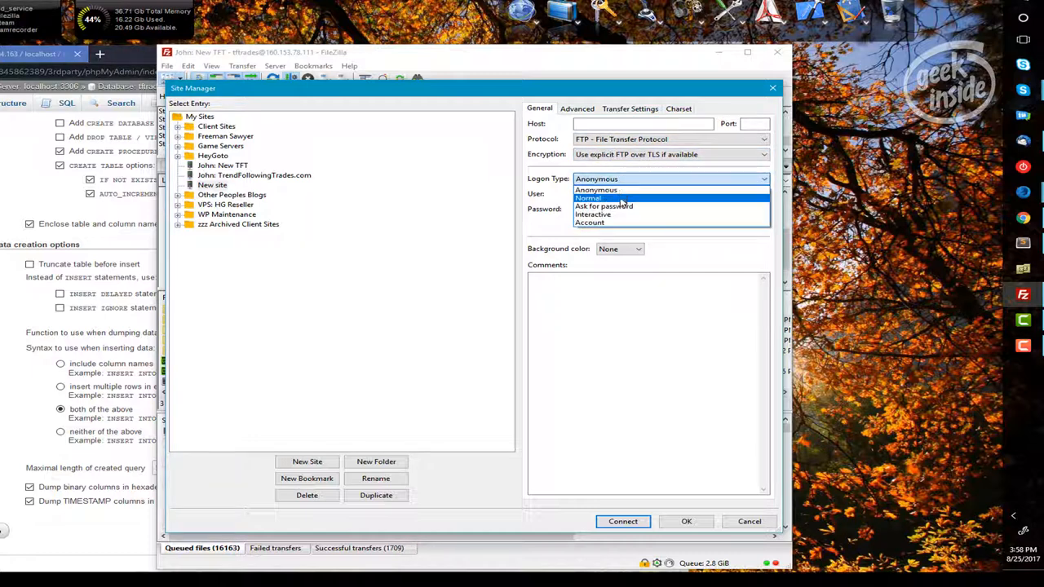
left_click(587, 197)
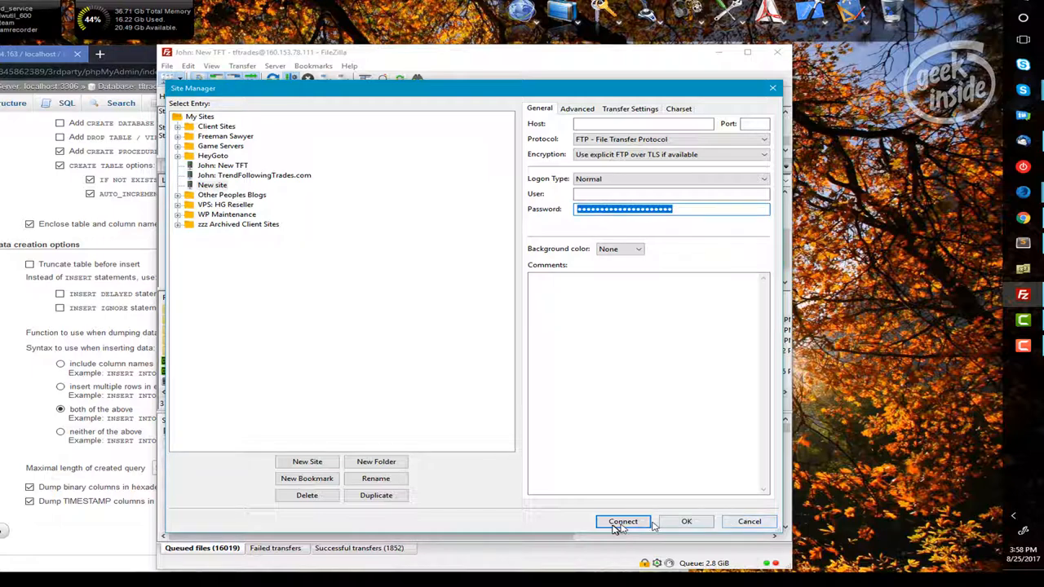
mouse_move(748, 521)
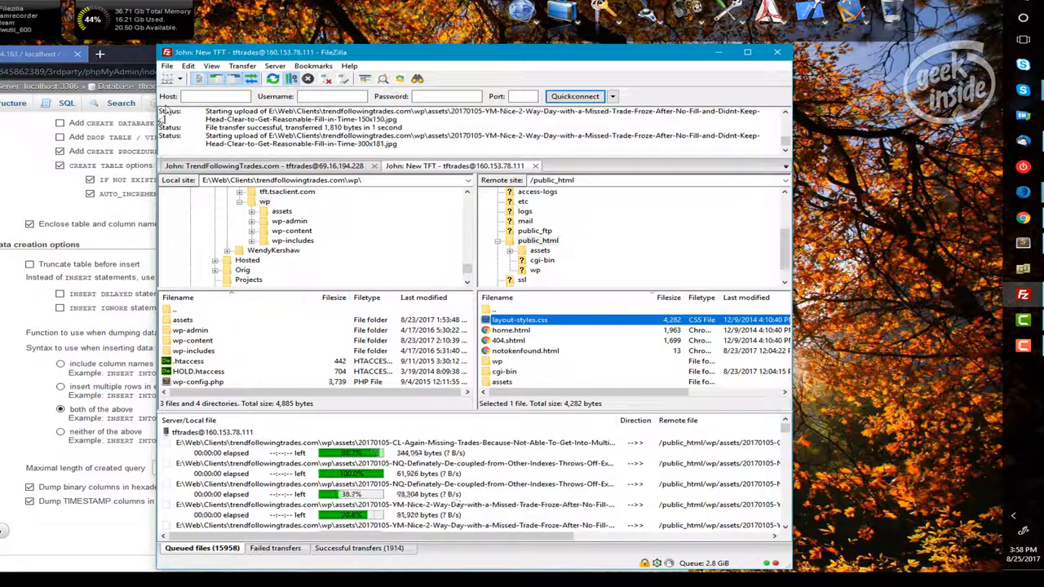
left_click(169, 78)
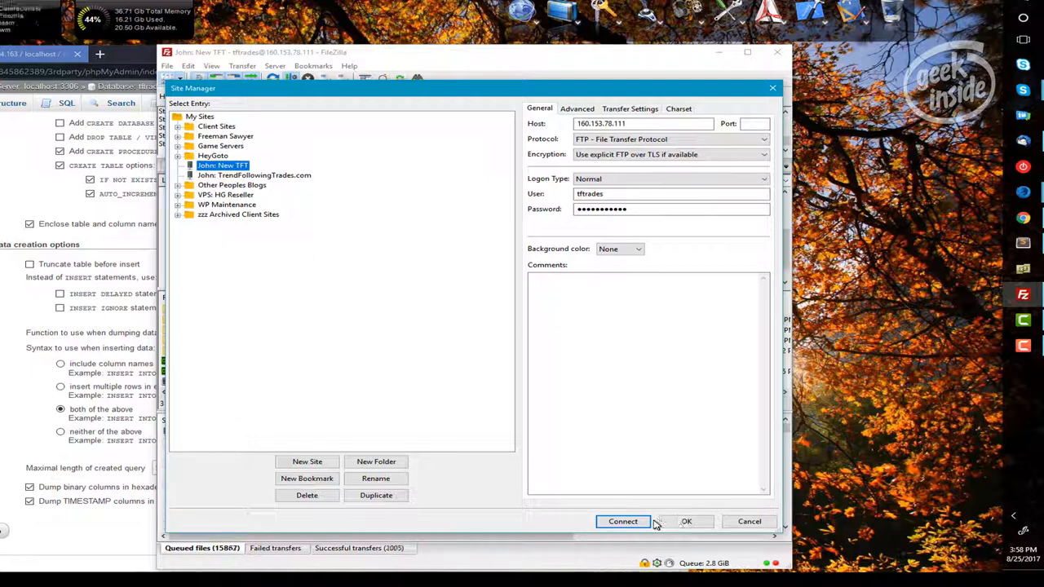
left_click(622, 521)
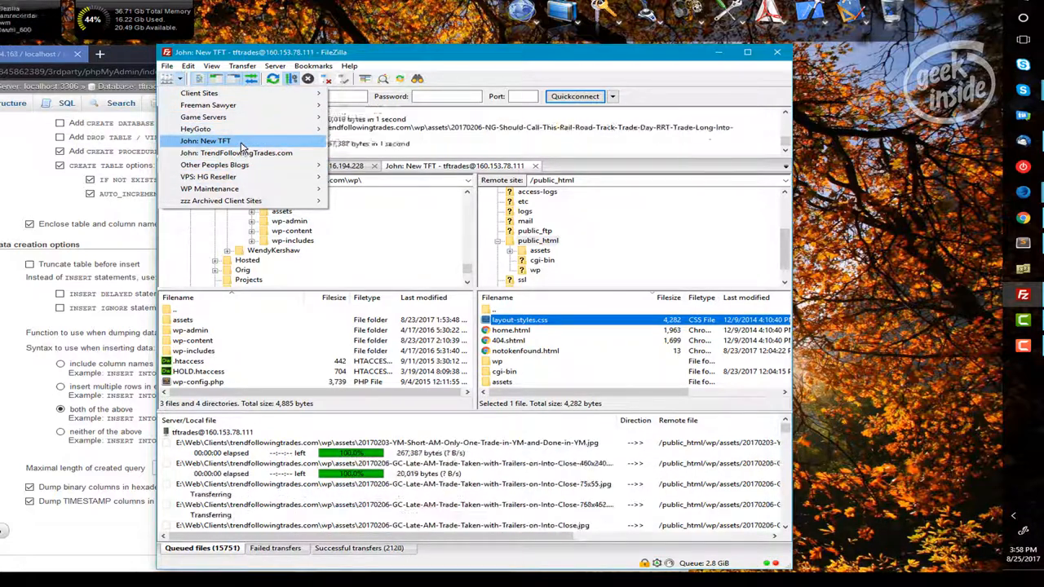
Pick the New TFT saved site and browse the local wp folder down to wp-includes.
left_click(237, 153)
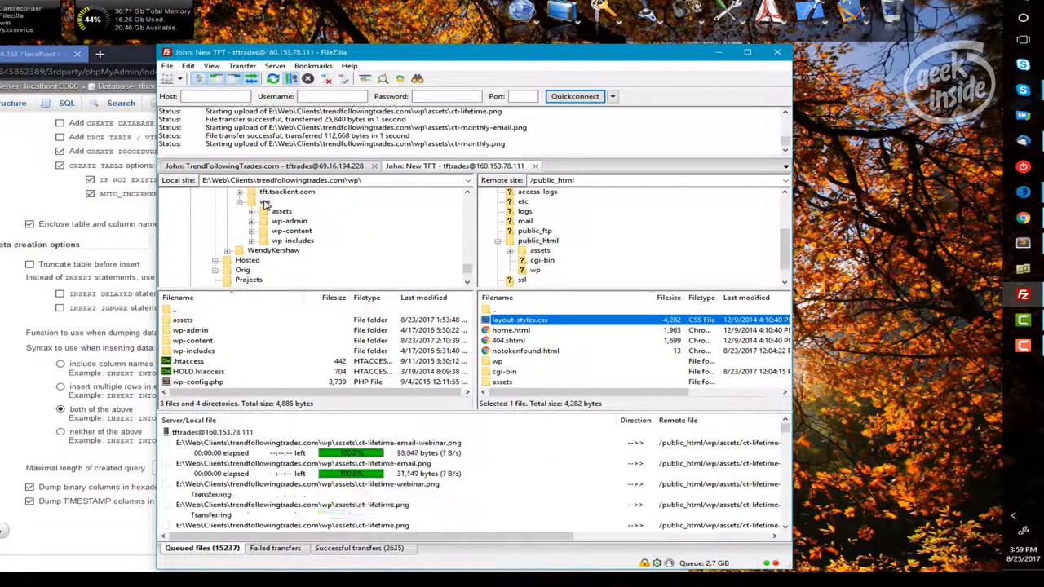
left_click(281, 210)
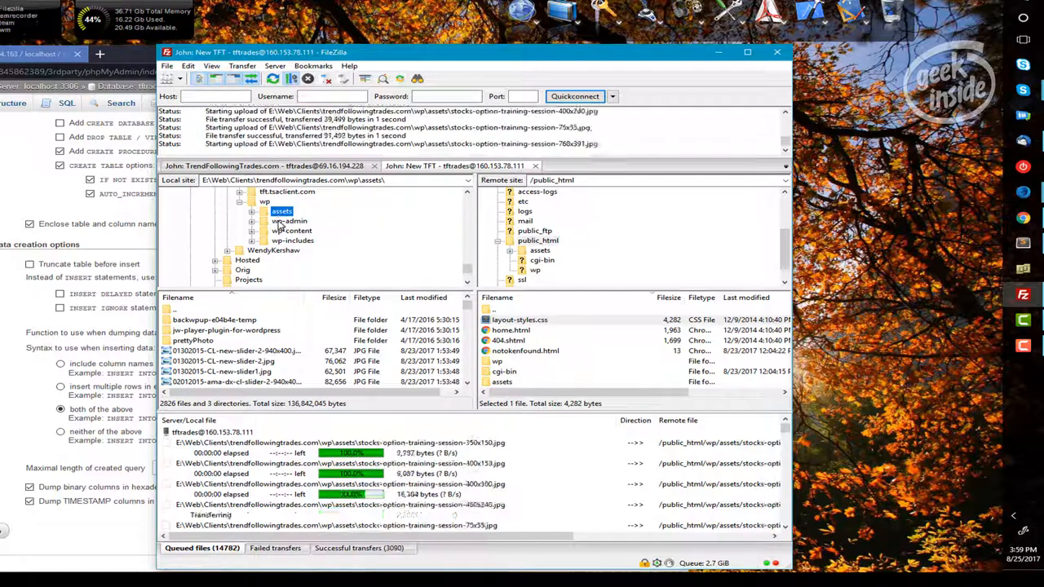
left_click(290, 221)
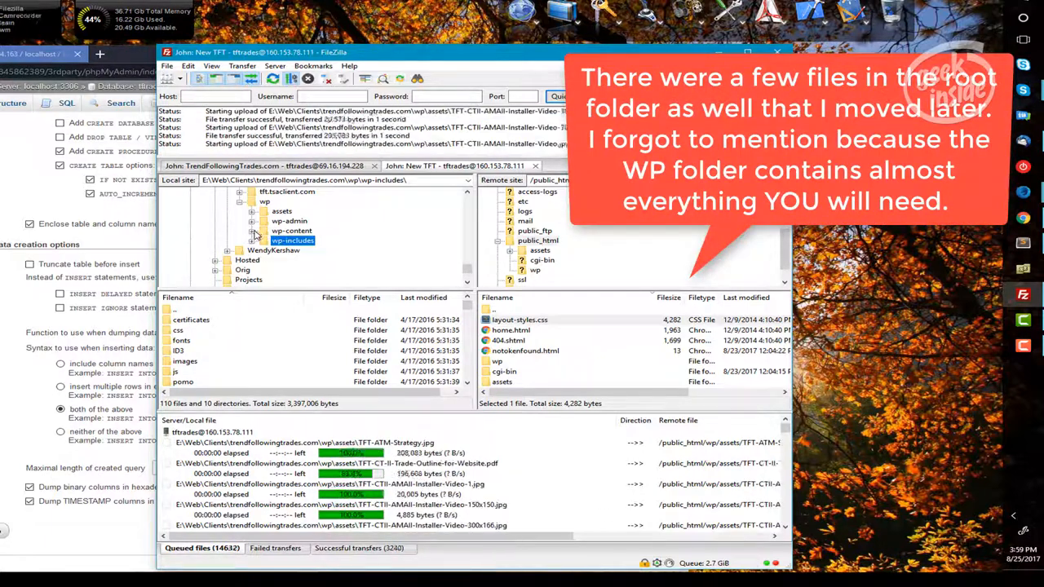
Expand local wp-content and view its mu-plugins and plugins folders.
left_click(291, 211)
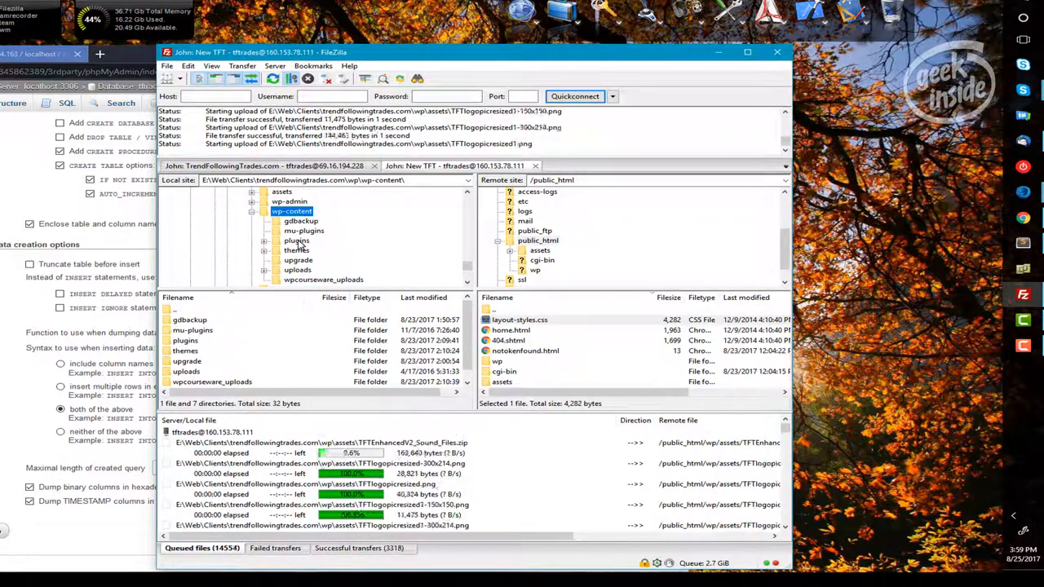
left_click(303, 230)
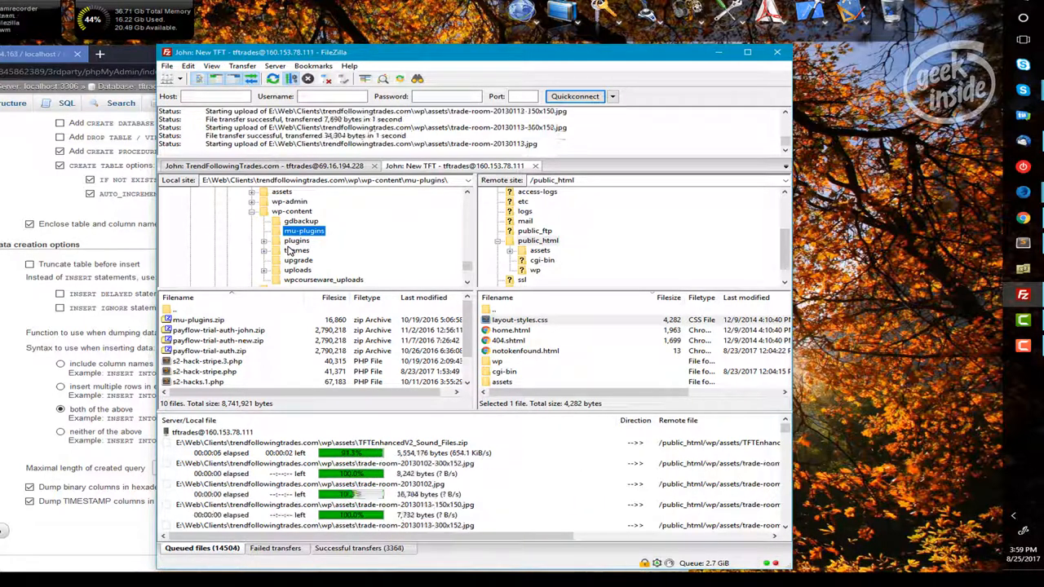
left_click(297, 241)
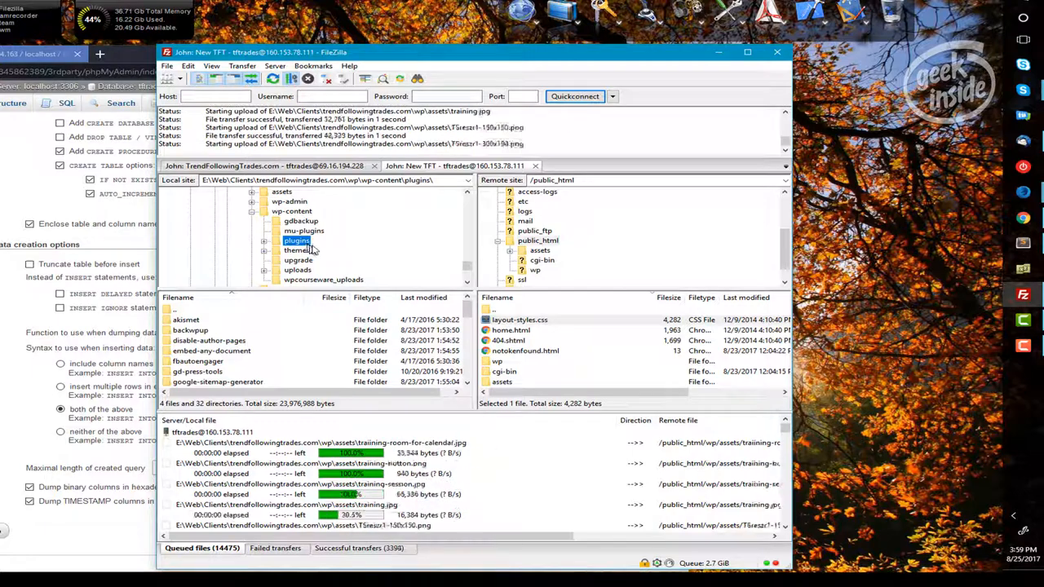
left_click(295, 250)
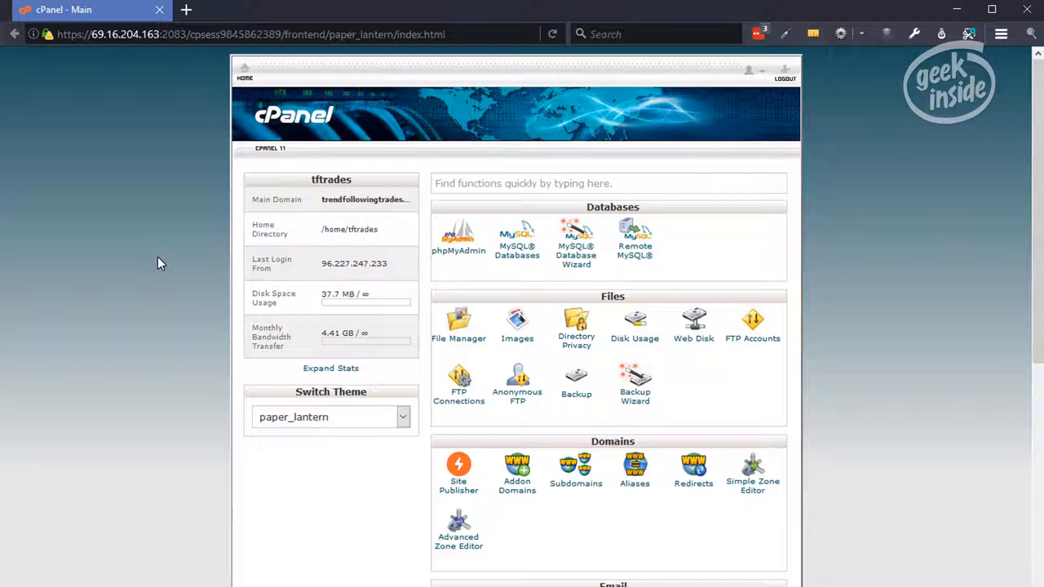
mouse_move(212, 183)
type("godaddyc")
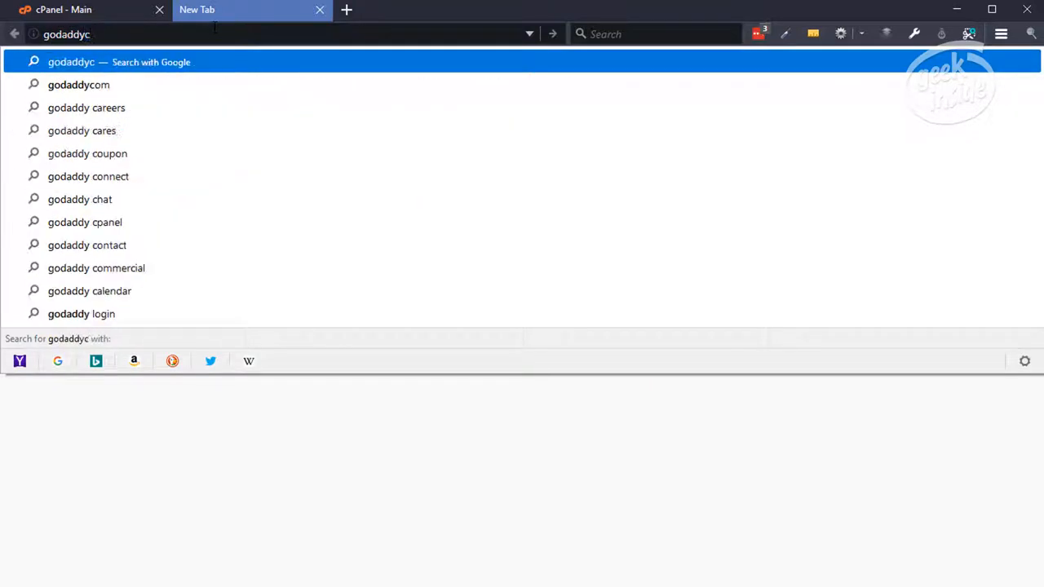
Go to godaddy.com and sign in to the GoDaddy account.
left_click(78, 84)
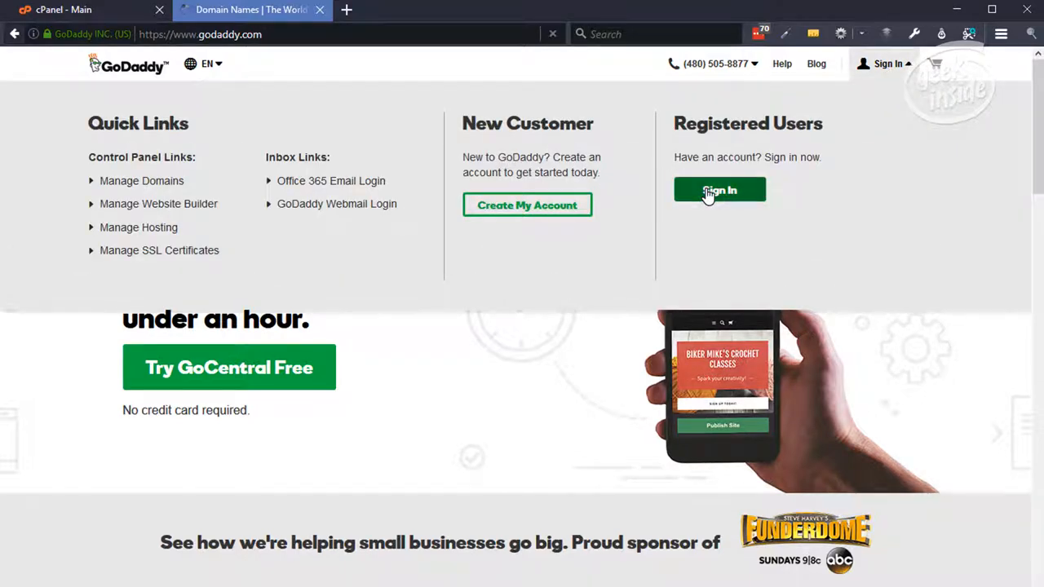
left_click(719, 189)
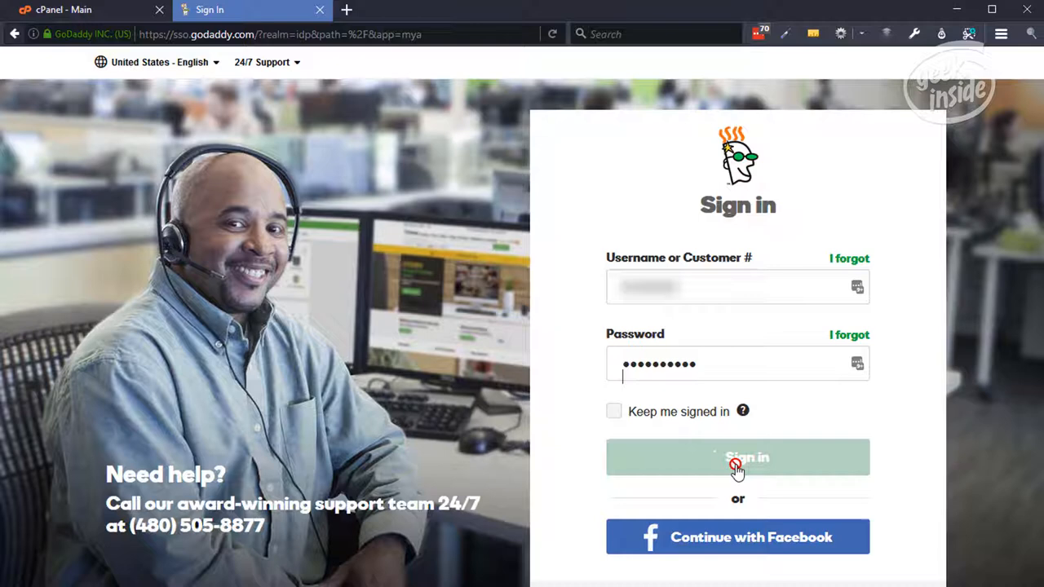
left_click(737, 456)
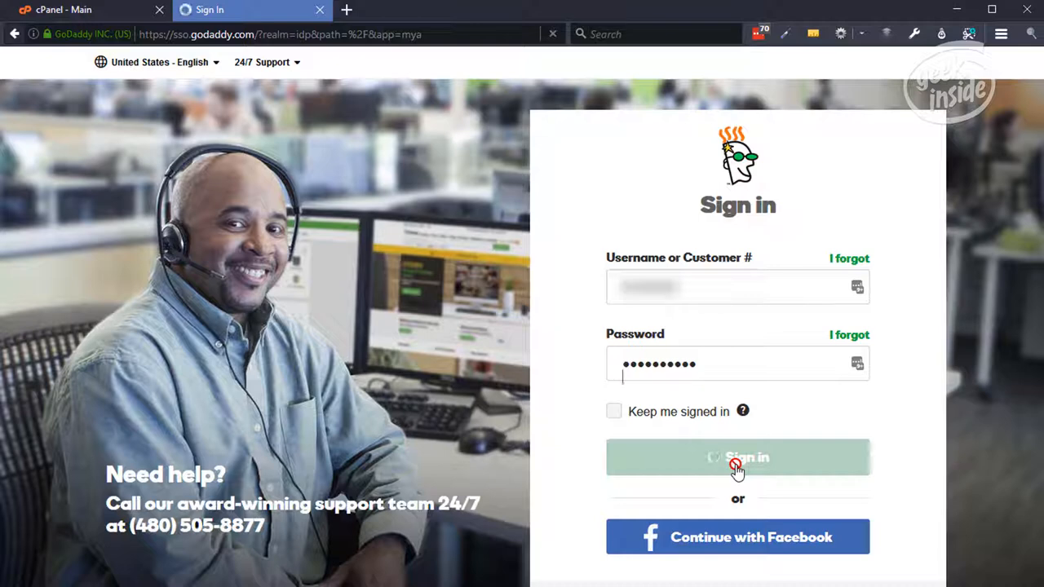
left_click(737, 456)
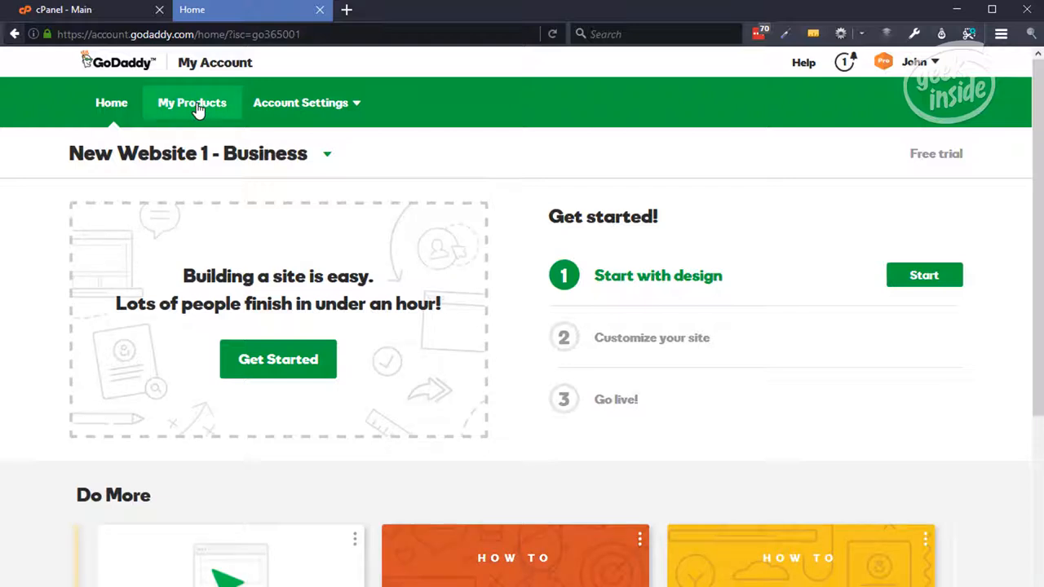
Show the Economy Linux Hosting with cPanel plan under My Products' Web Hosting.
left_click(191, 102)
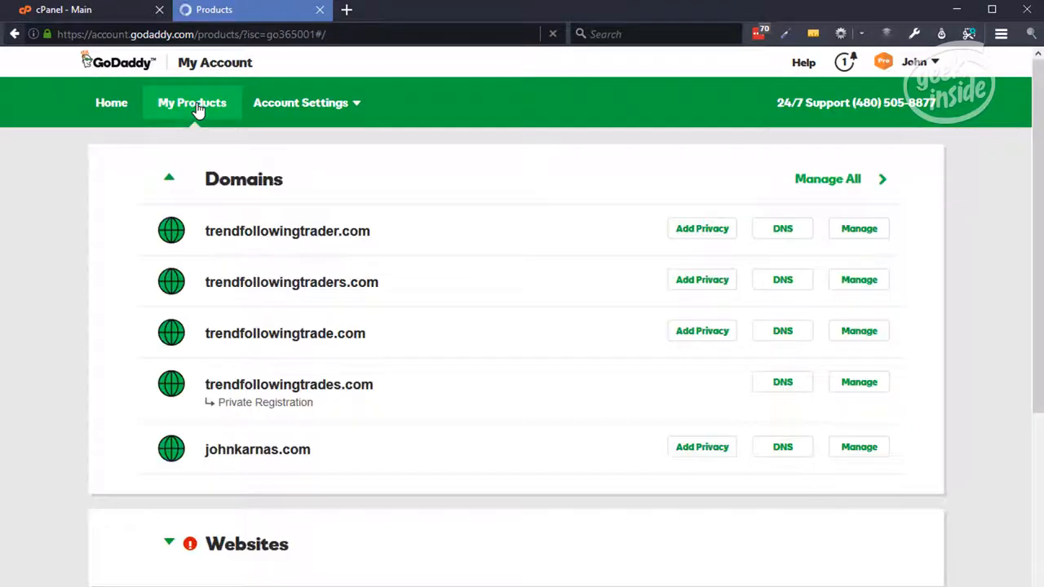
scroll("down", 3)
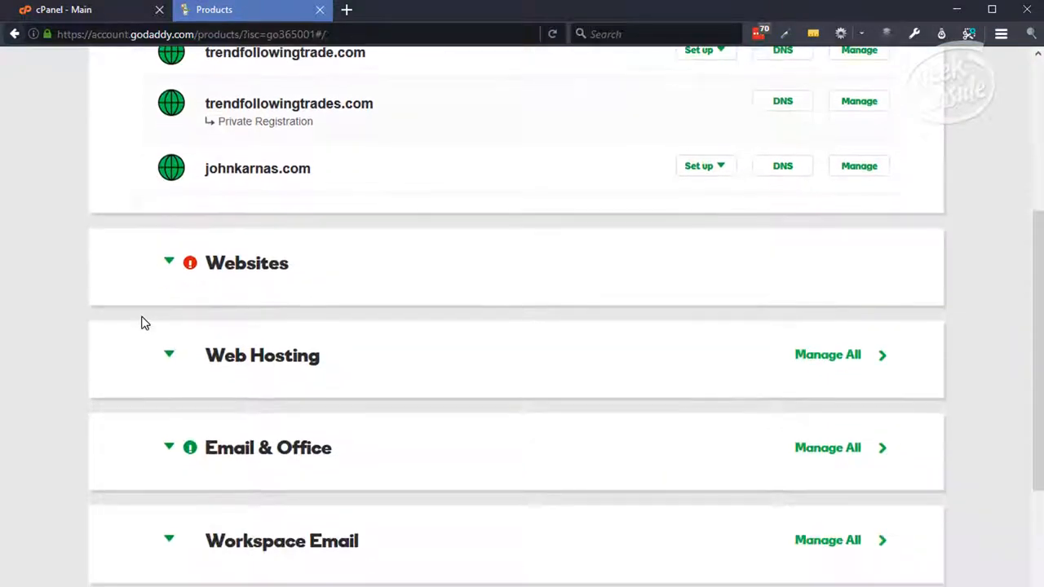
scroll("down", 3)
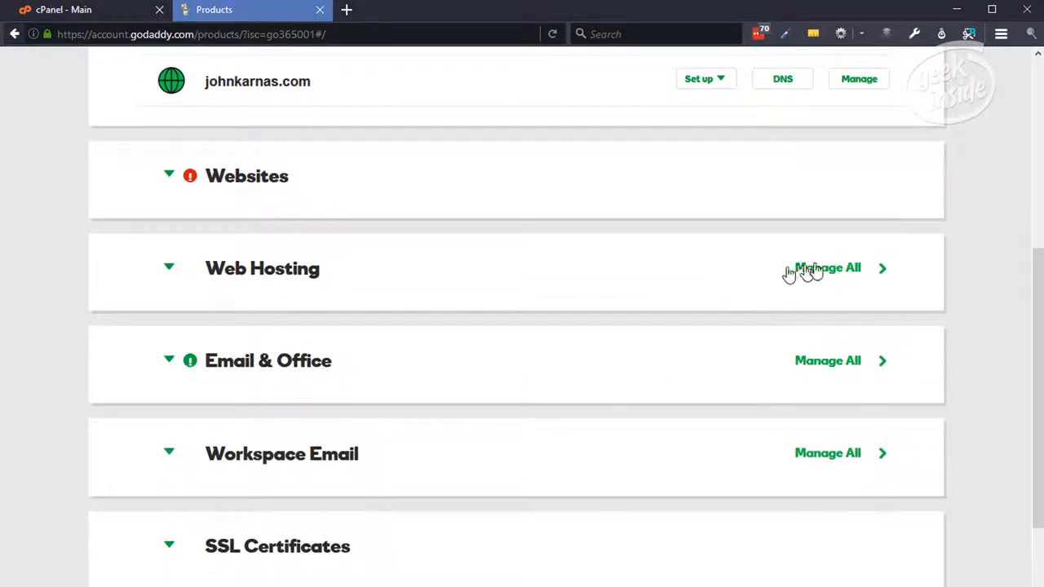
left_click(169, 267)
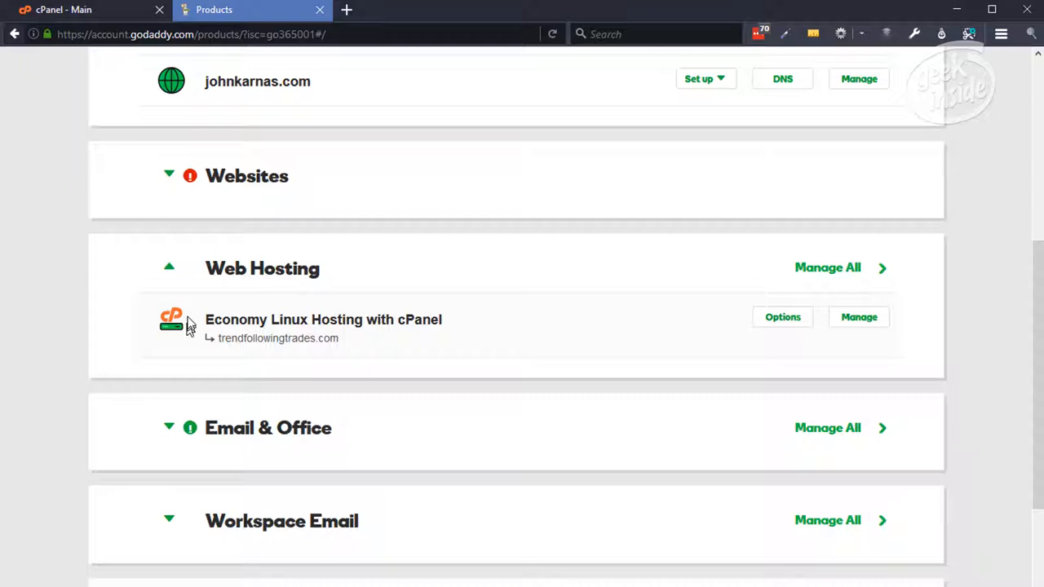
mouse_move(858, 317)
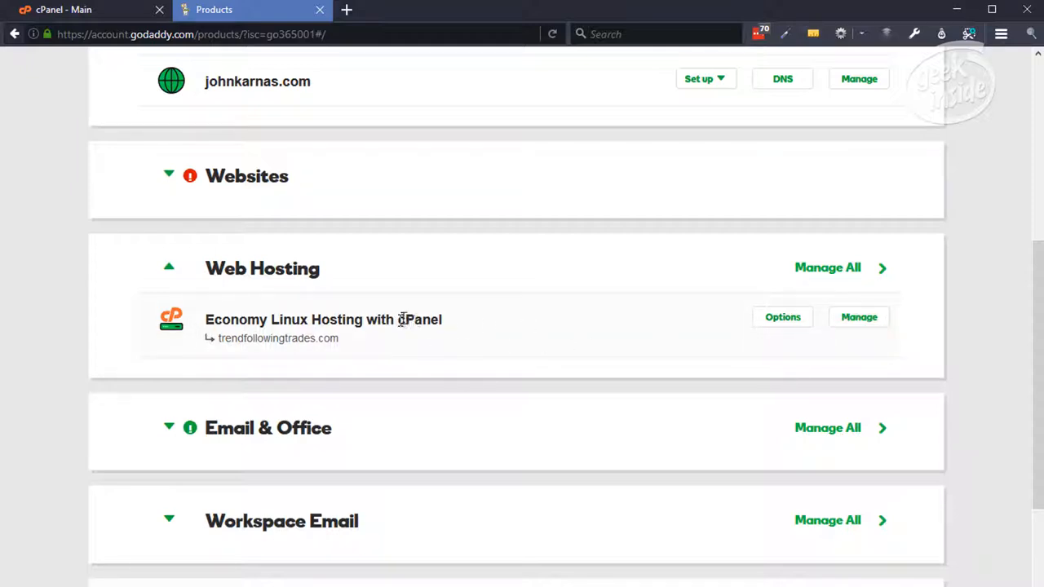
left_click(858, 317)
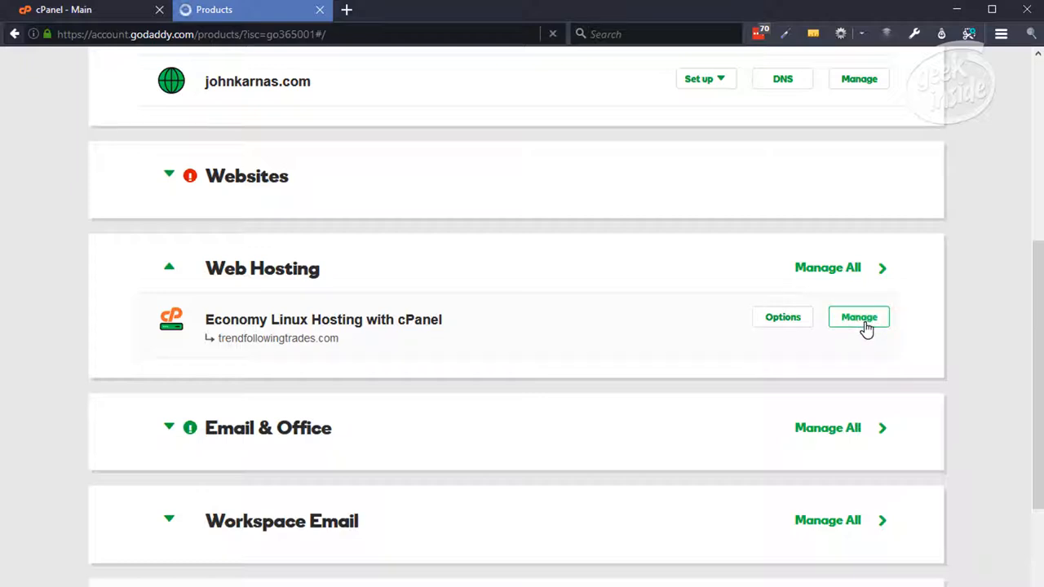
Open cPanel for trendfollowingtrades.com and launch the MySQL Database Wizard under Databases.
left_click(858, 316)
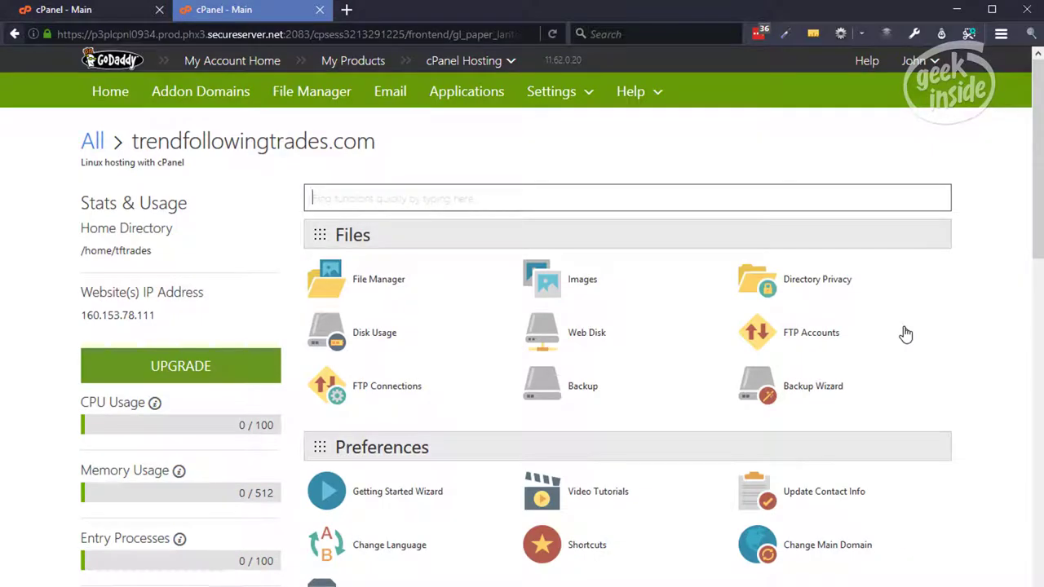
scroll("down", 3)
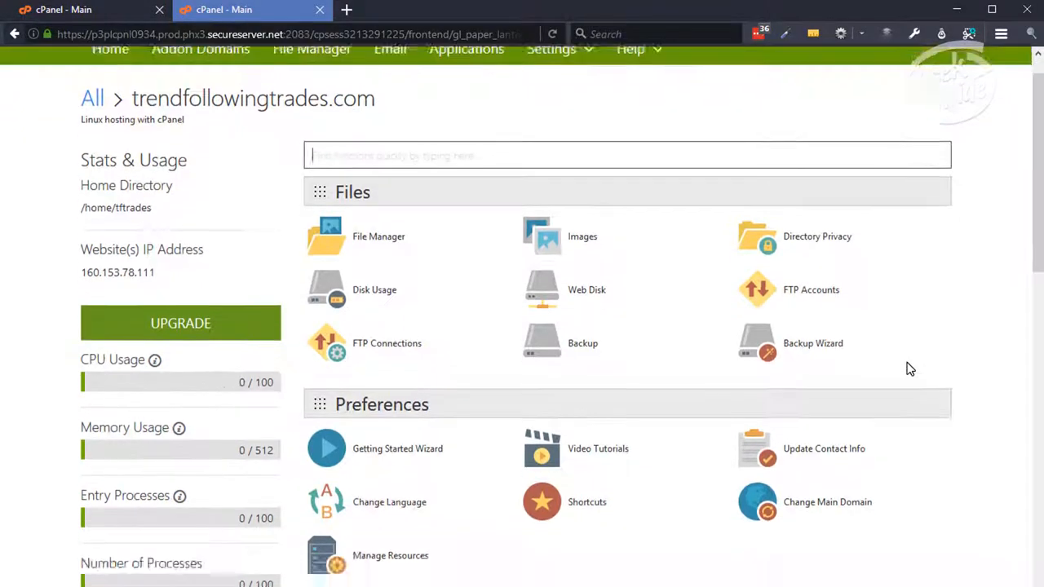
scroll("down", 3)
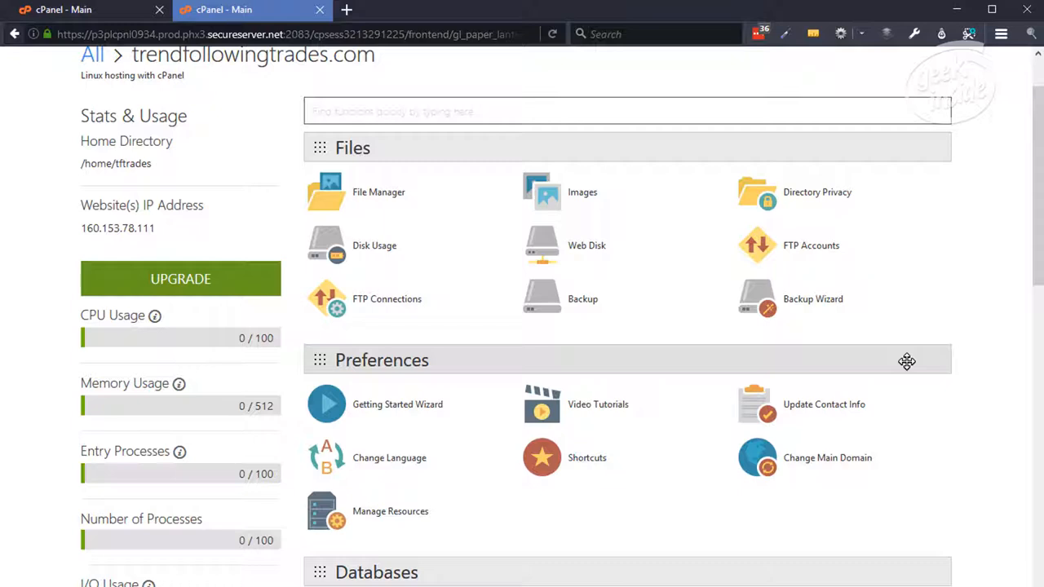
mouse_move(891, 370)
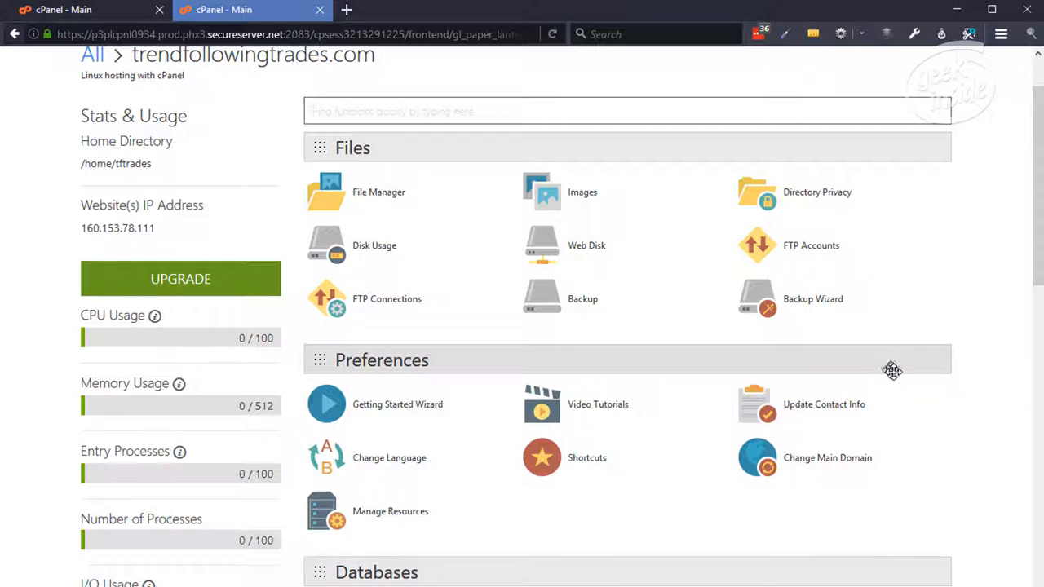
scroll("down", 3)
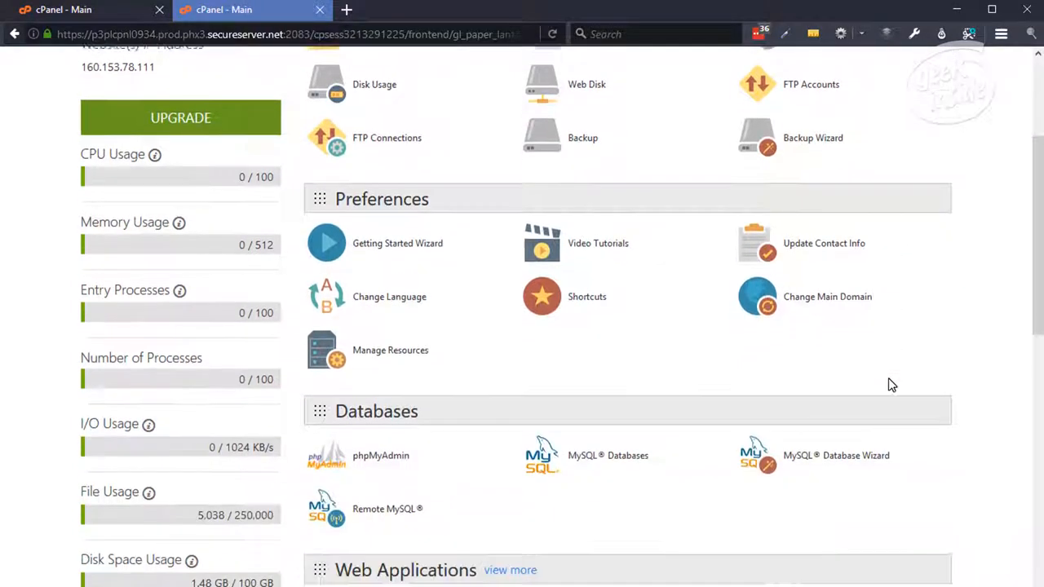
scroll("down", 3)
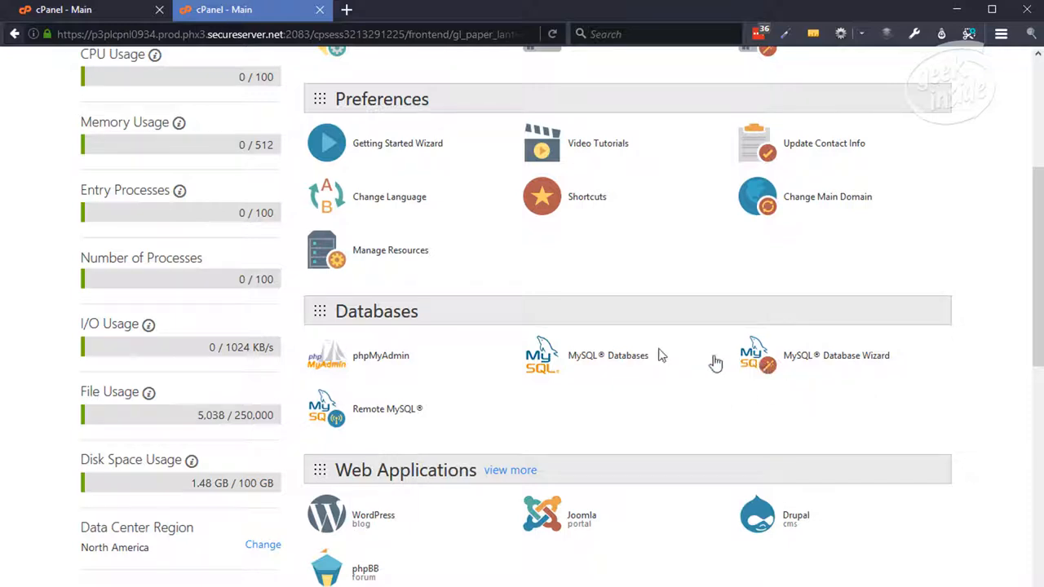
mouse_move(626, 360)
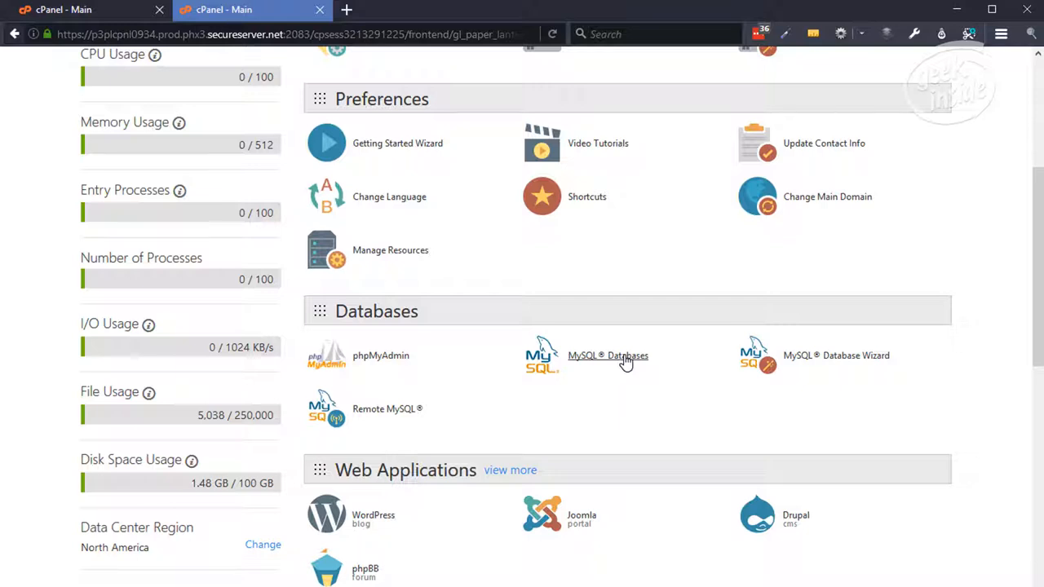
mouse_move(642, 364)
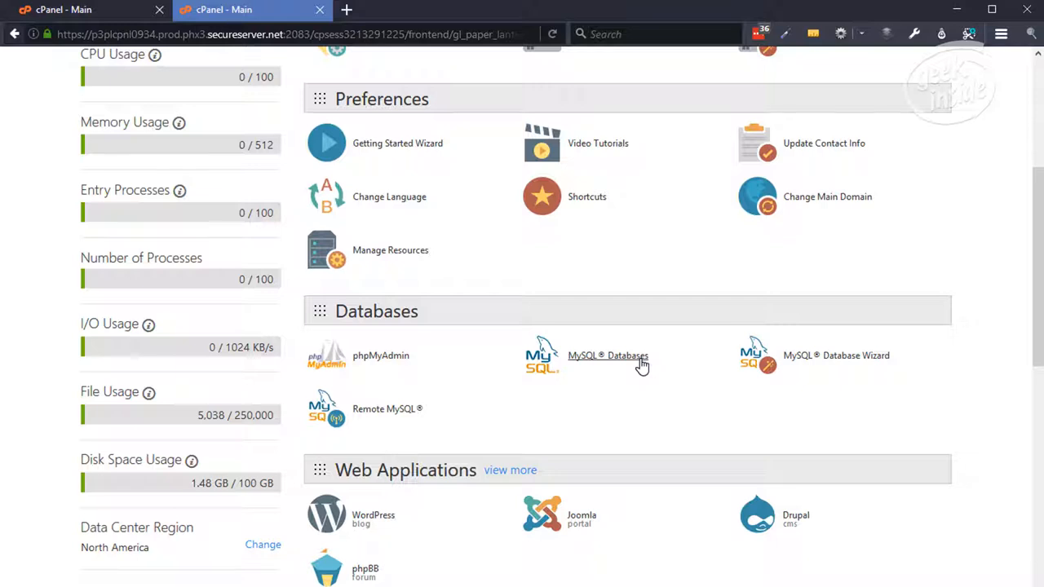
mouse_move(867, 369)
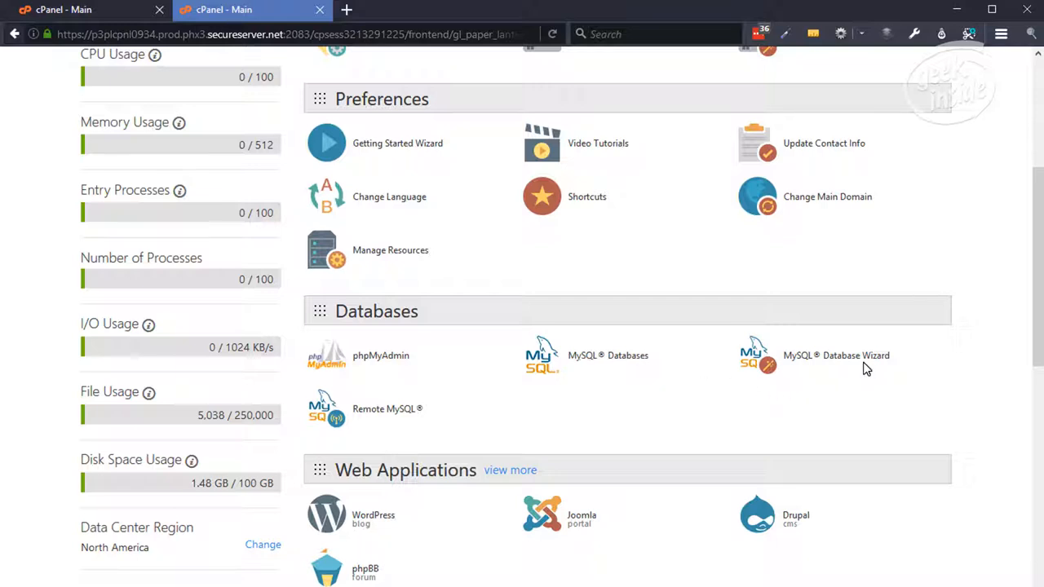
mouse_move(836, 361)
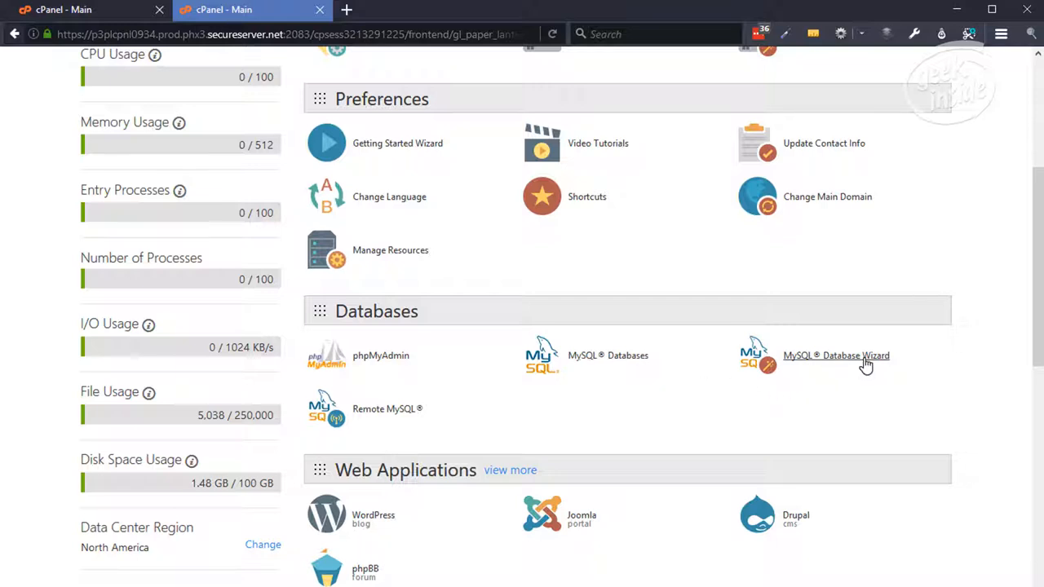
left_click(835, 356)
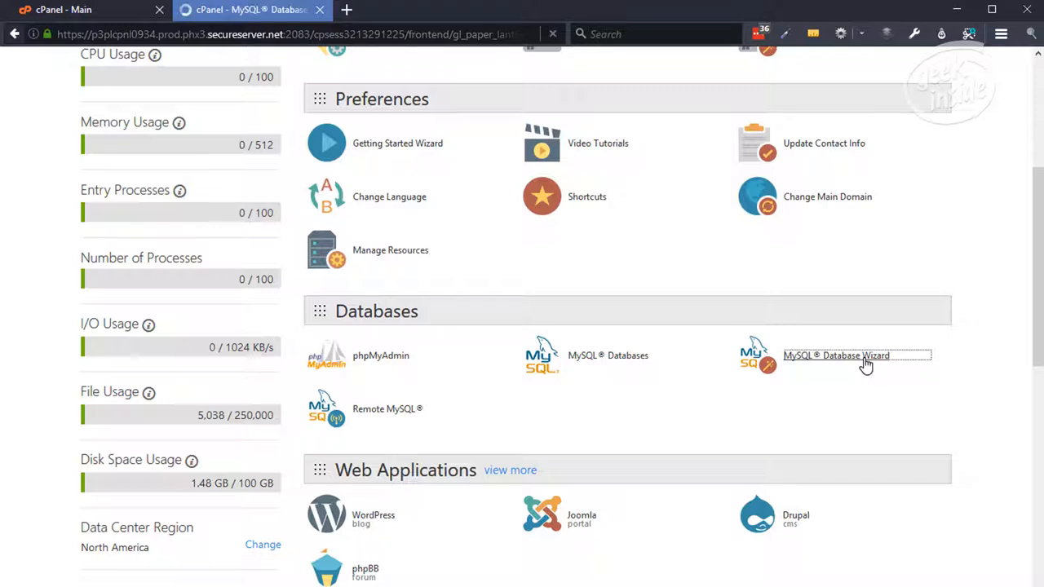
Create database tftrades_site plus a password-protected user granted ALL PRIVILEGES.
left_click(835, 355)
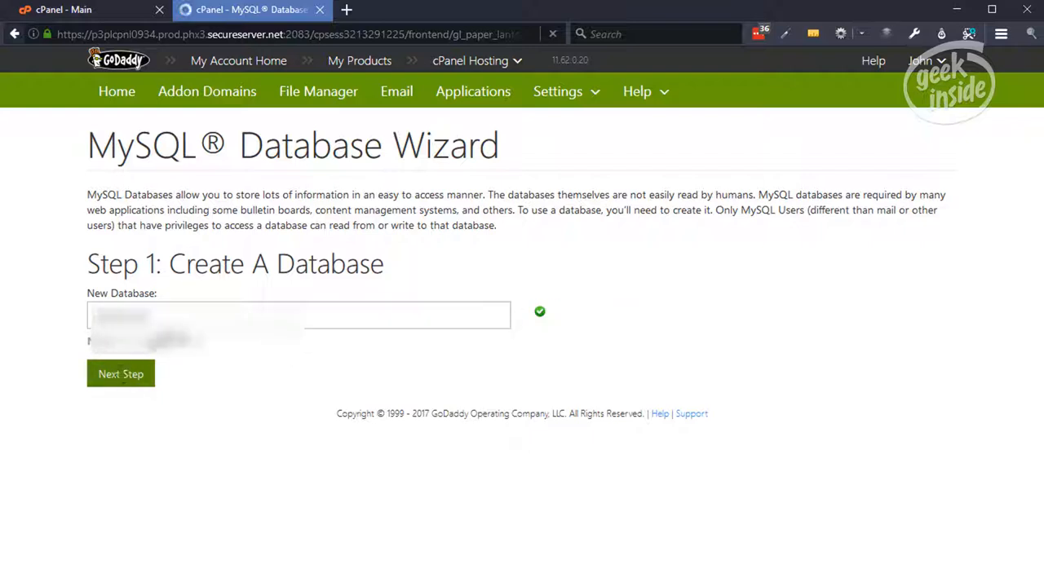
left_click(119, 373)
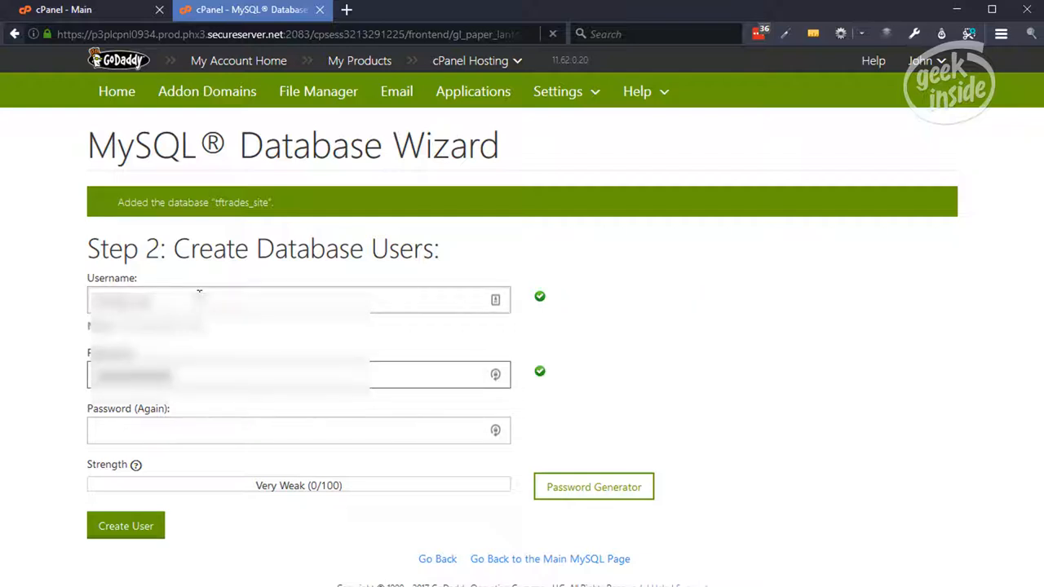
type("••••••••••••")
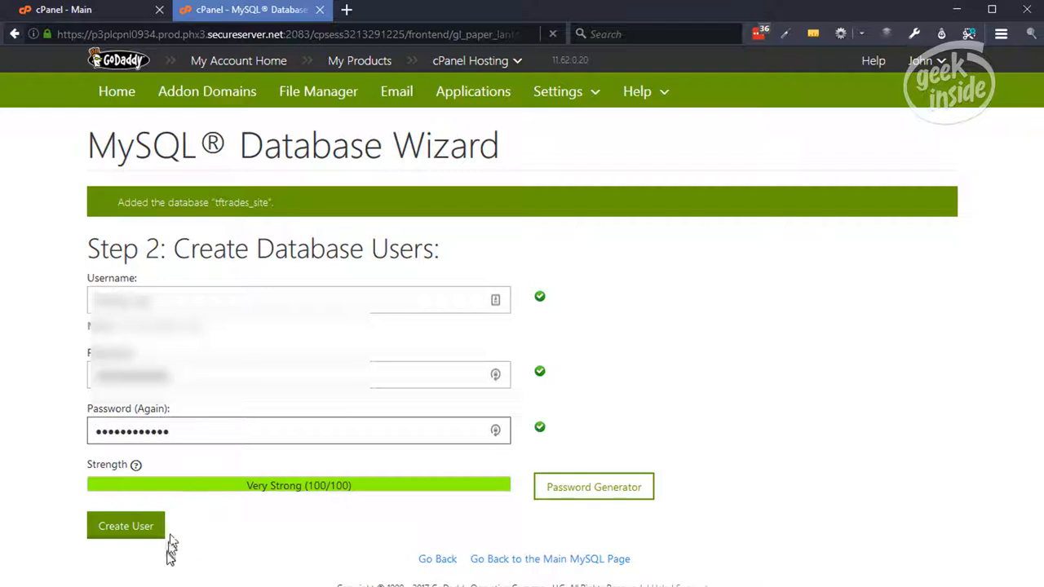
mouse_move(126, 526)
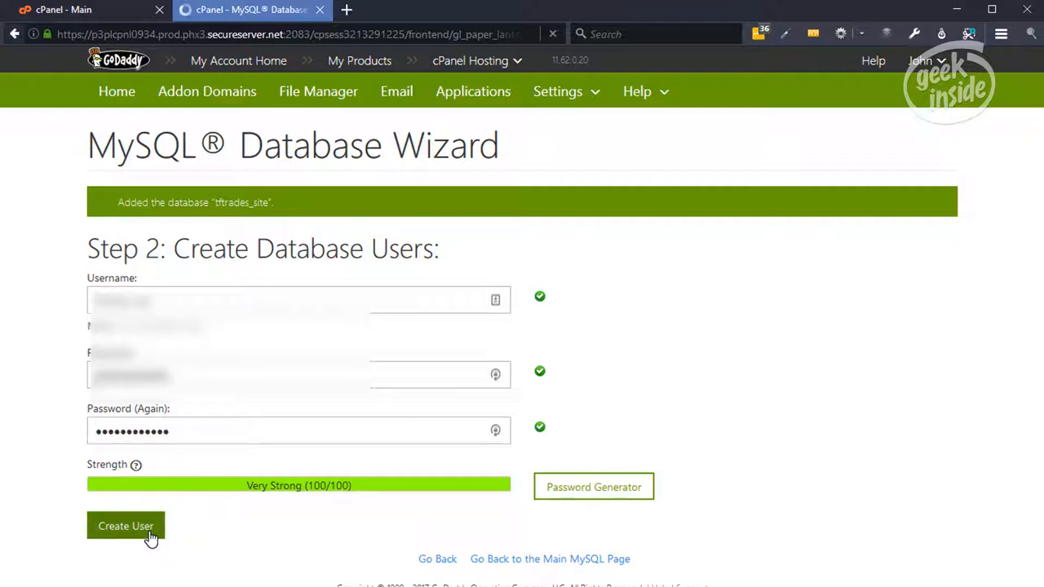
left_click(125, 525)
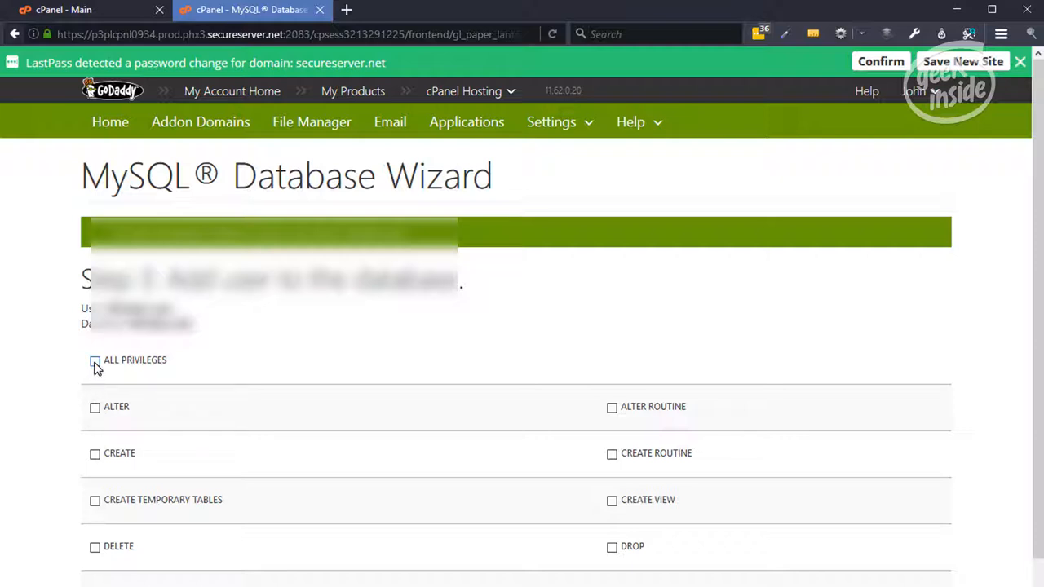
left_click(94, 360)
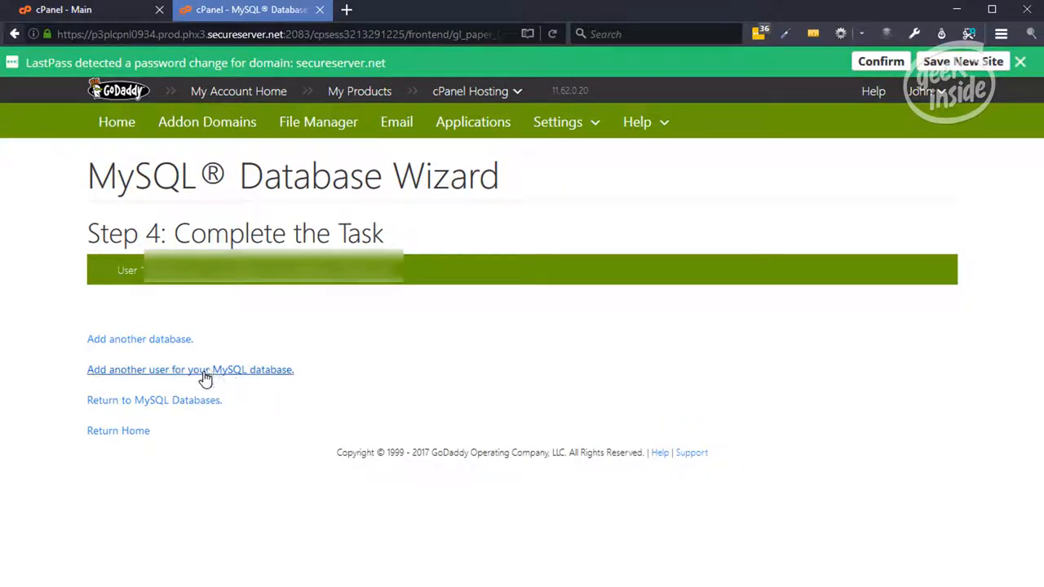
mouse_move(228, 389)
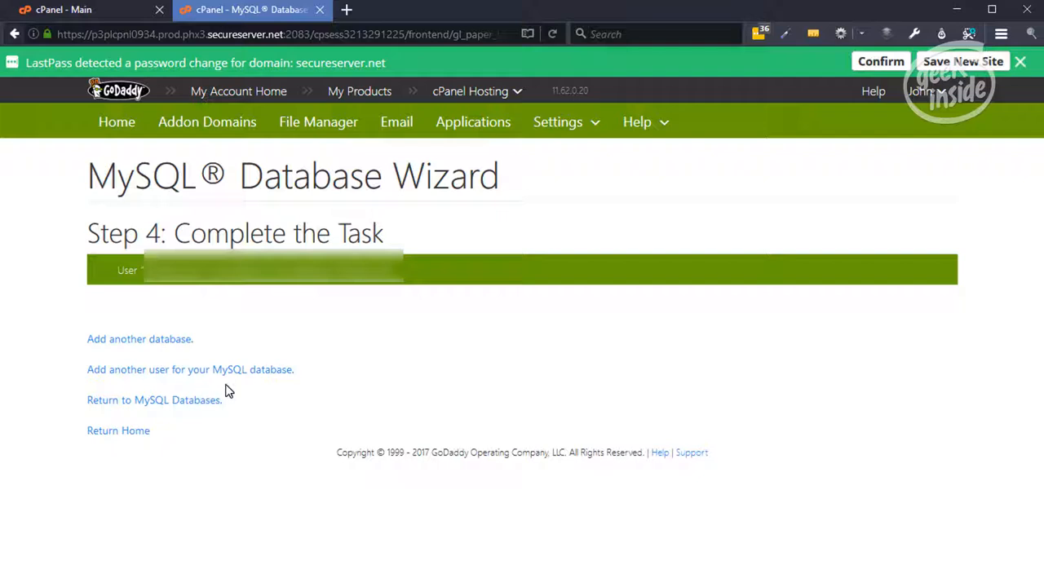
mouse_move(142, 184)
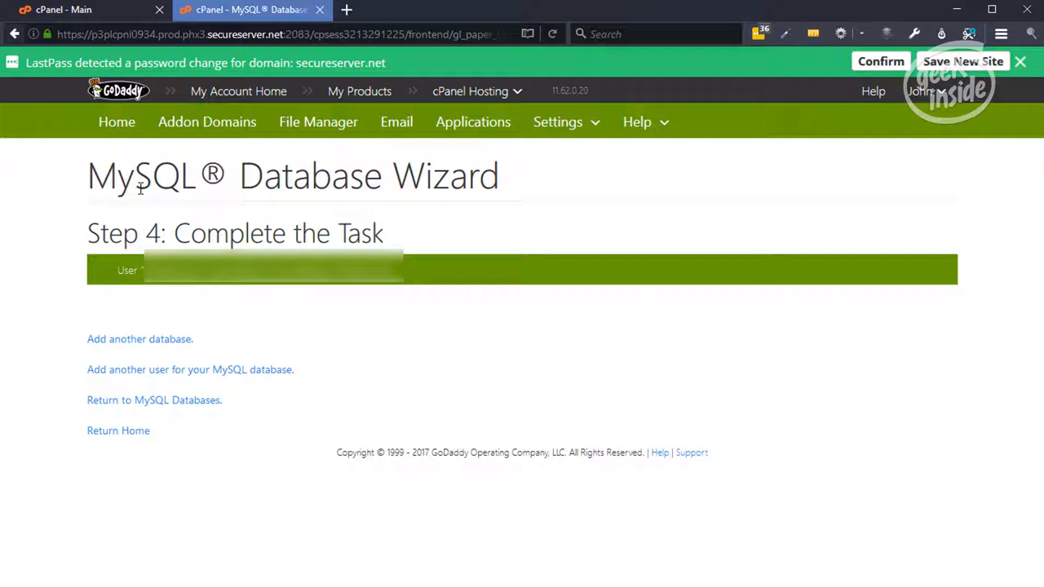
left_click(1020, 62)
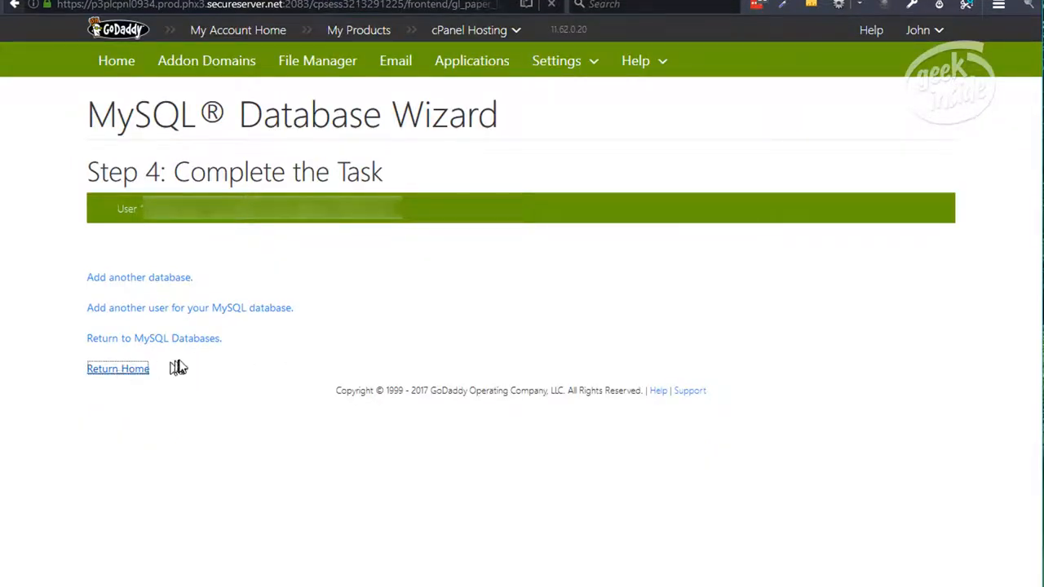
Return to cPanel home and open phpMyAdmin's Import page for tftrades_site.
left_click(117, 367)
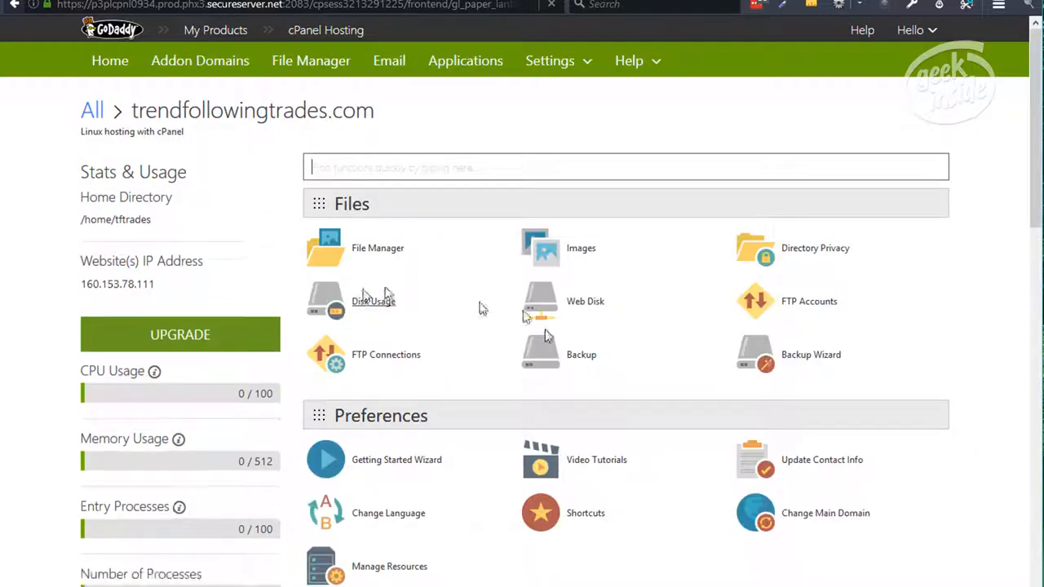
scroll("down", 3)
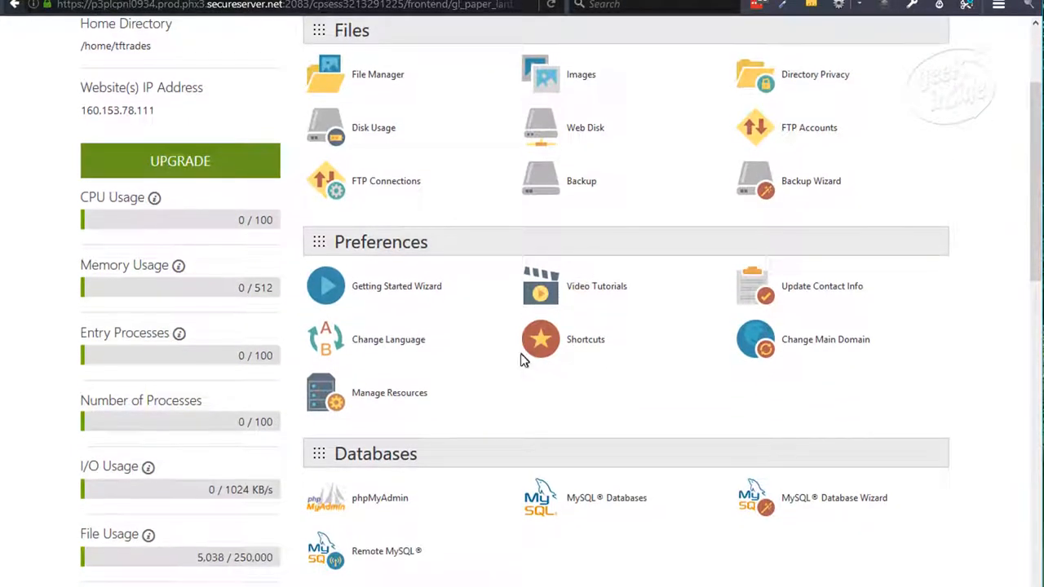
scroll("down", 3)
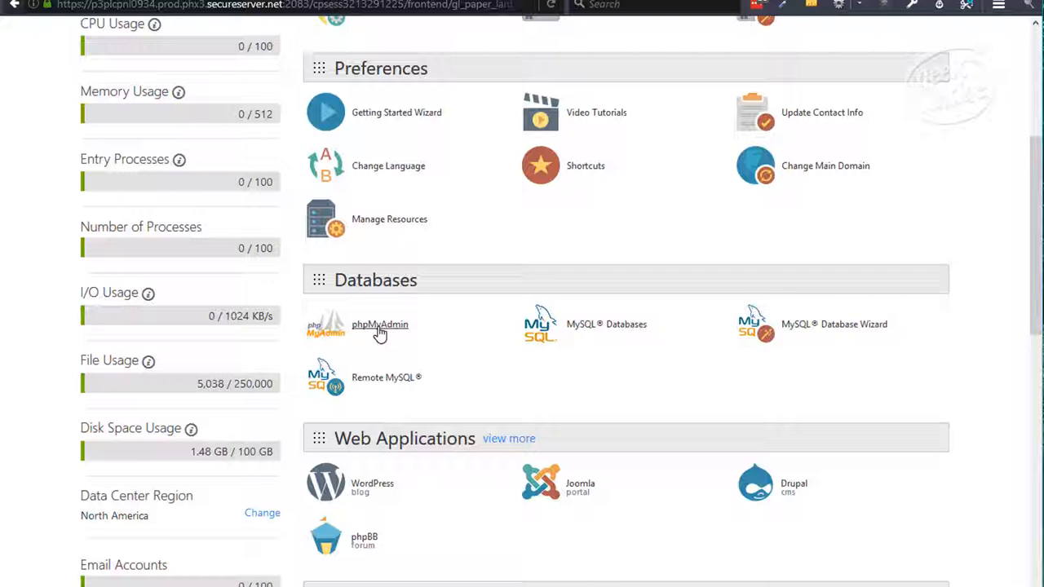
left_click(379, 325)
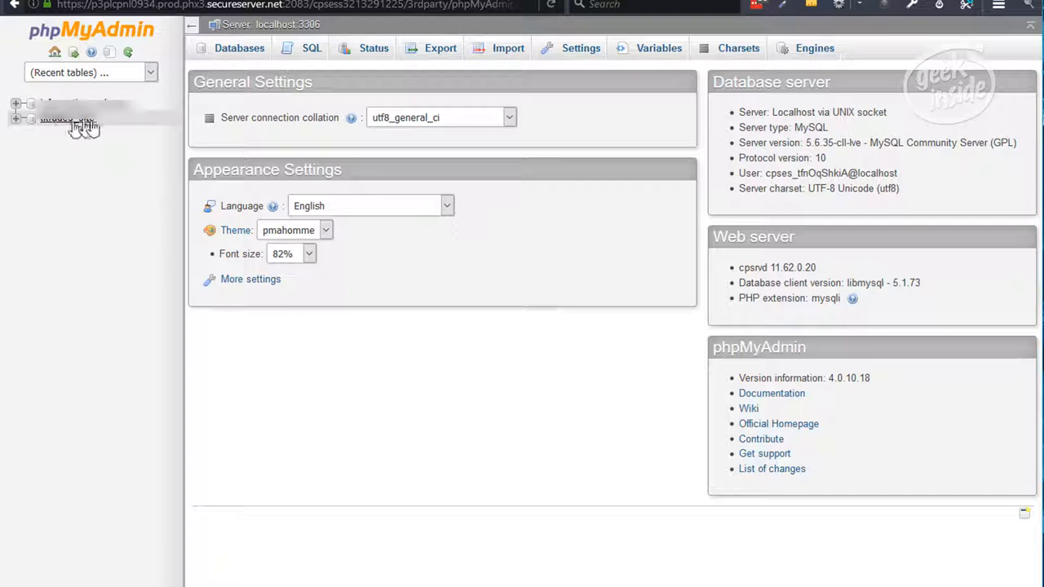
mouse_move(452, 79)
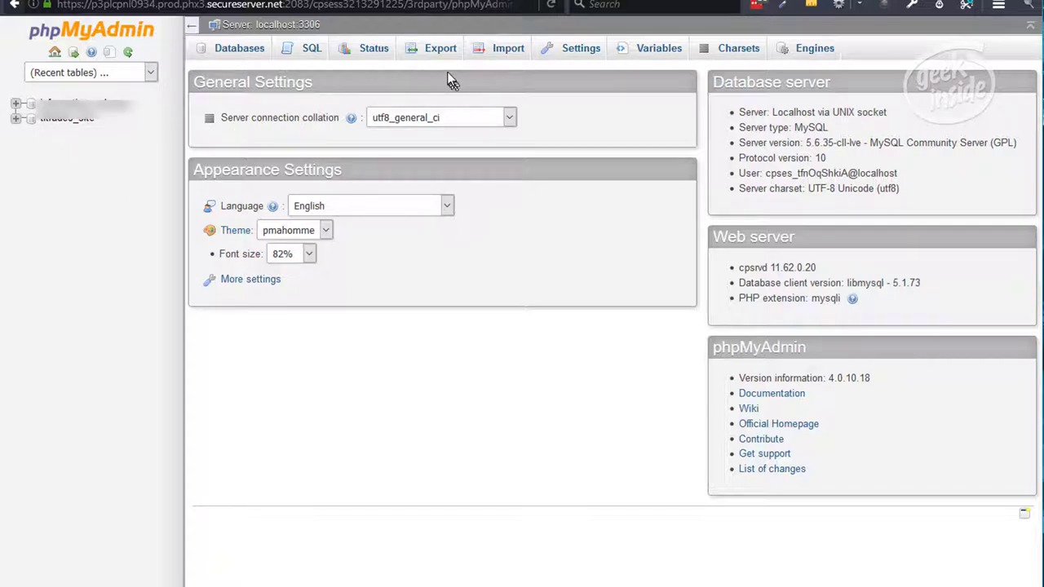
left_click(508, 48)
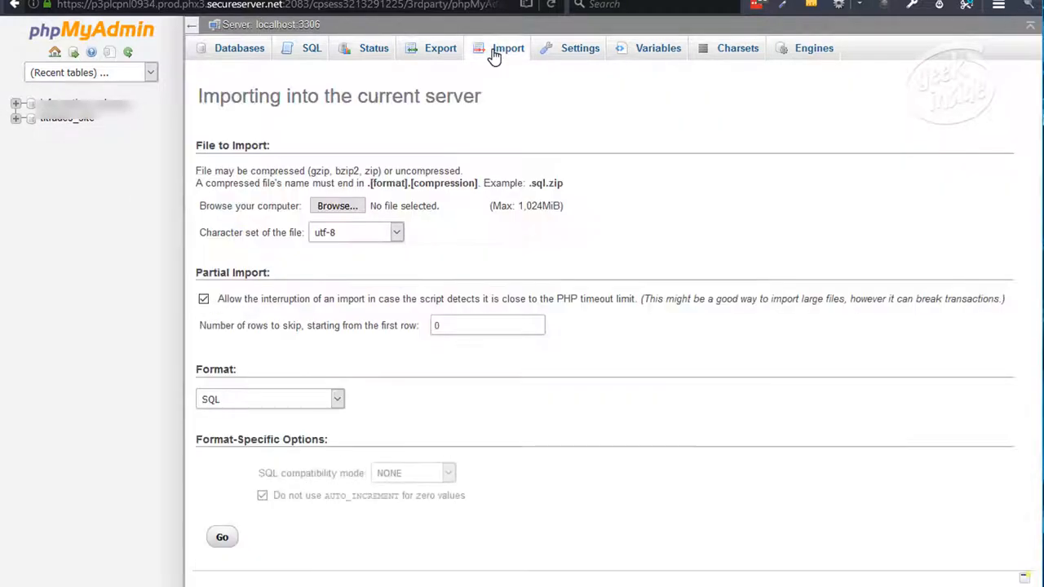
Import the SQL backup from E:\Web\Clients\move-tft into the tftrades_site database.
left_click(337, 205)
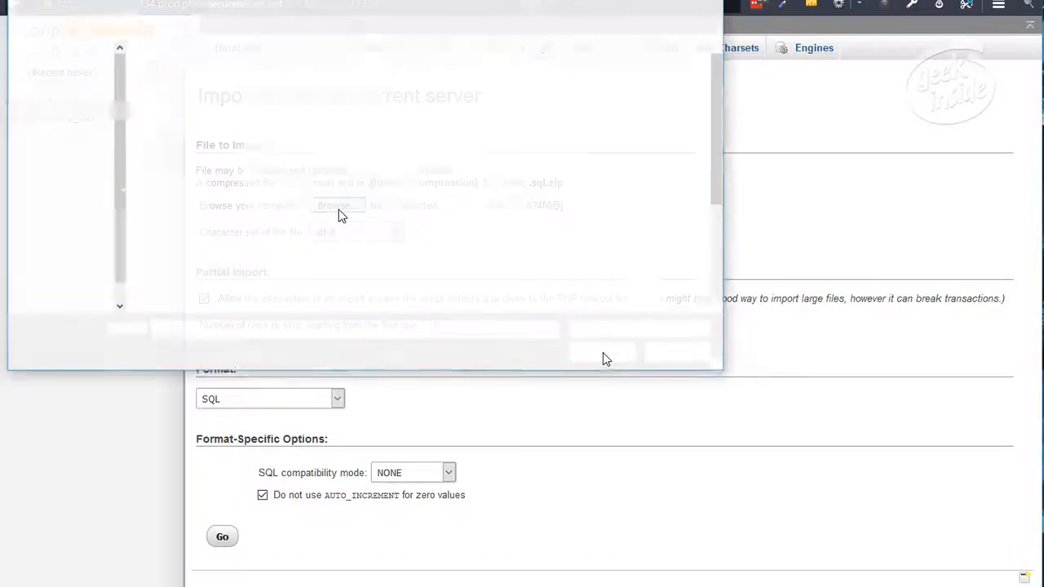
left_click(333, 205)
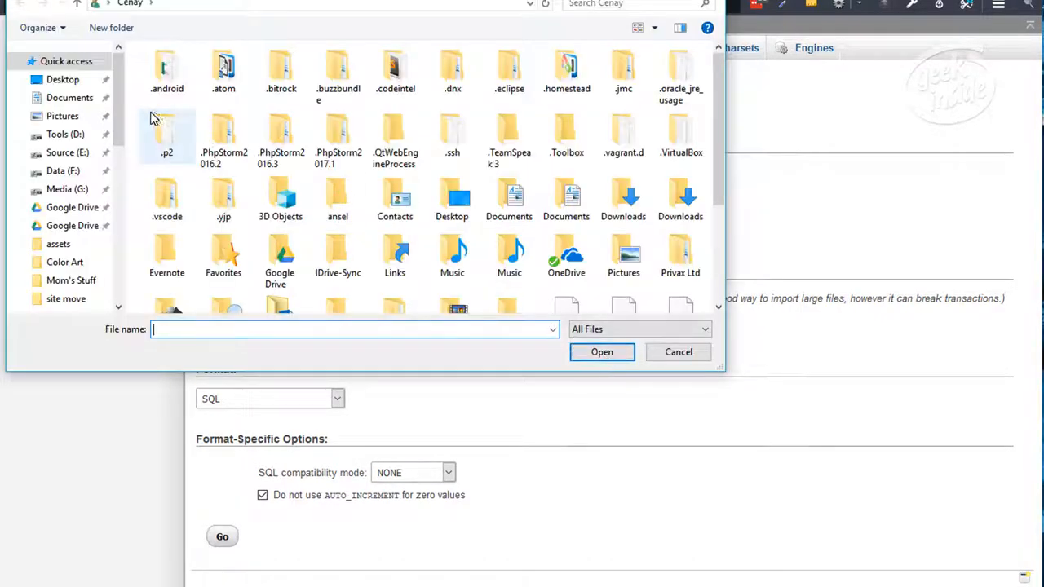
left_click(67, 153)
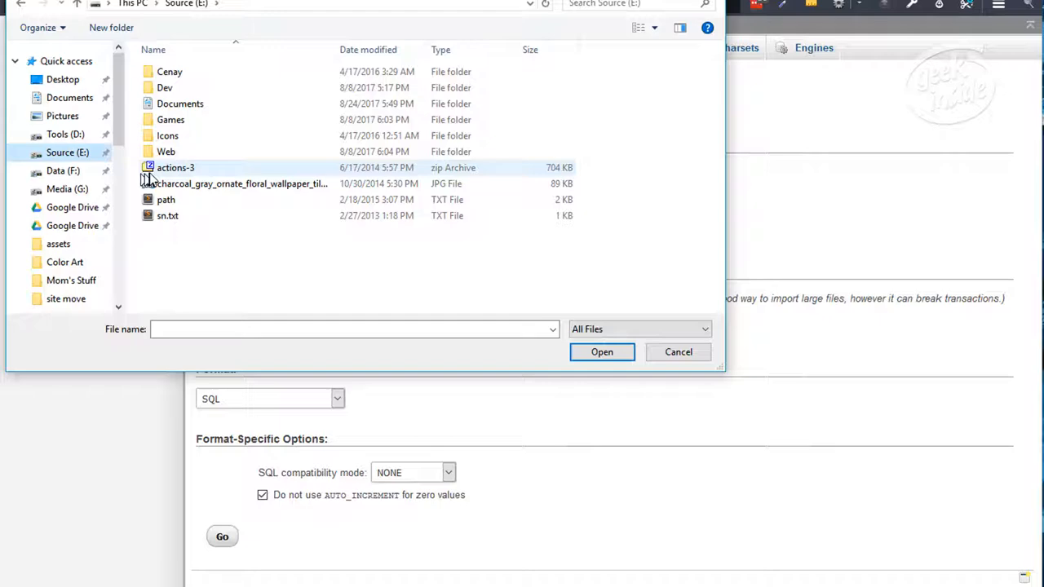
left_click(166, 152)
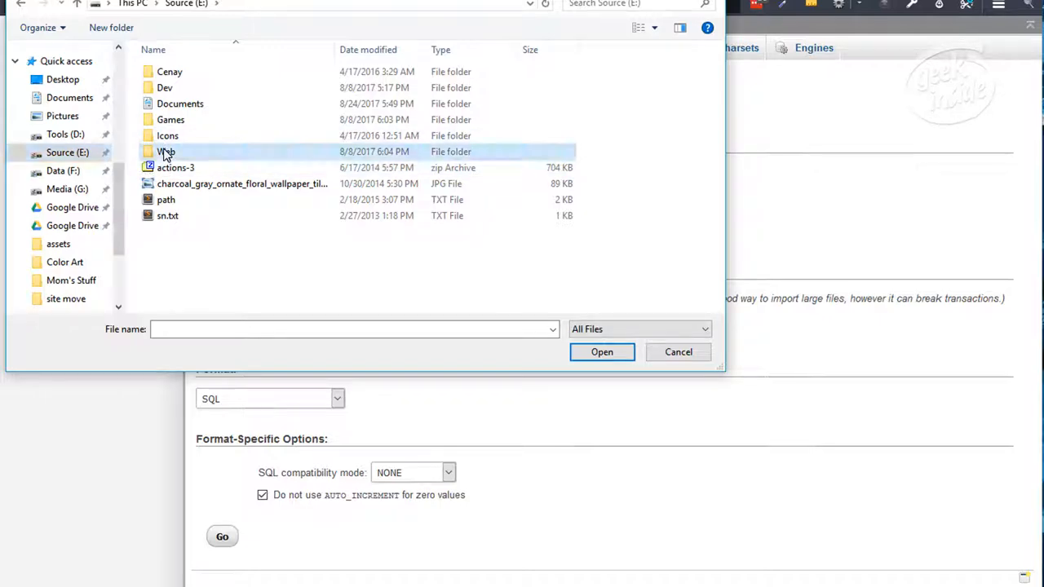
double_click(167, 151)
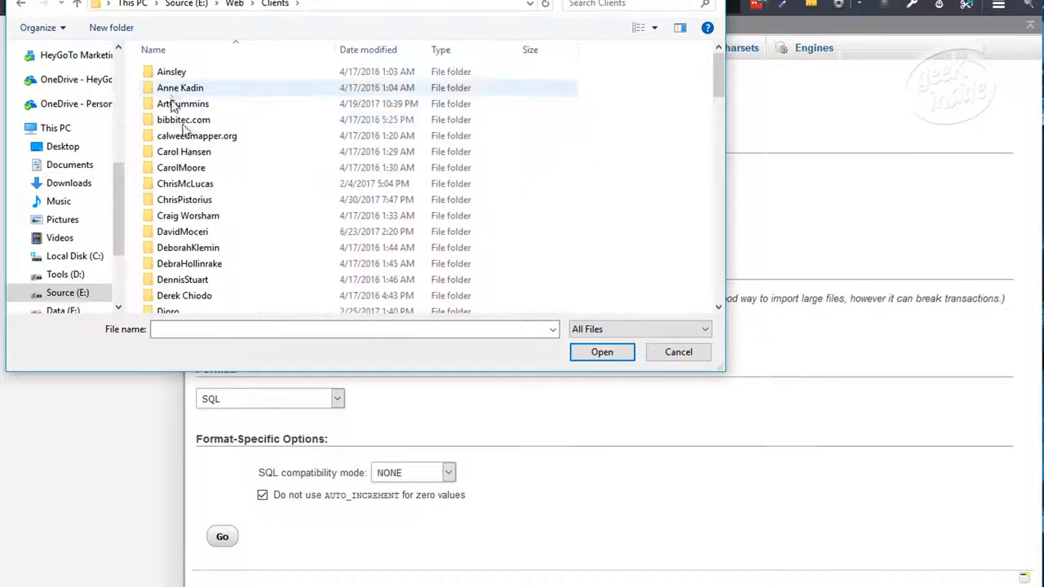
scroll("down", 3)
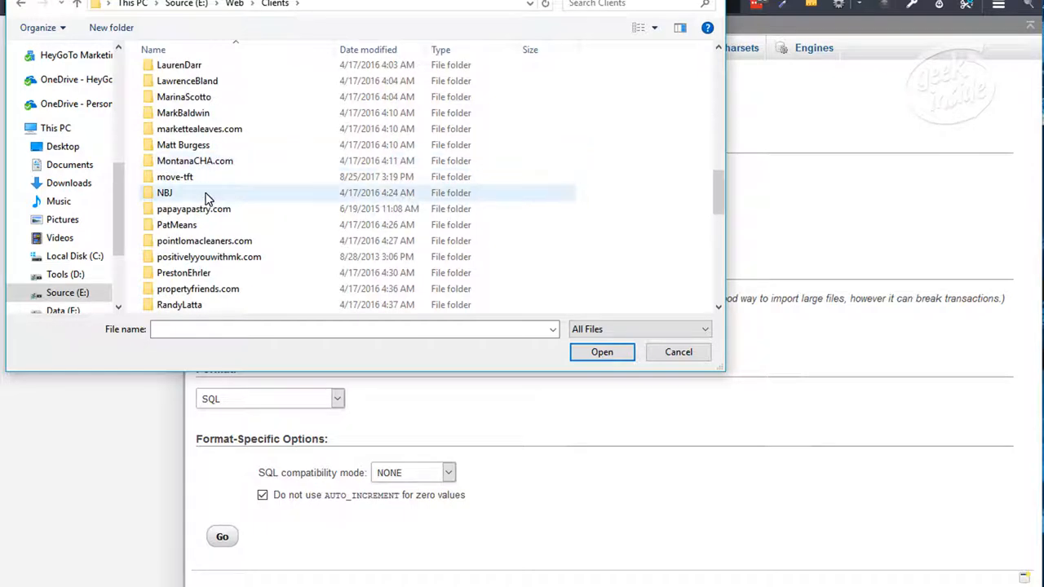
double_click(174, 177)
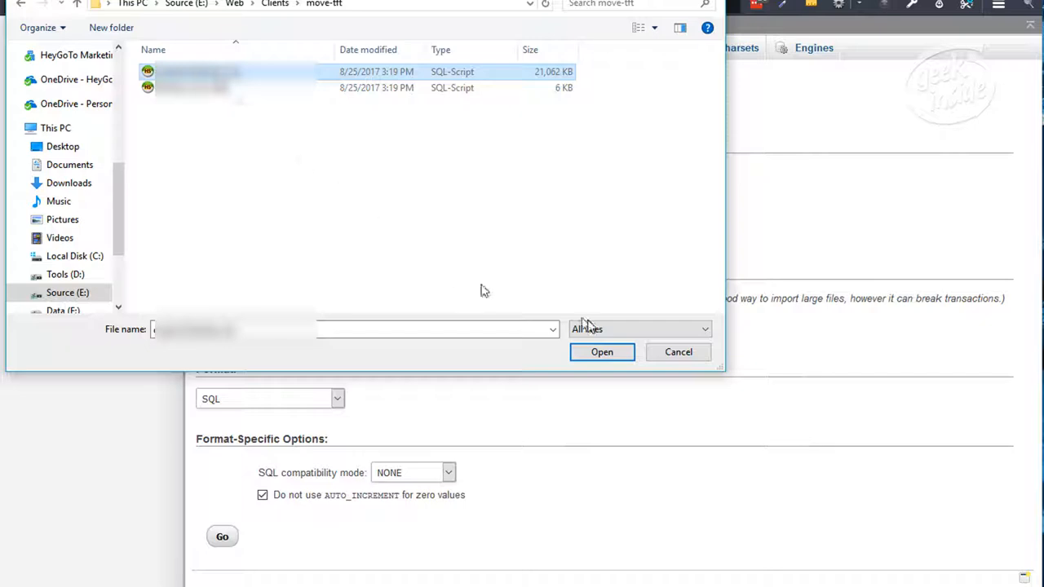
left_click(602, 351)
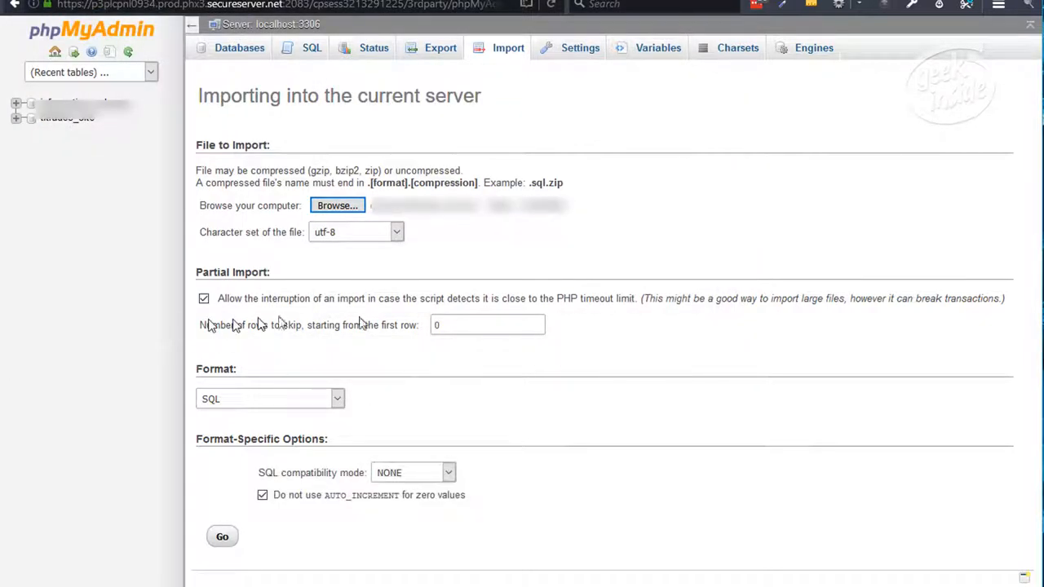
mouse_move(334, 318)
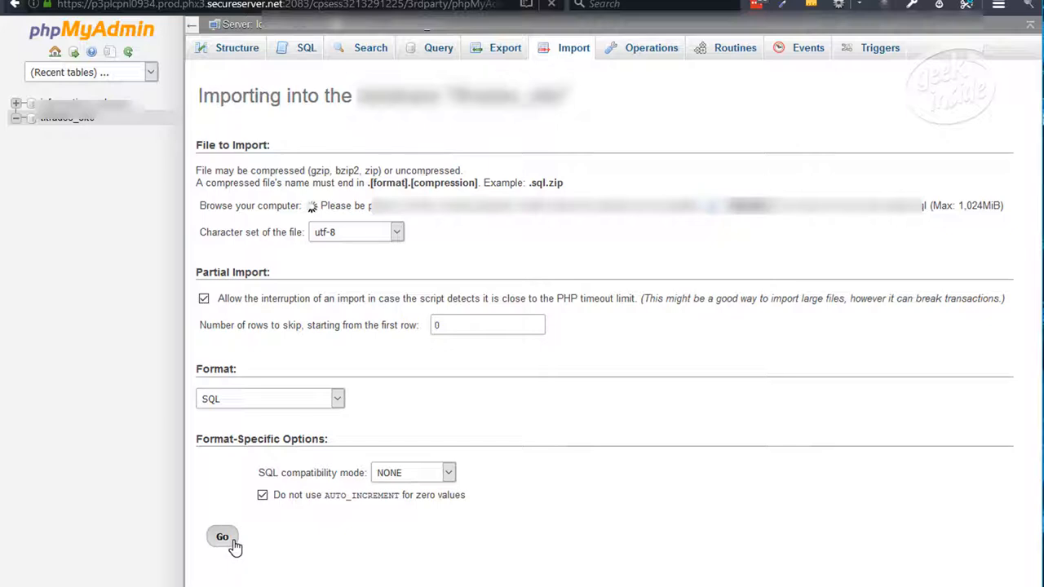
left_click(222, 537)
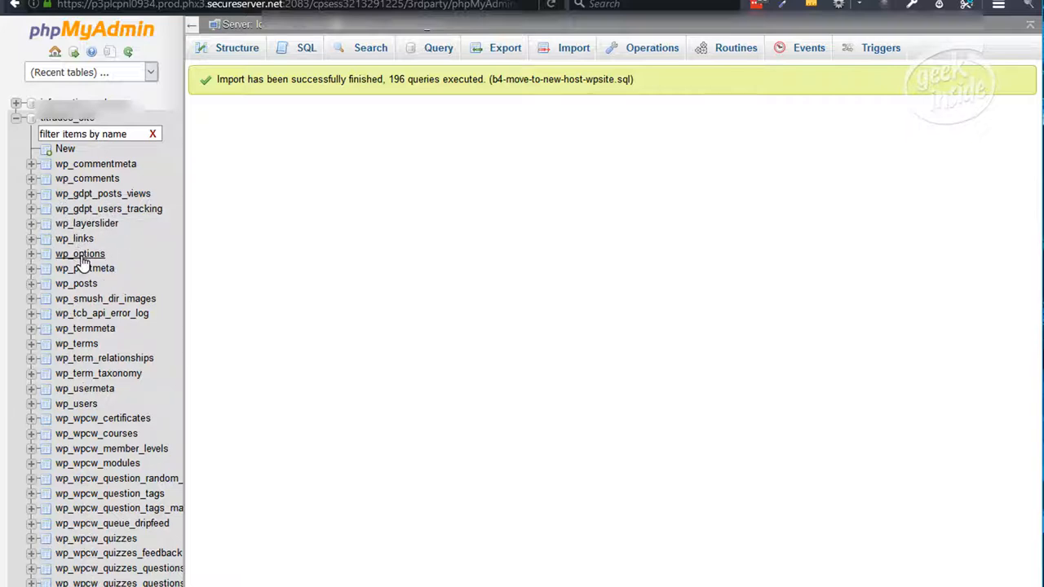
Browse wp_options, paging forward to the home row and back to the first page.
left_click(80, 254)
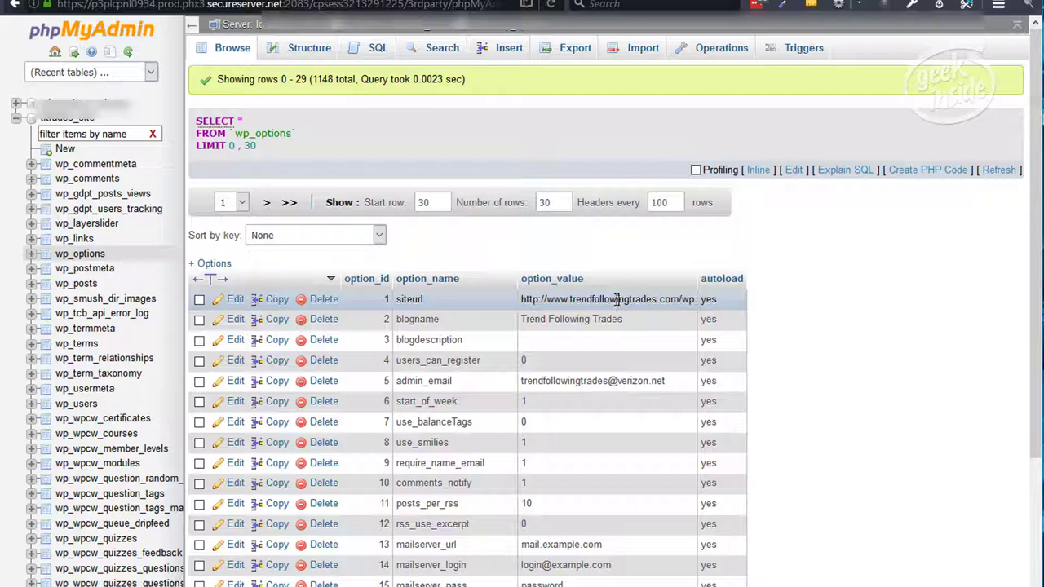
mouse_move(587, 316)
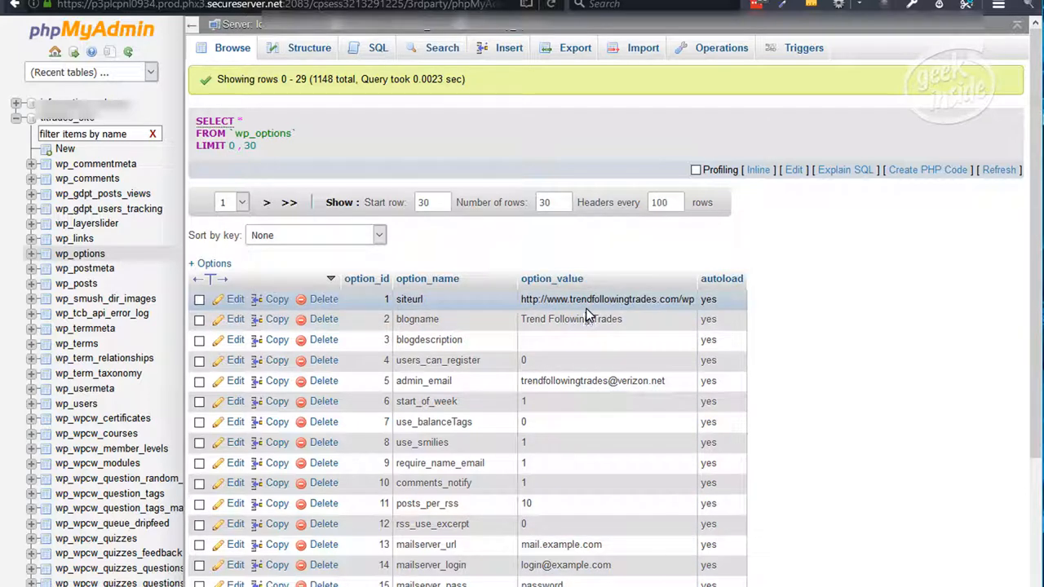
scroll("down", 3)
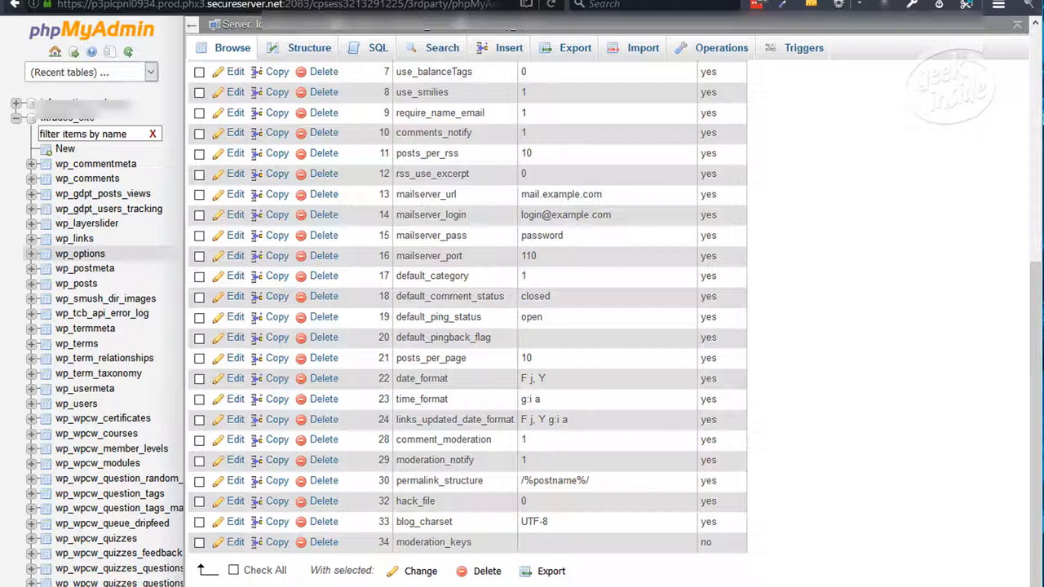
left_click(310, 203)
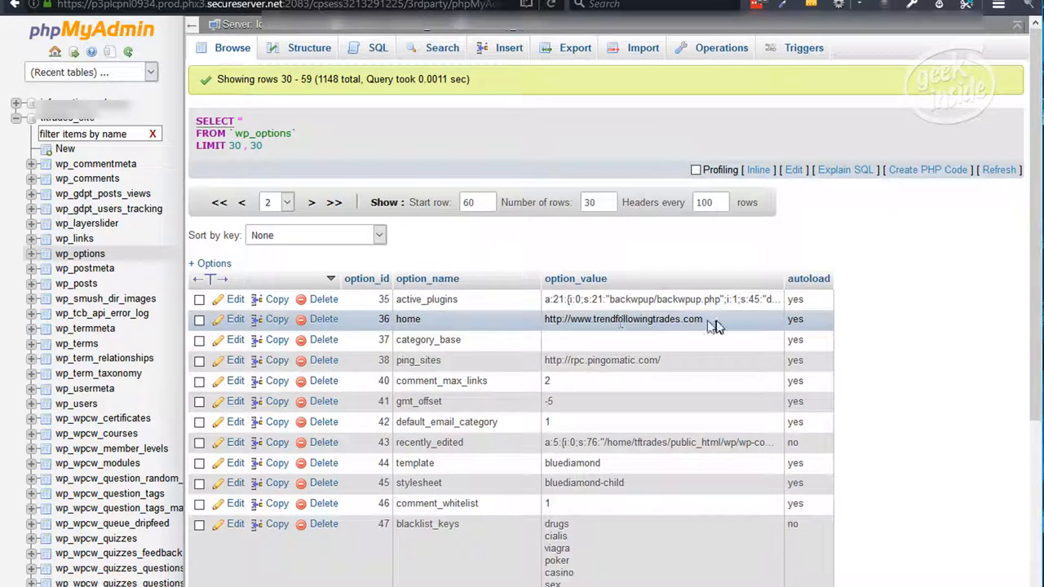
mouse_move(726, 327)
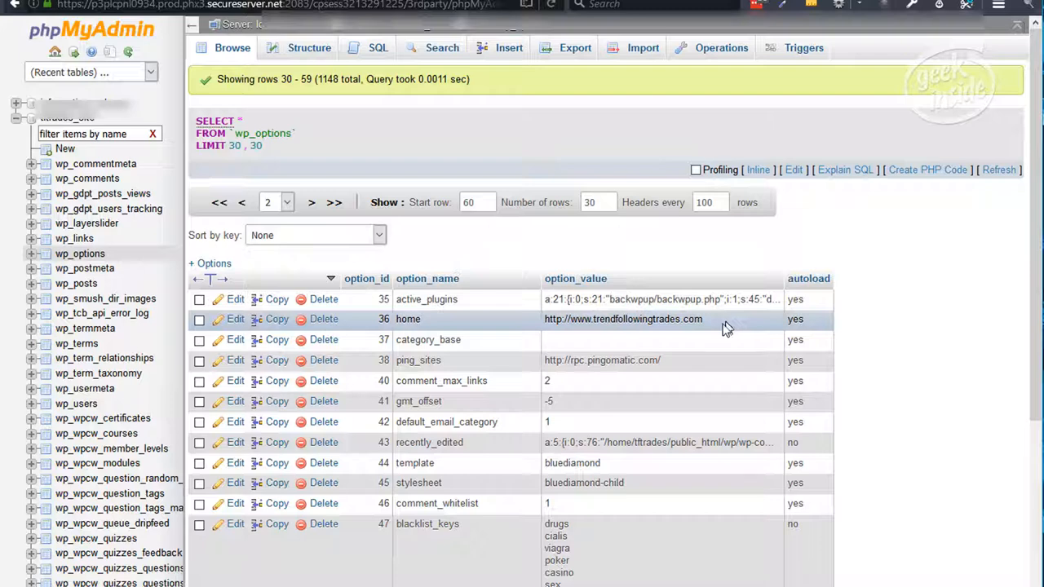
double_click(622, 319)
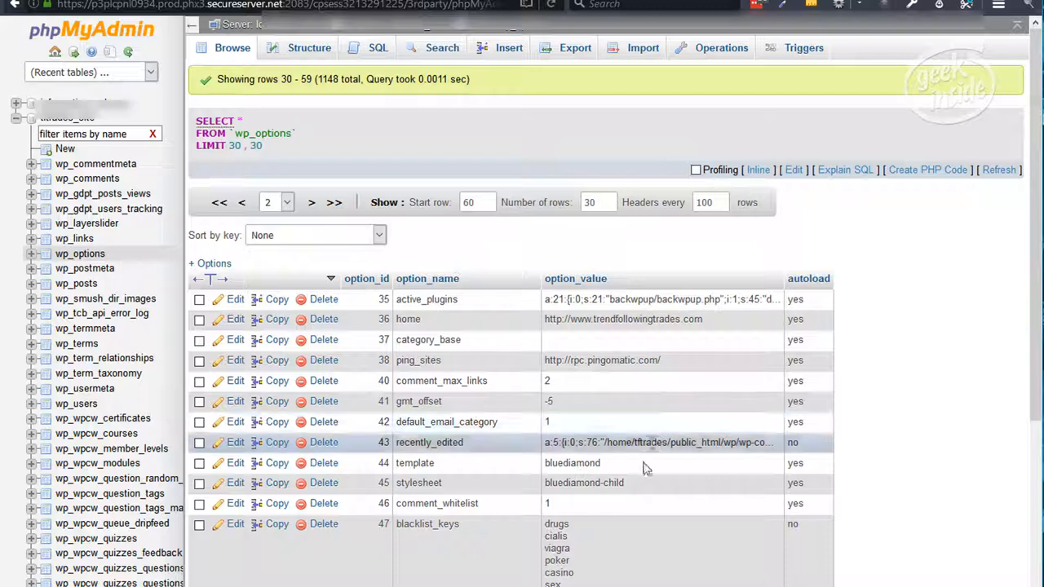
mouse_move(644, 468)
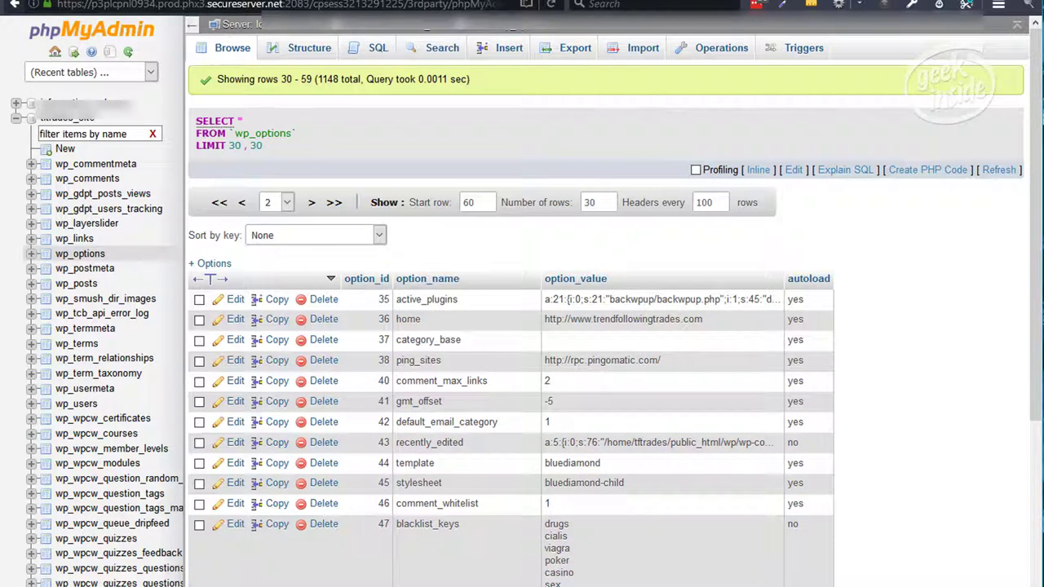
mouse_move(241, 202)
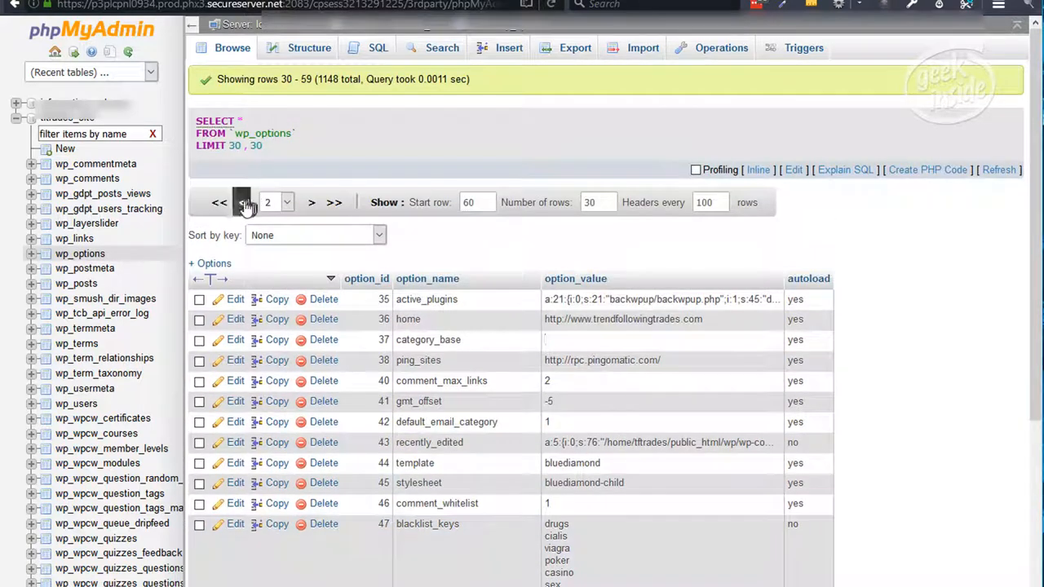
left_click(219, 203)
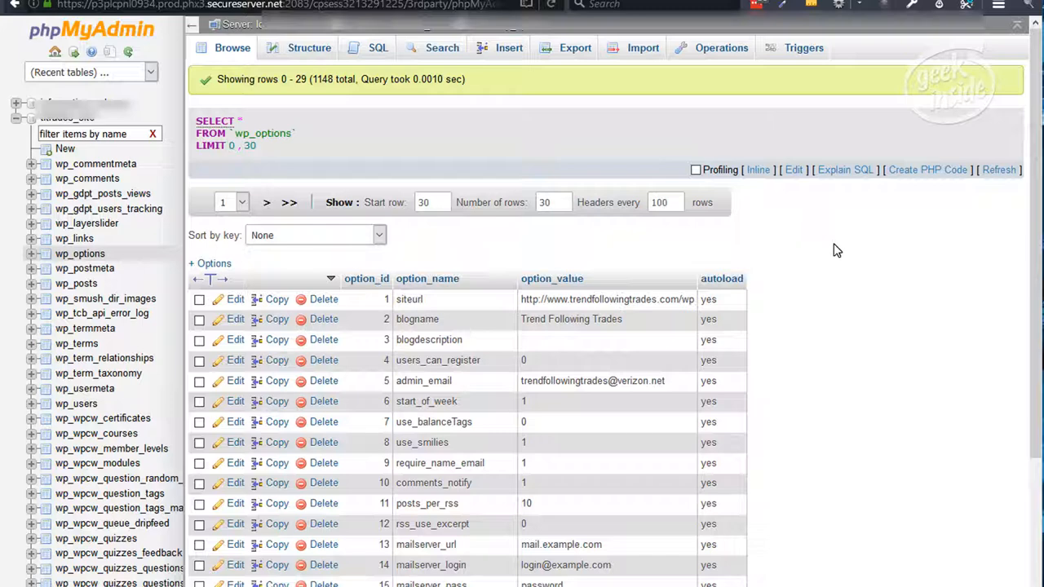
mouse_move(807, 263)
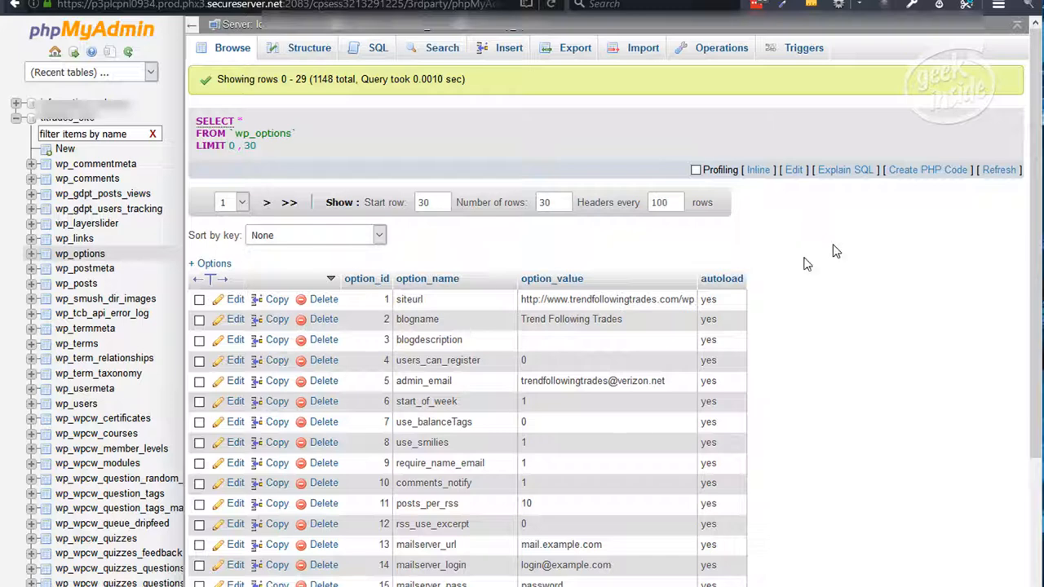
mouse_move(805, 267)
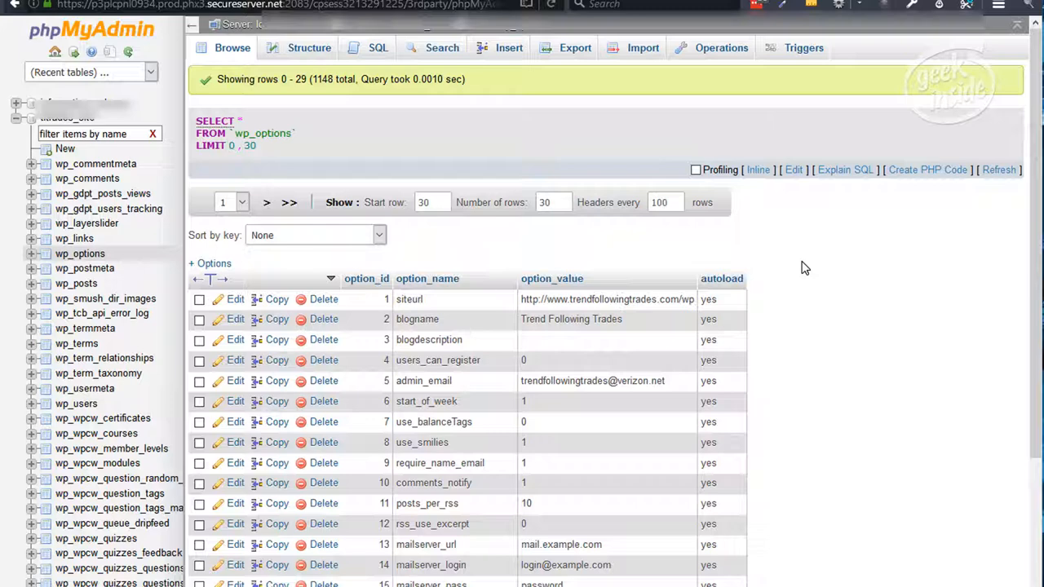
left_click(573, 47)
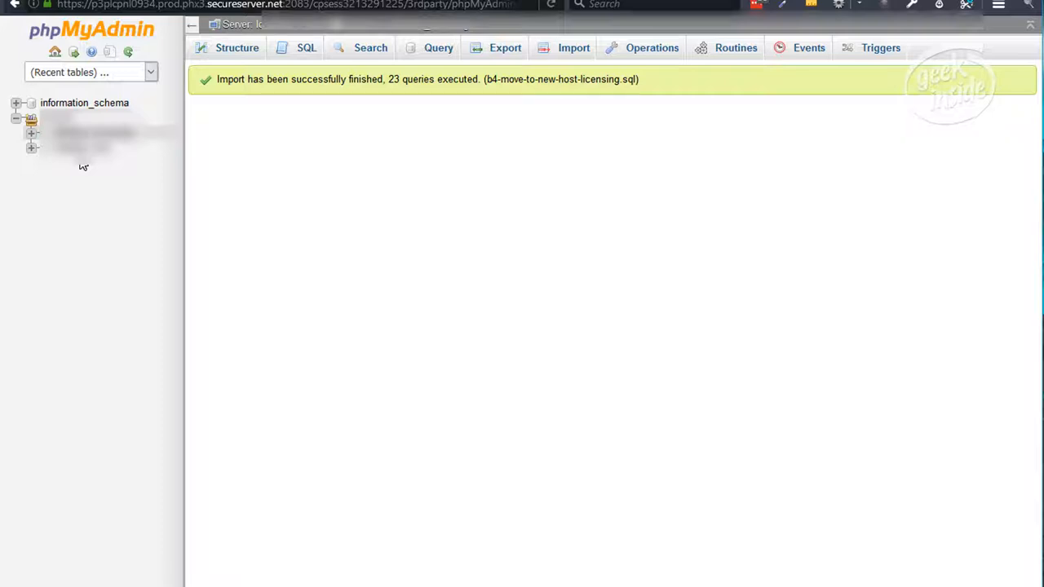
mouse_move(340, 172)
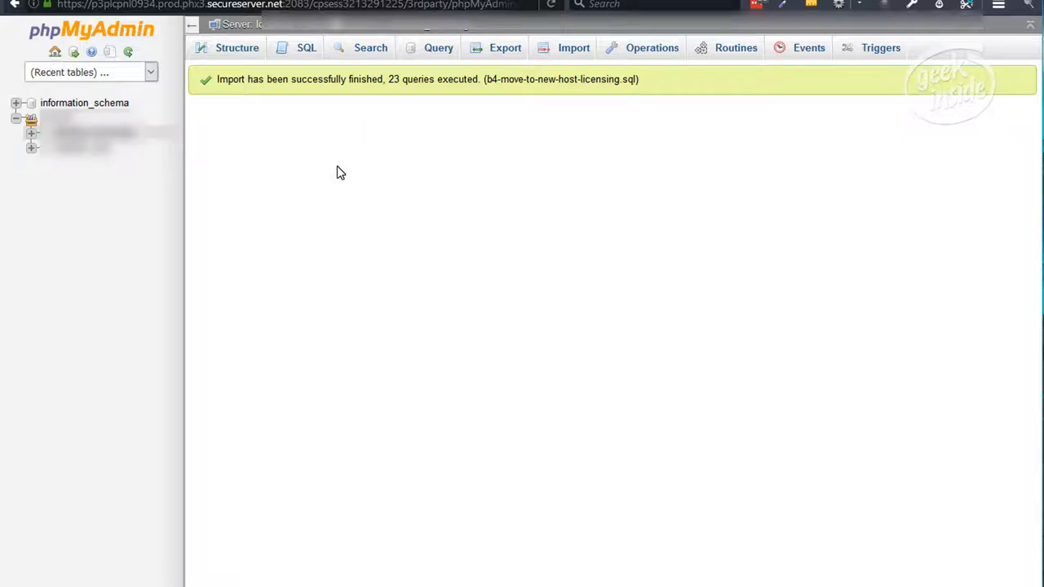
mouse_move(315, 140)
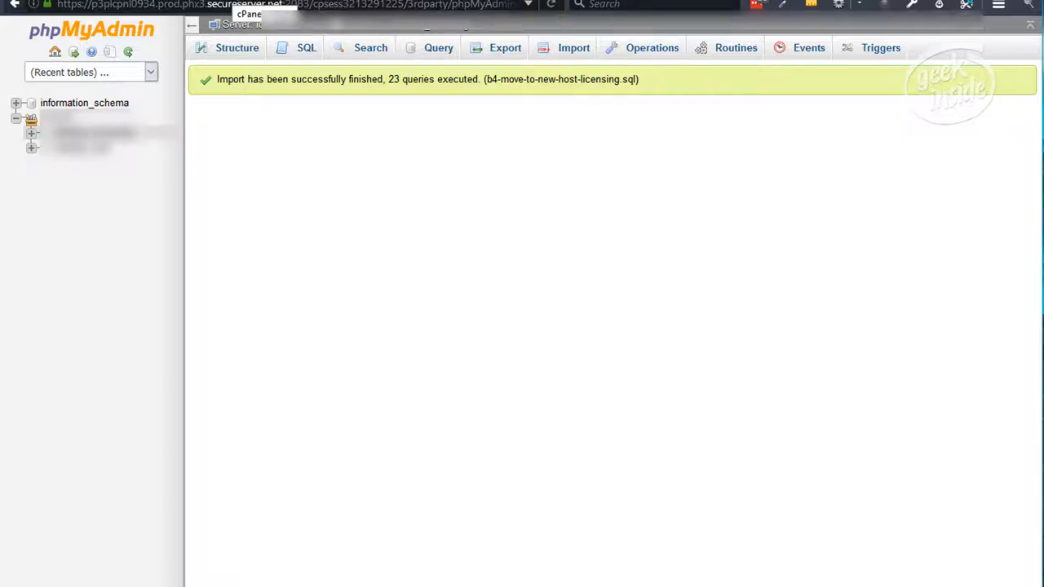
mouse_move(520, 252)
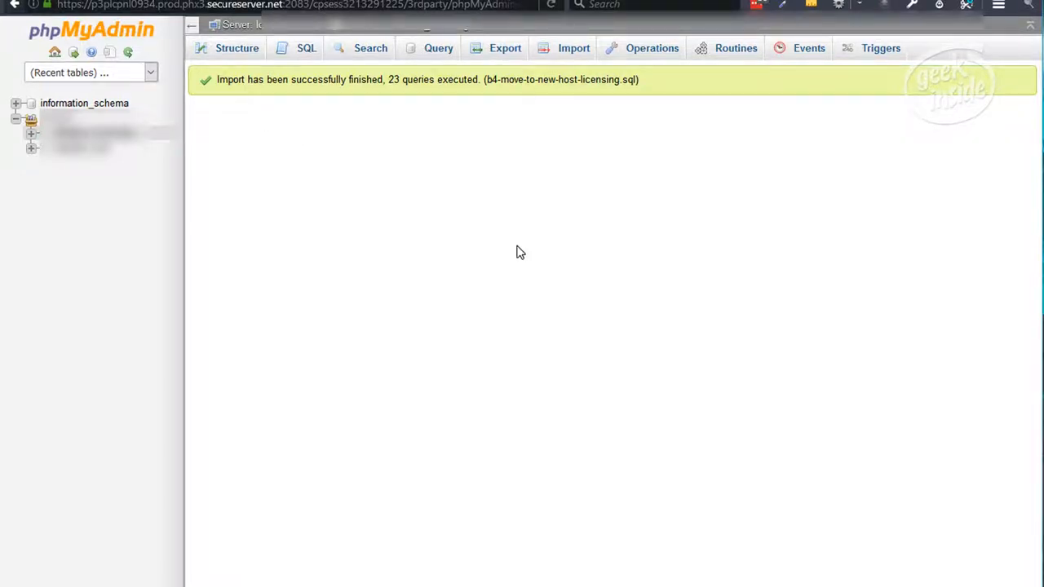
mouse_move(447, 242)
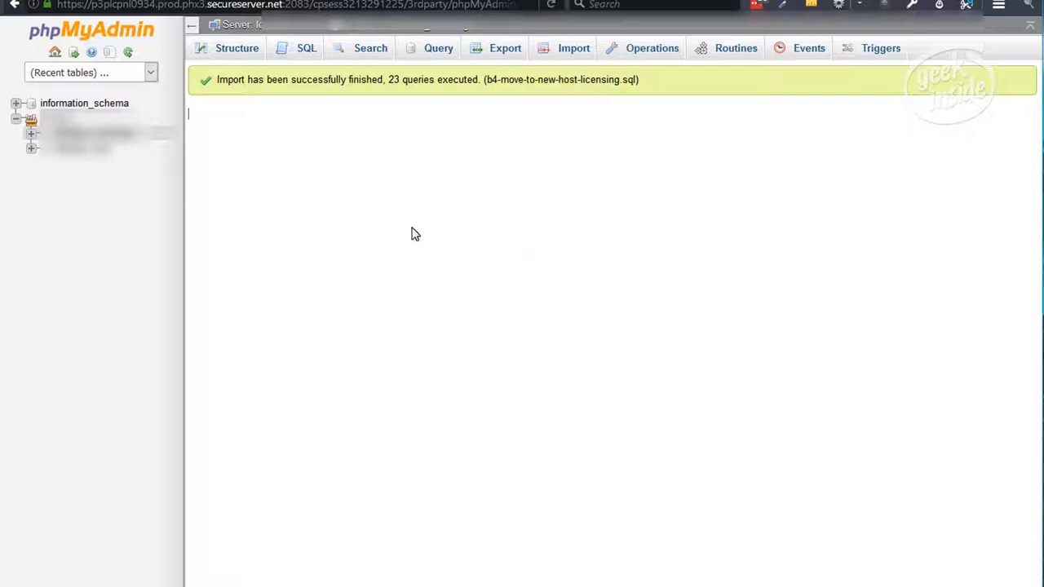
mouse_move(392, 220)
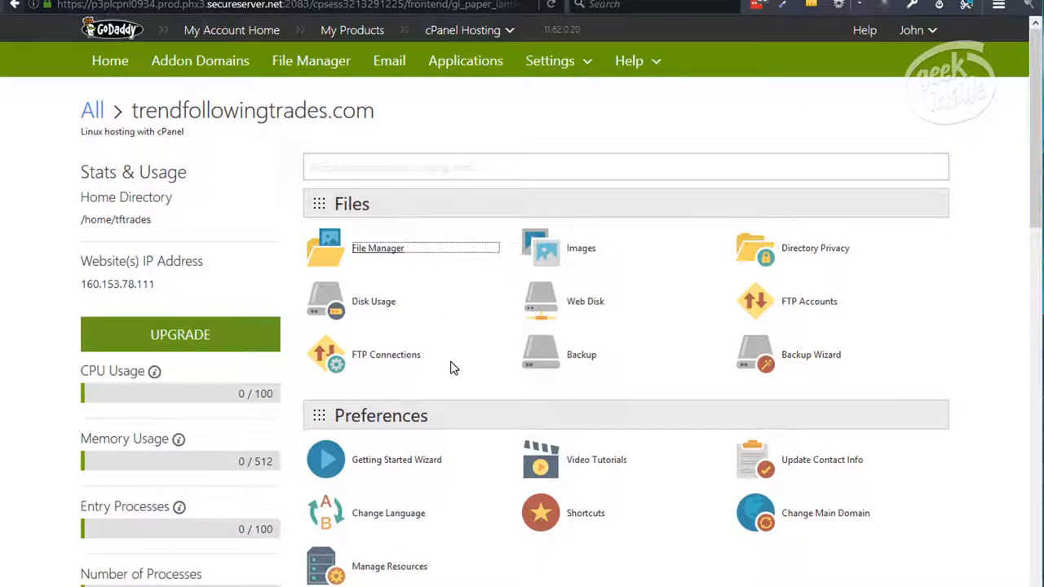
Open cPanel File Manager showing the /home/tftrades directory.
scroll("down", 3)
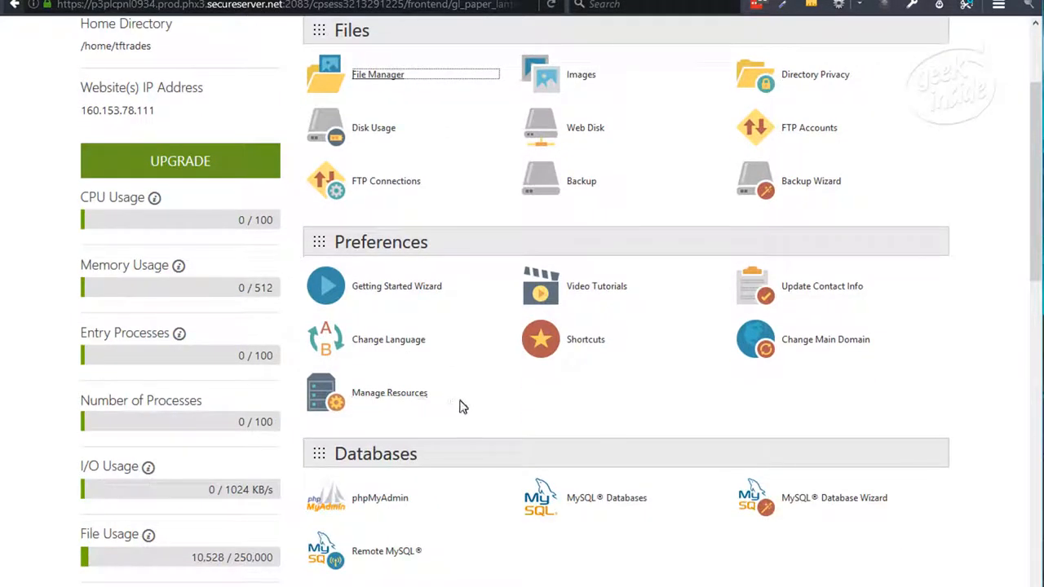
scroll("down", 3)
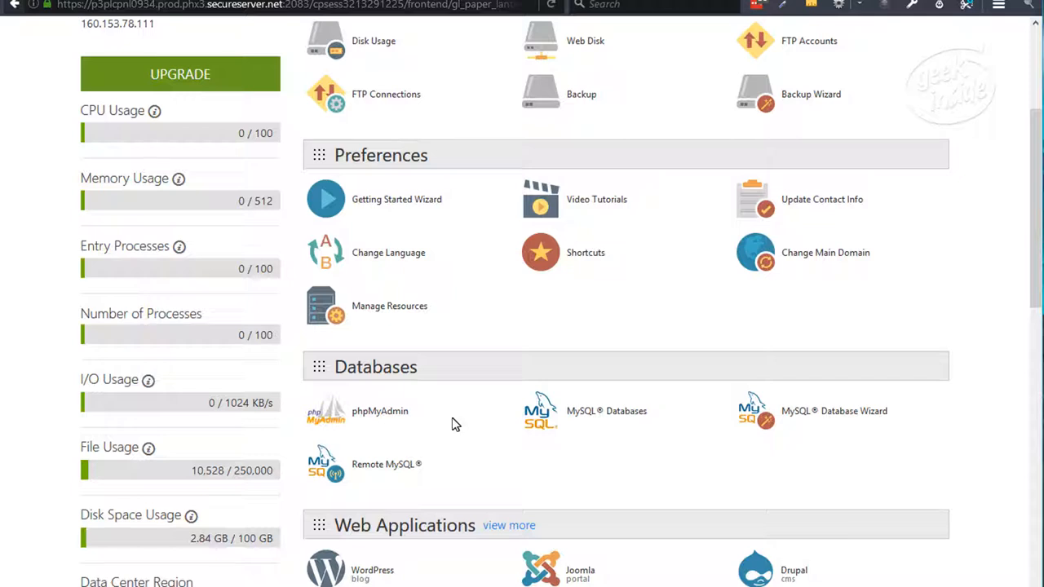
mouse_move(467, 428)
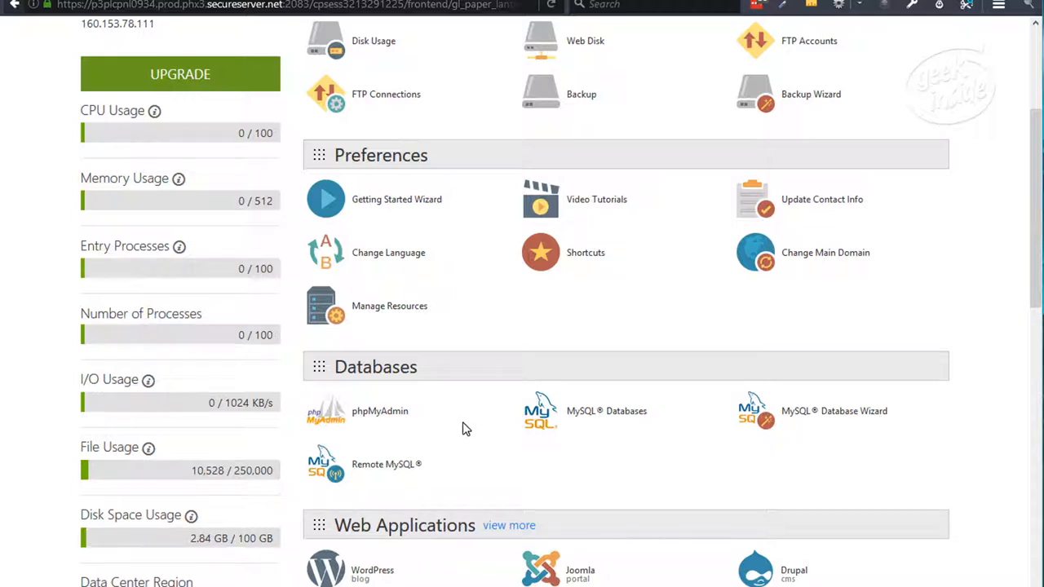
scroll("up", 3)
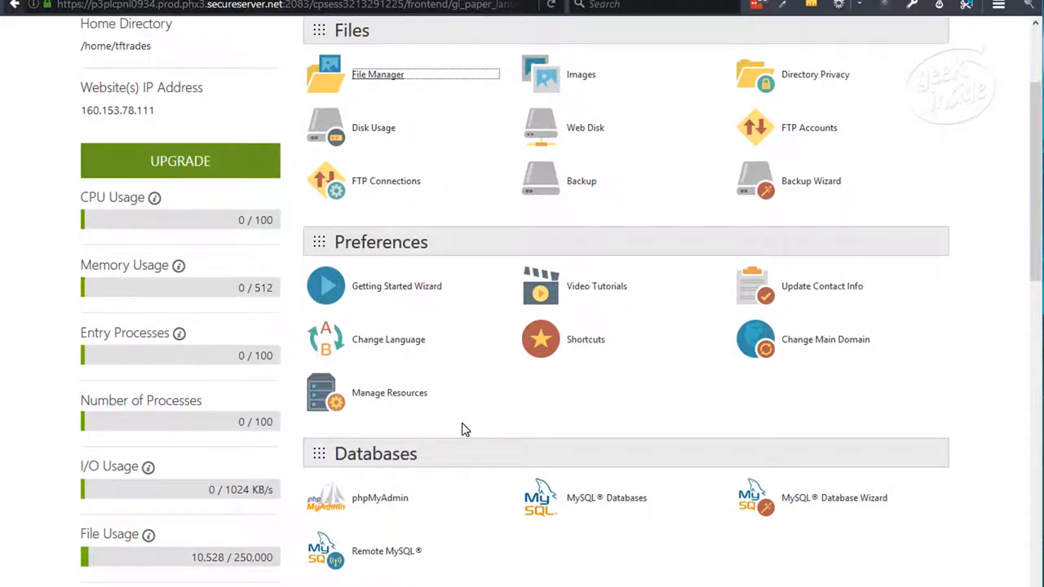
mouse_move(424, 89)
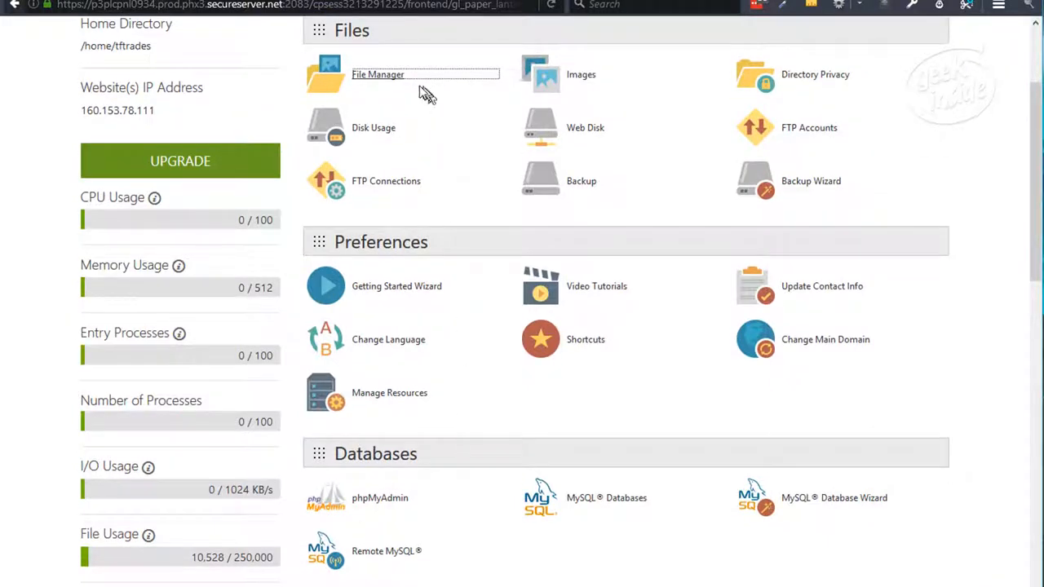
left_click(378, 74)
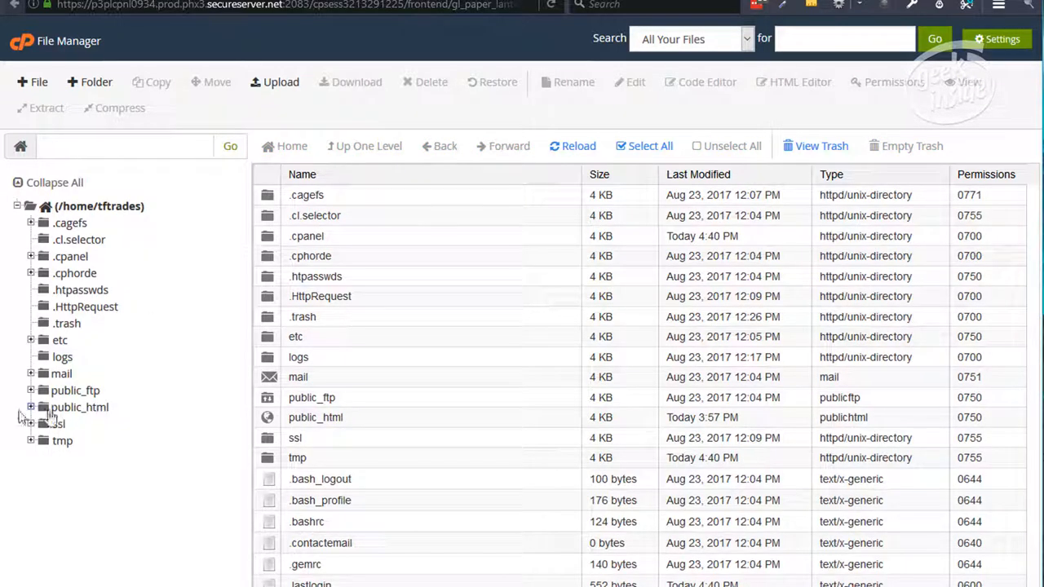
Open public_html/wp/wp-config.php in the File Manager editor with utf-8 encoding.
left_click(30, 407)
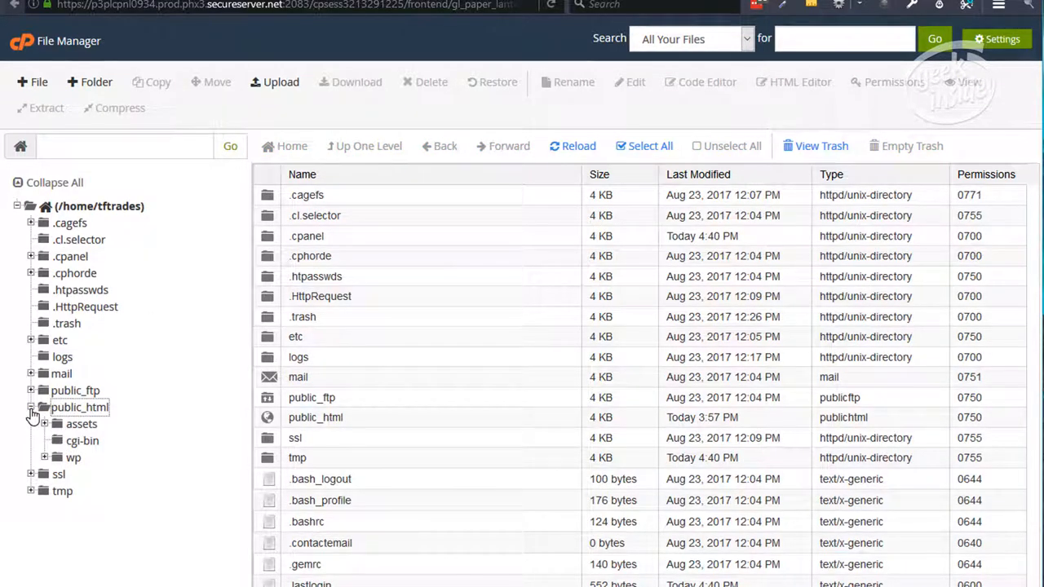
left_click(73, 458)
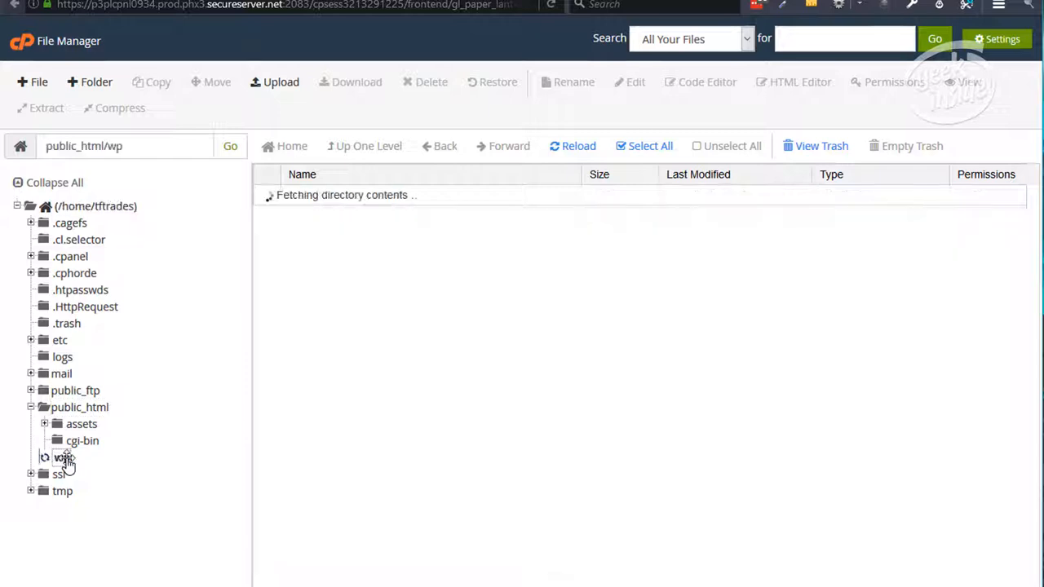
left_click(63, 457)
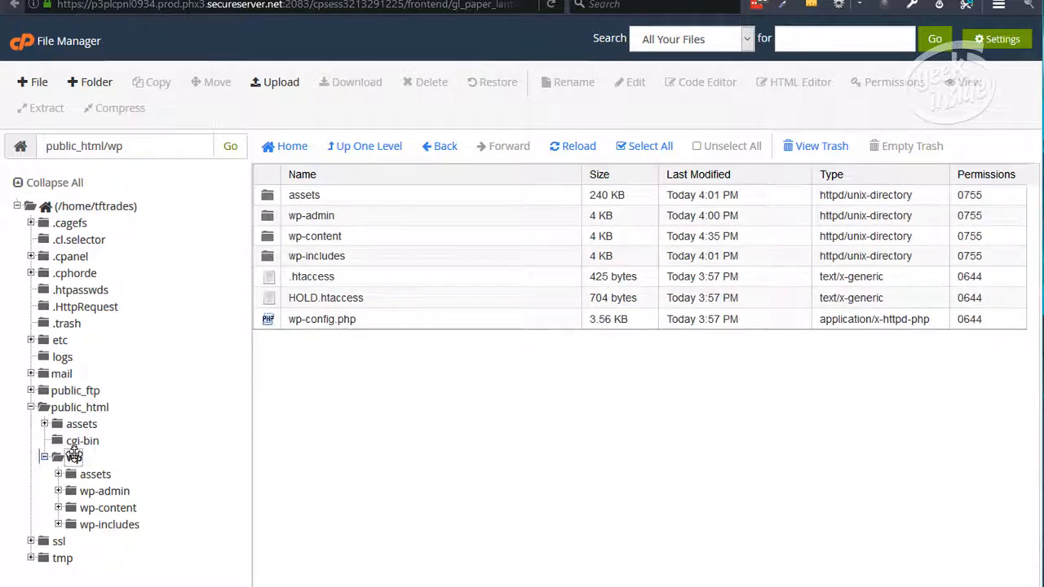
mouse_move(322, 319)
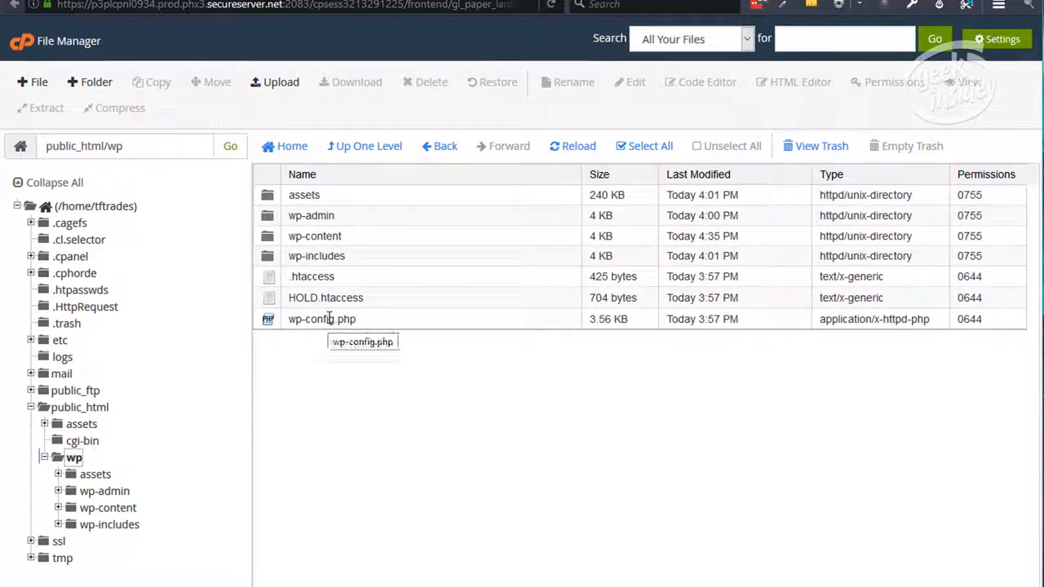
left_click(321, 318)
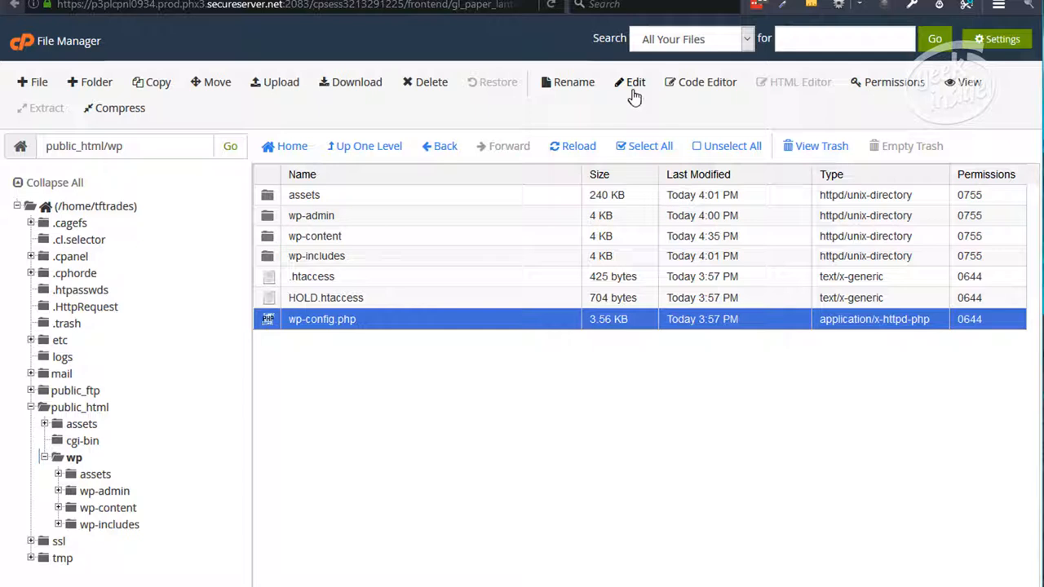
mouse_move(635, 81)
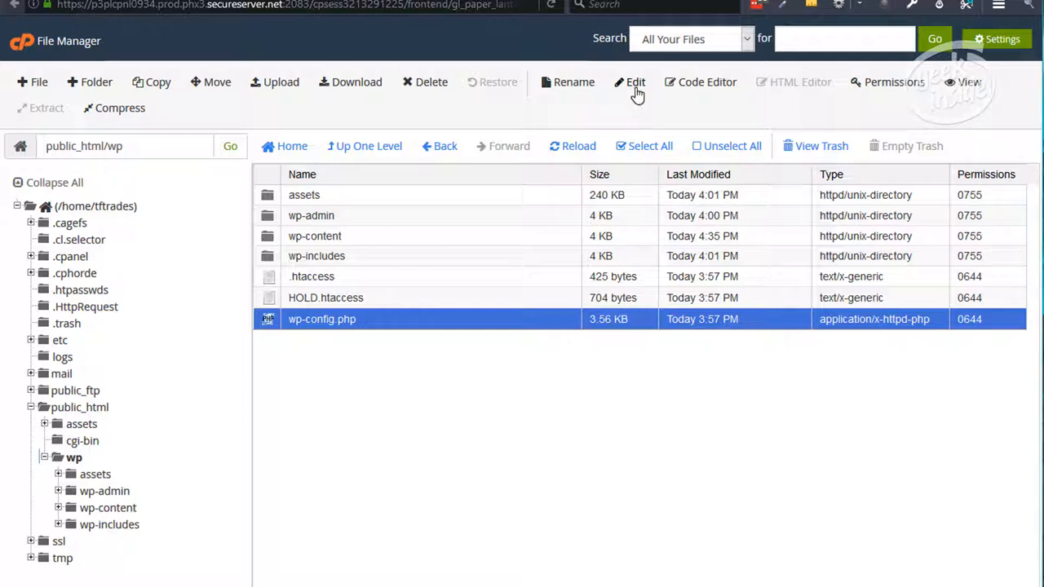
left_click(635, 81)
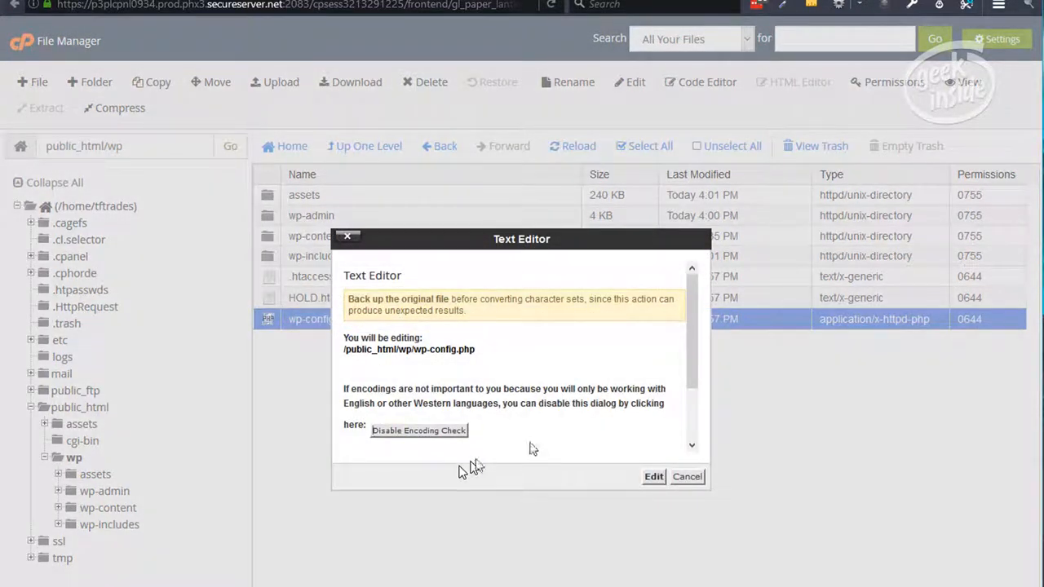
scroll("down", 3)
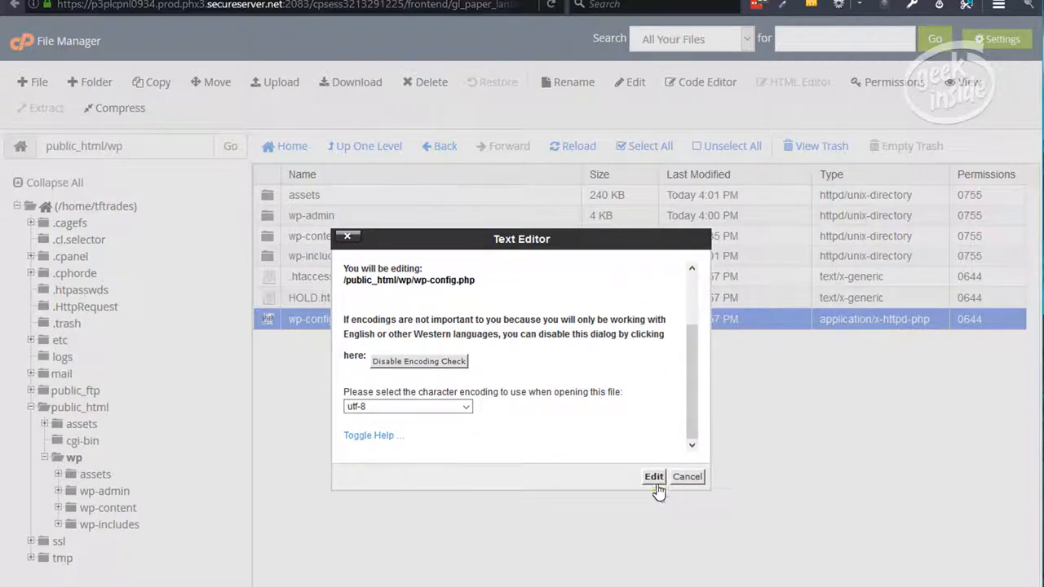
left_click(653, 476)
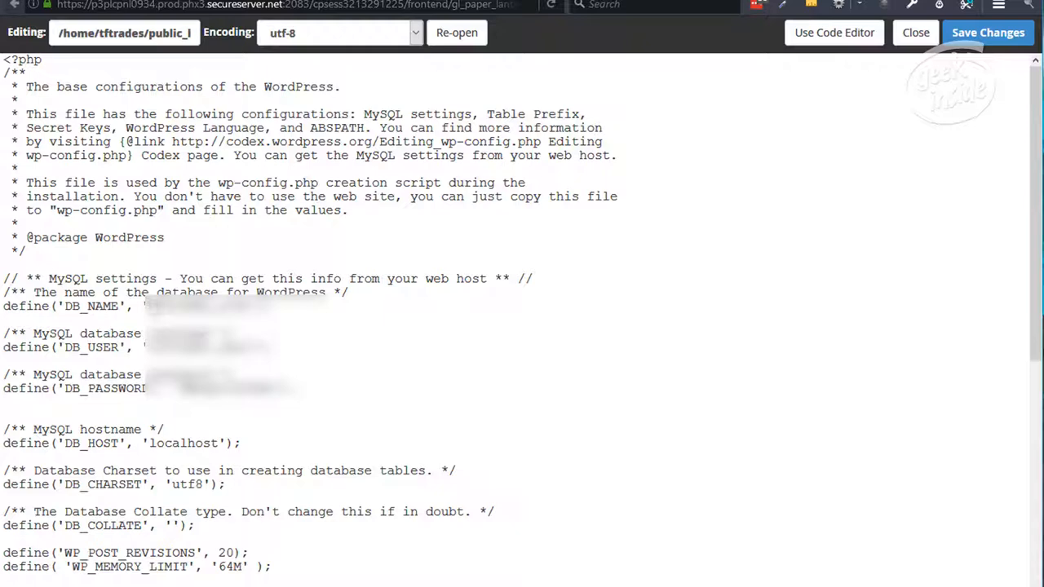
Review wp-config.php's MySQL database settings, then close the editor back to the wp folder.
double_click(202, 306)
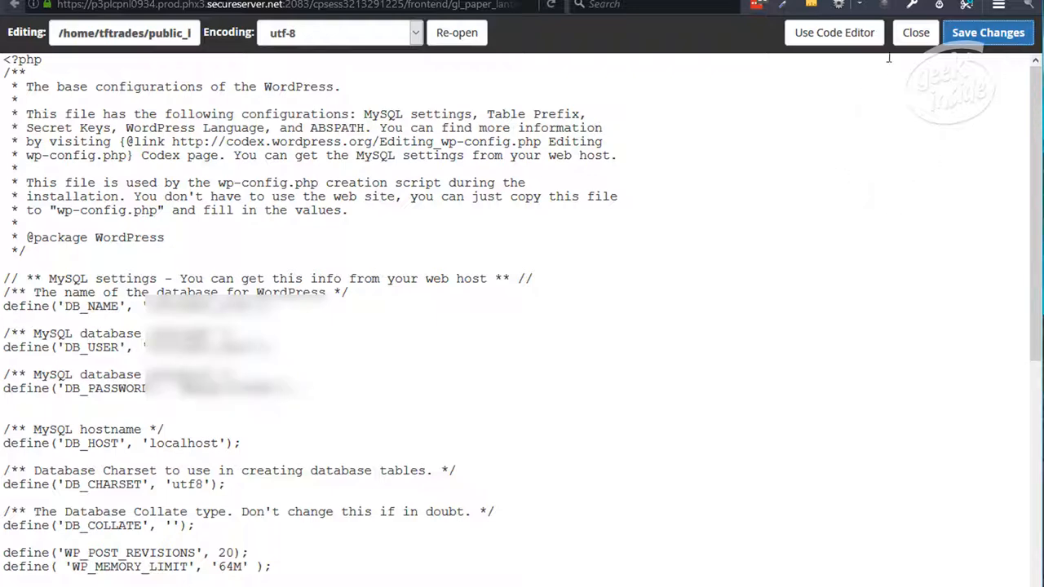
left_click(915, 33)
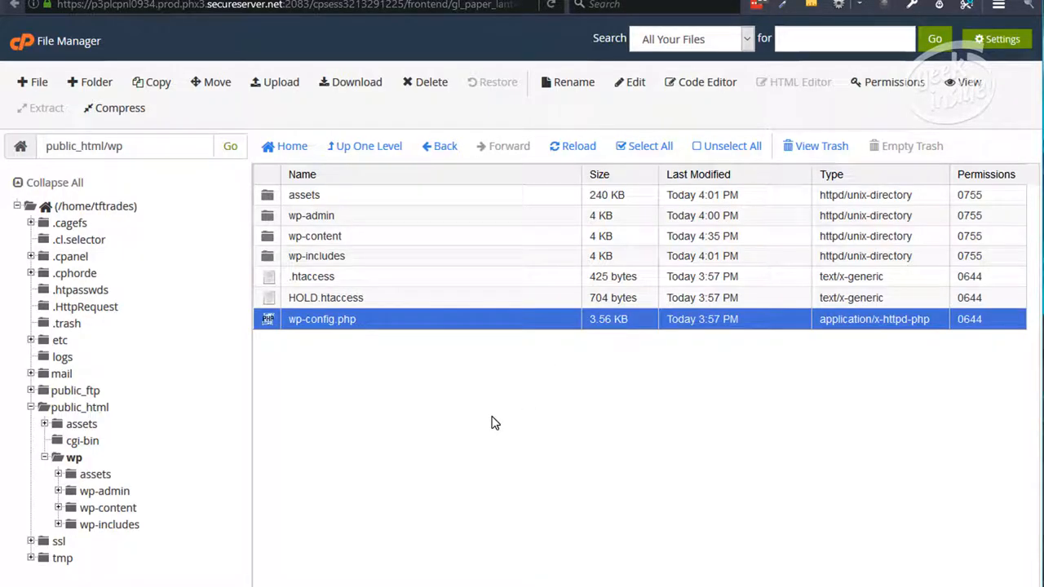
mouse_move(388, 356)
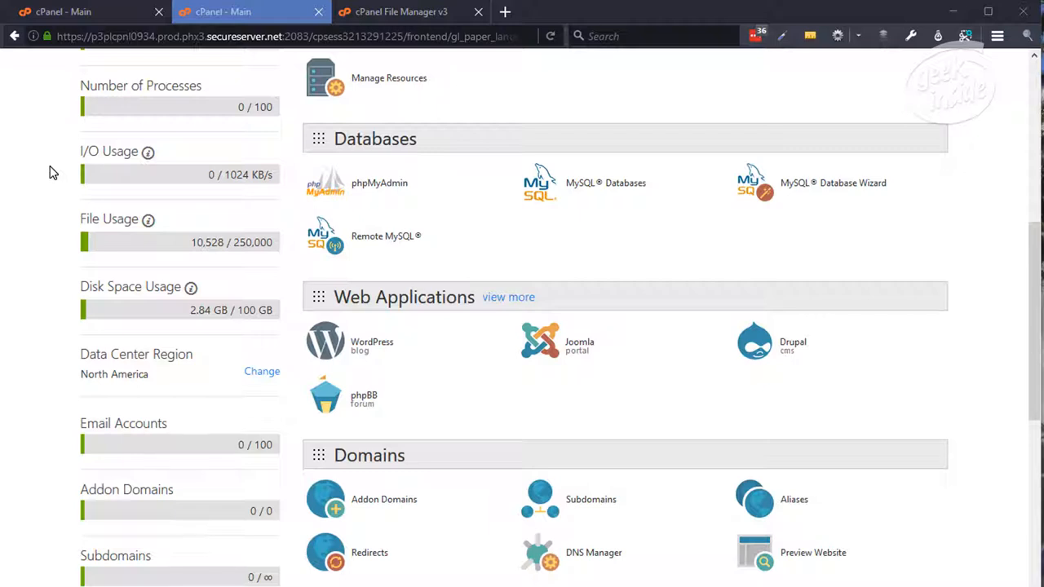
mouse_move(53, 186)
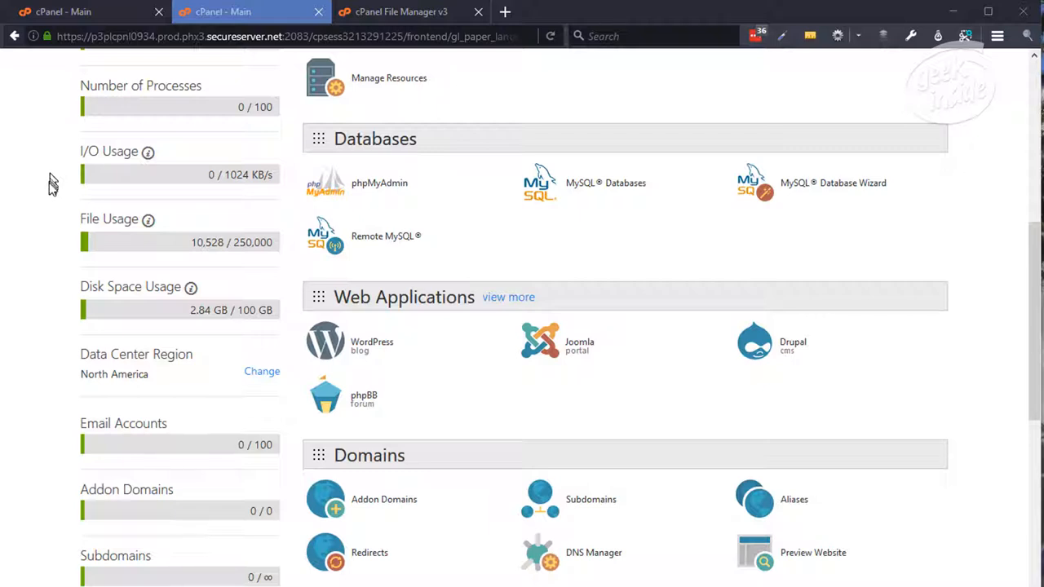
mouse_move(51, 184)
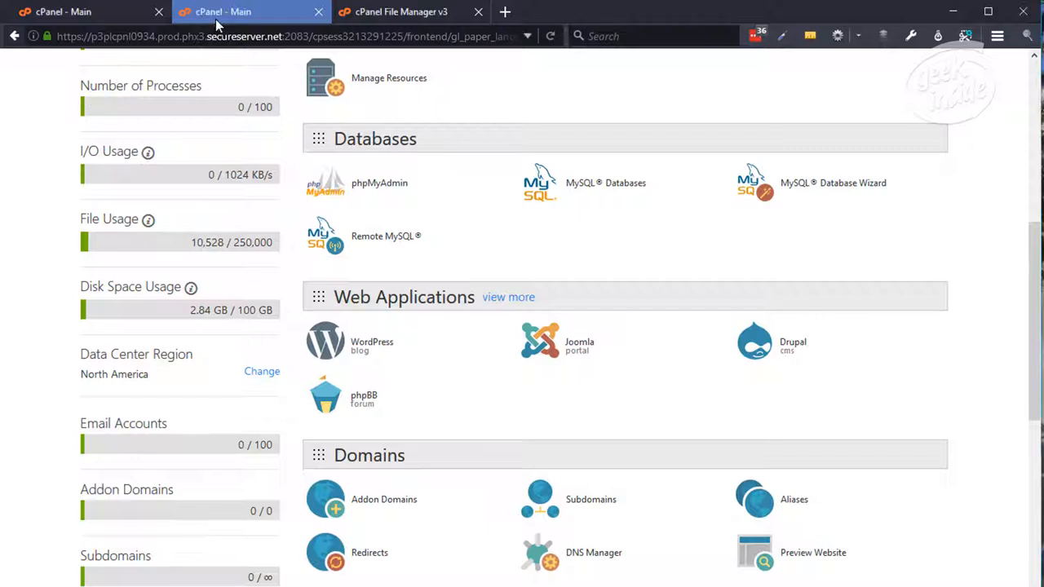
left_click(82, 11)
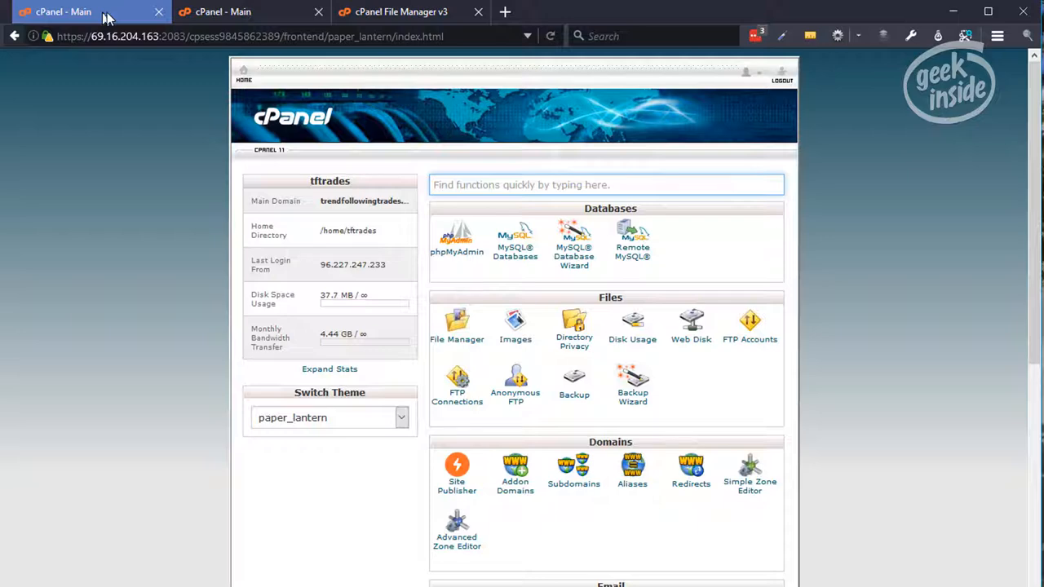
left_click(248, 12)
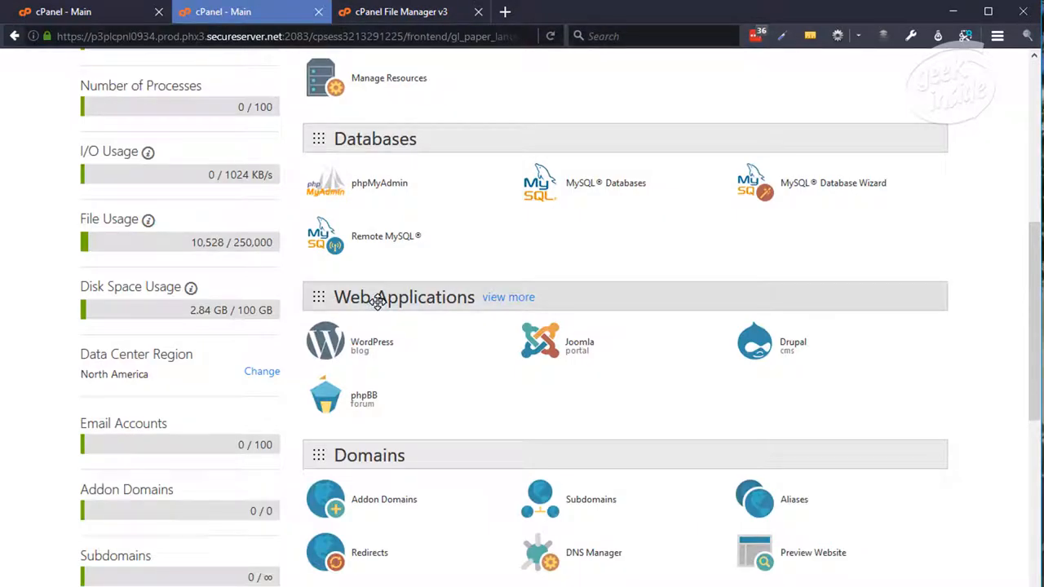
mouse_move(73, 323)
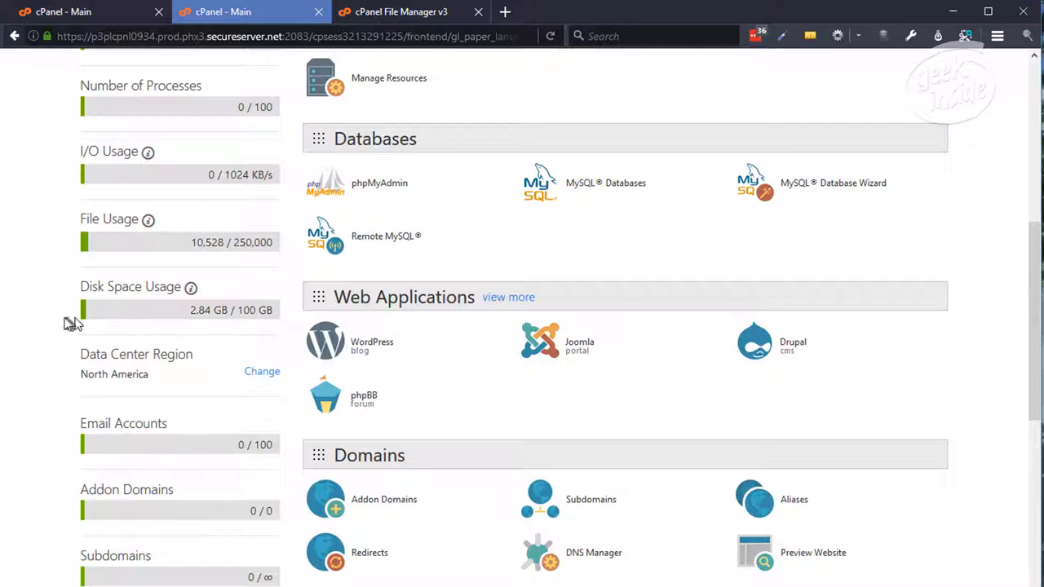
mouse_move(67, 321)
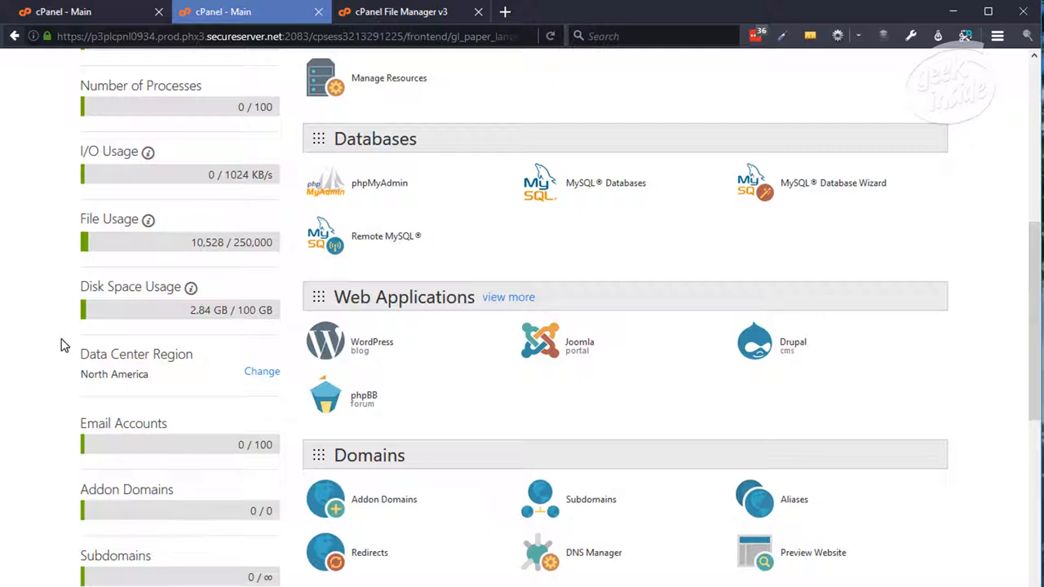
mouse_move(300, 315)
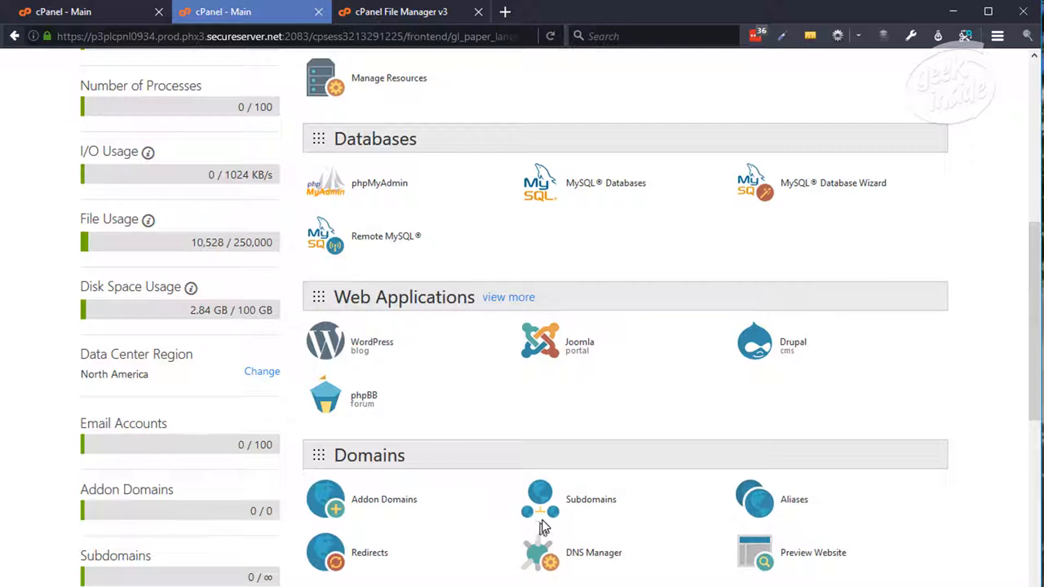
mouse_move(583, 562)
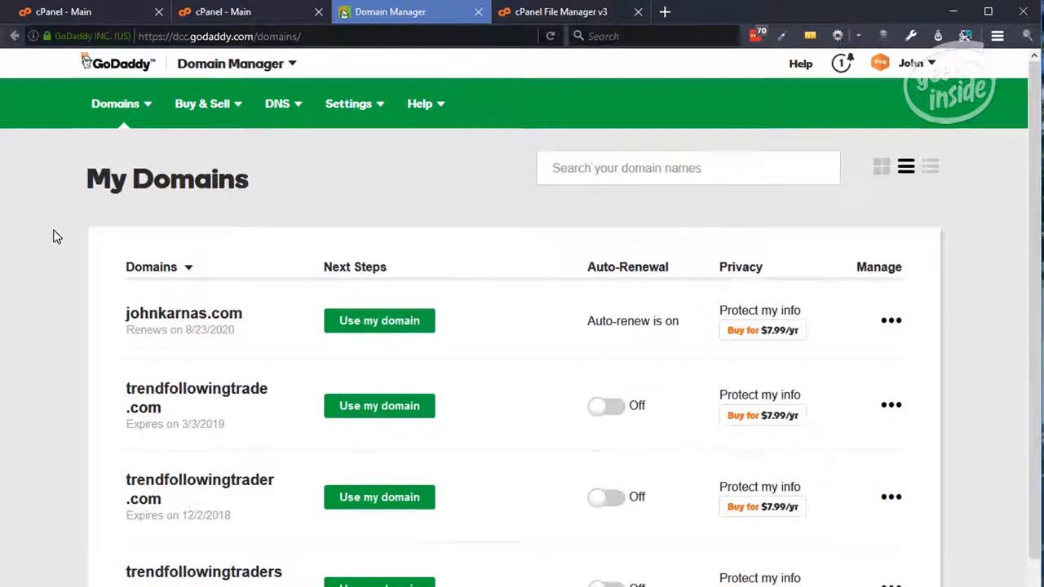
Open DNS management for trendfollowingtrades.com from the domain's details page.
scroll("down", 3)
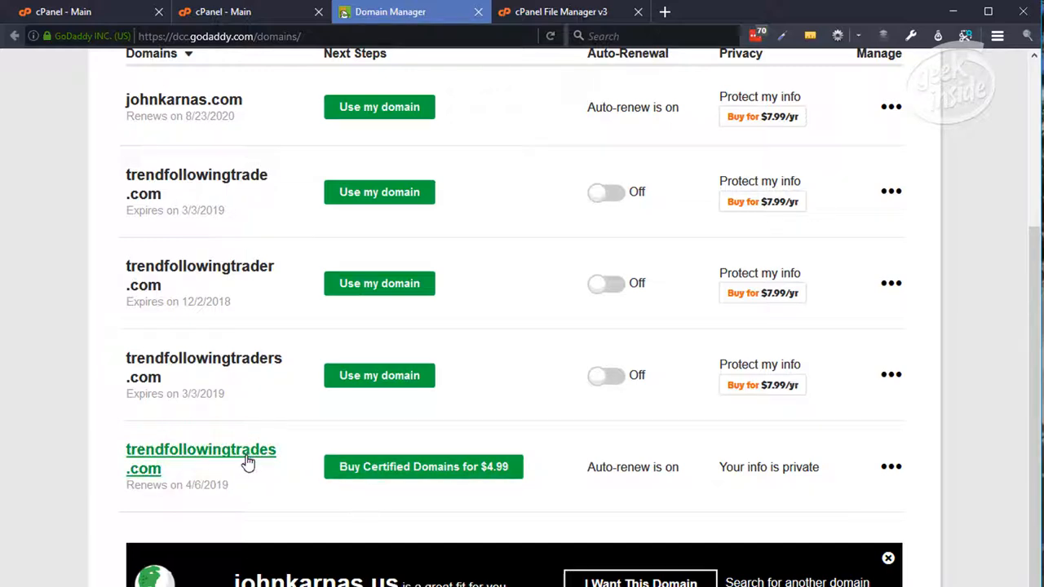
scroll("up", 3)
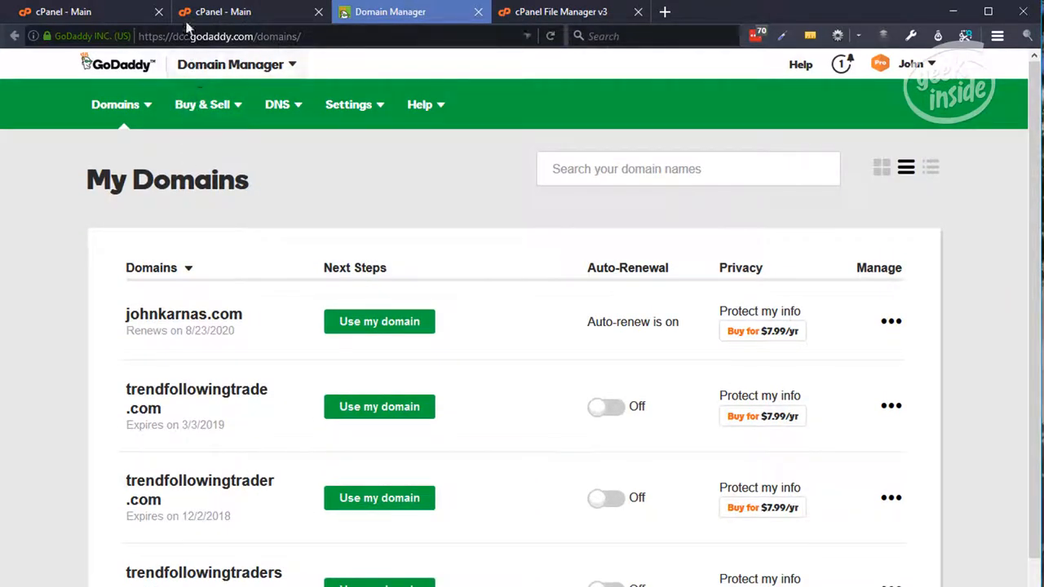
scroll("down", 3)
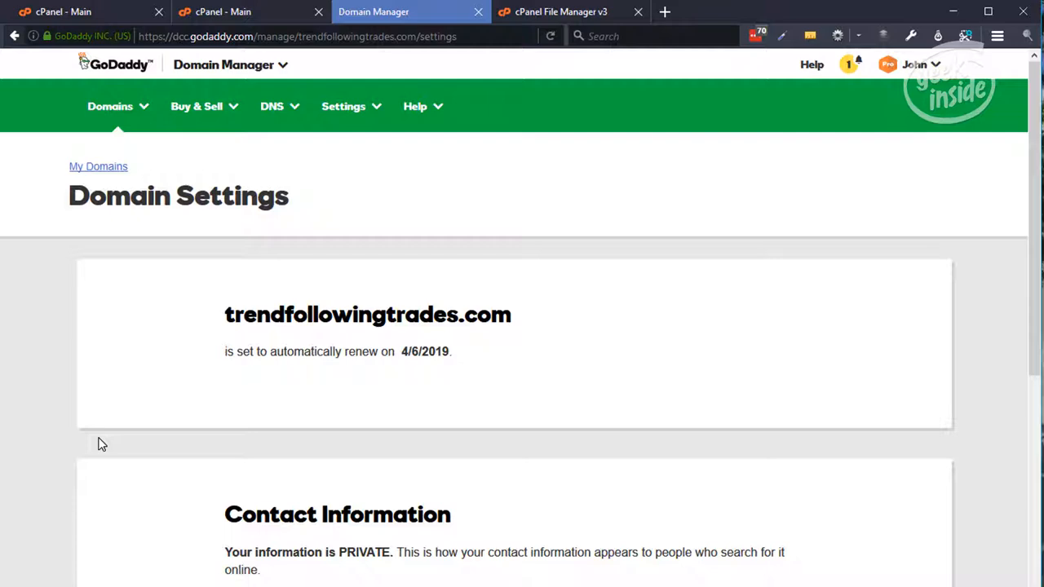
scroll("down", 3)
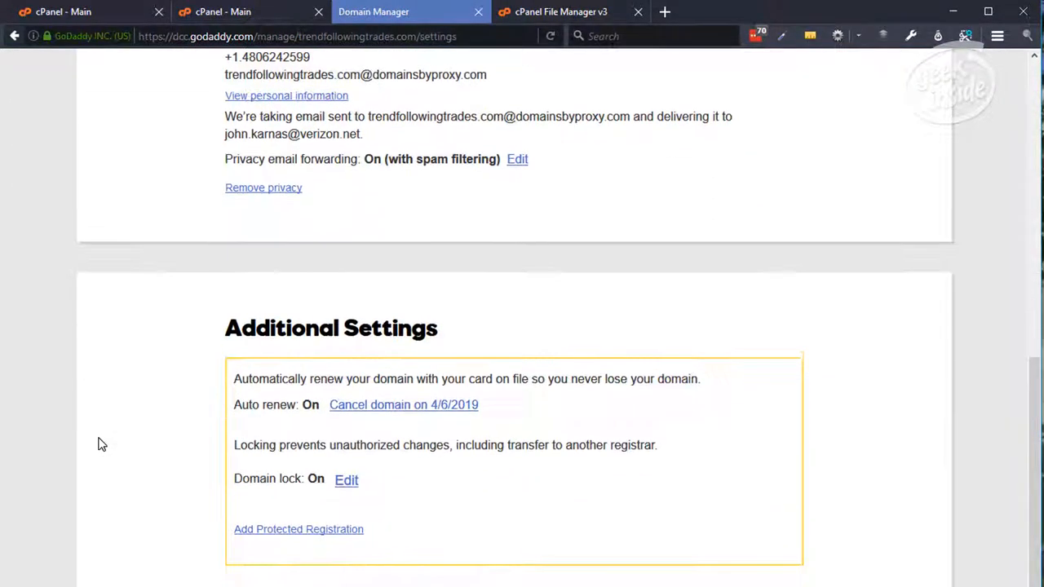
scroll("down", 3)
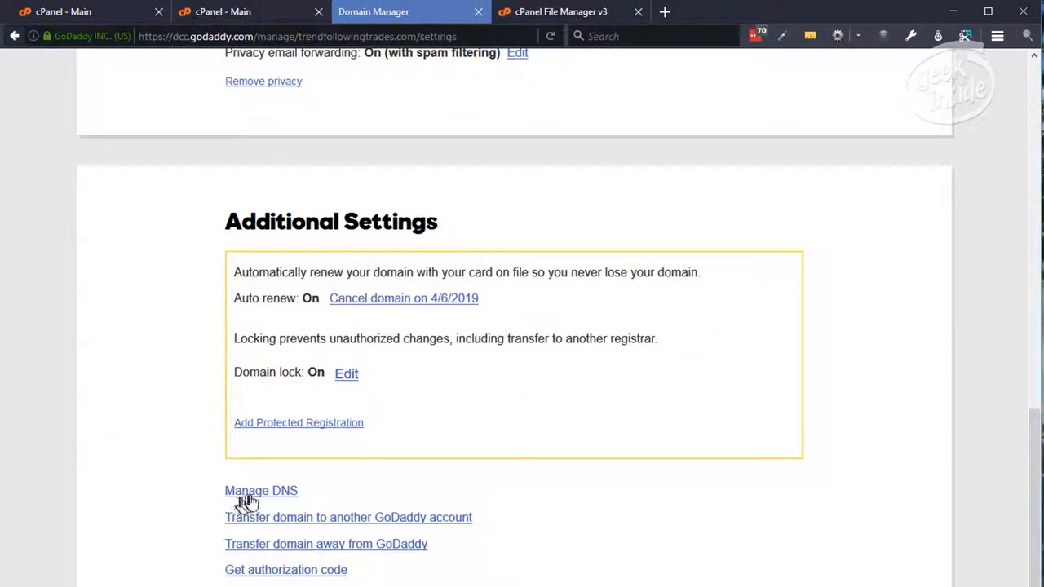
mouse_move(252, 497)
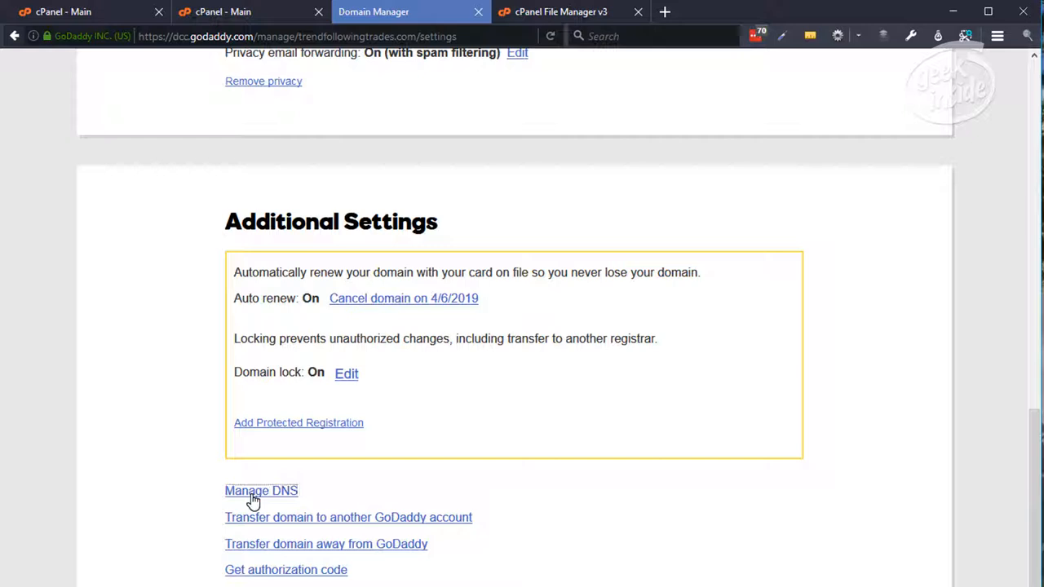
left_click(261, 490)
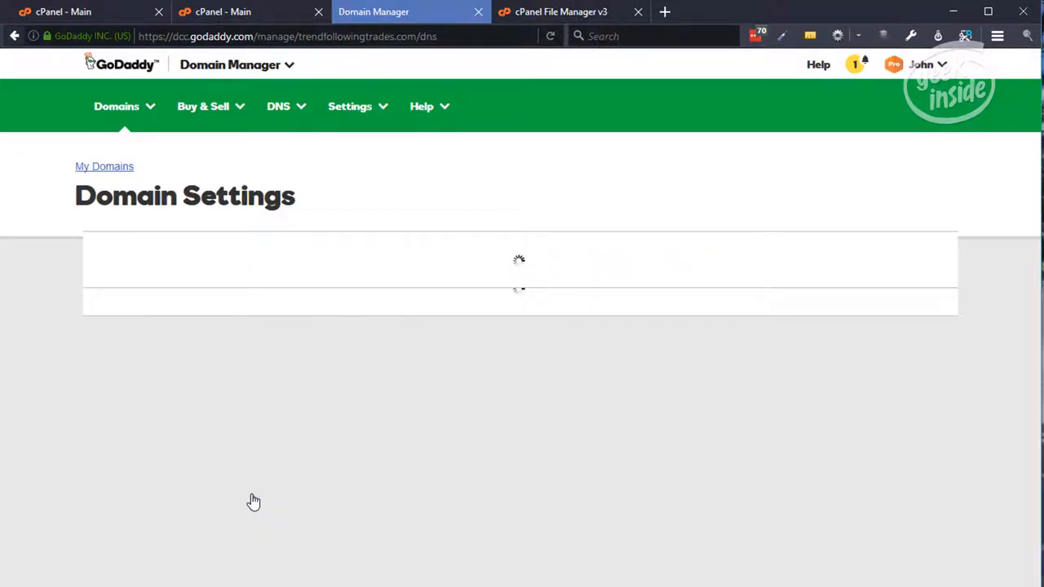
Review the Nameservers section showing custom NS1 and NS2.TRENDFOLLOWINGTRADES.COM.
scroll("down", 3)
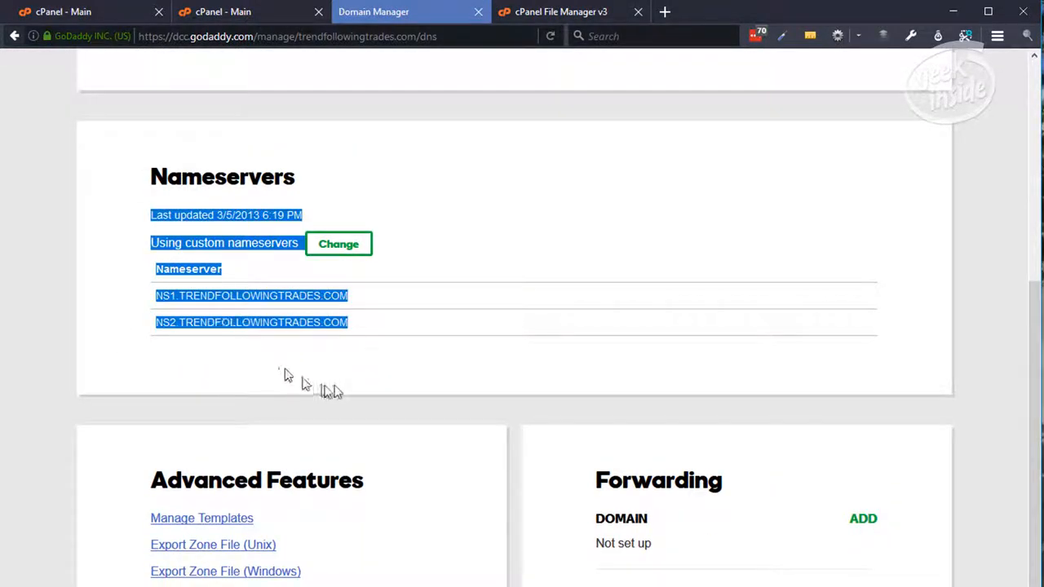
left_click(285, 371)
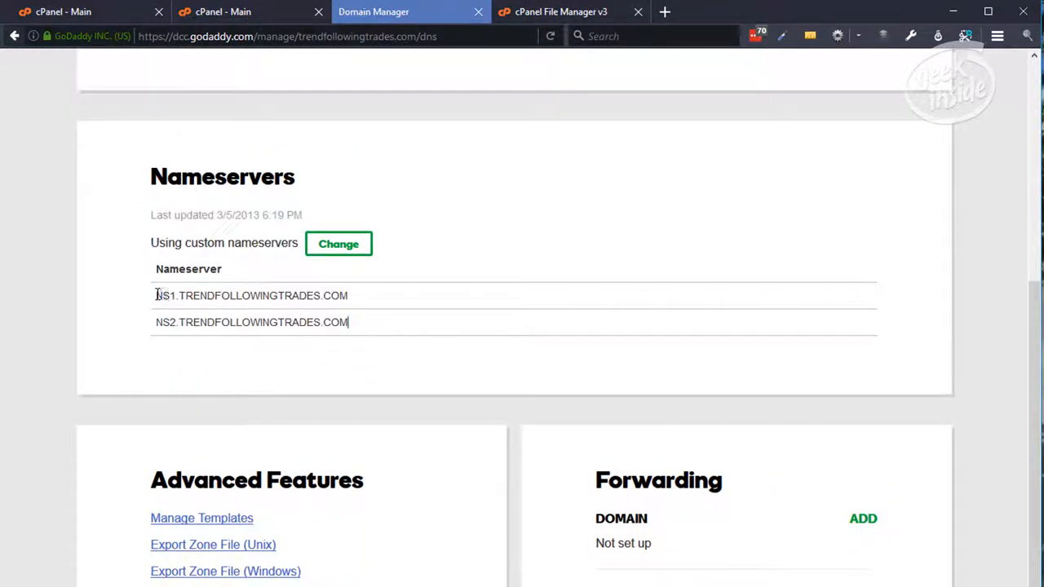
double_click(250, 295)
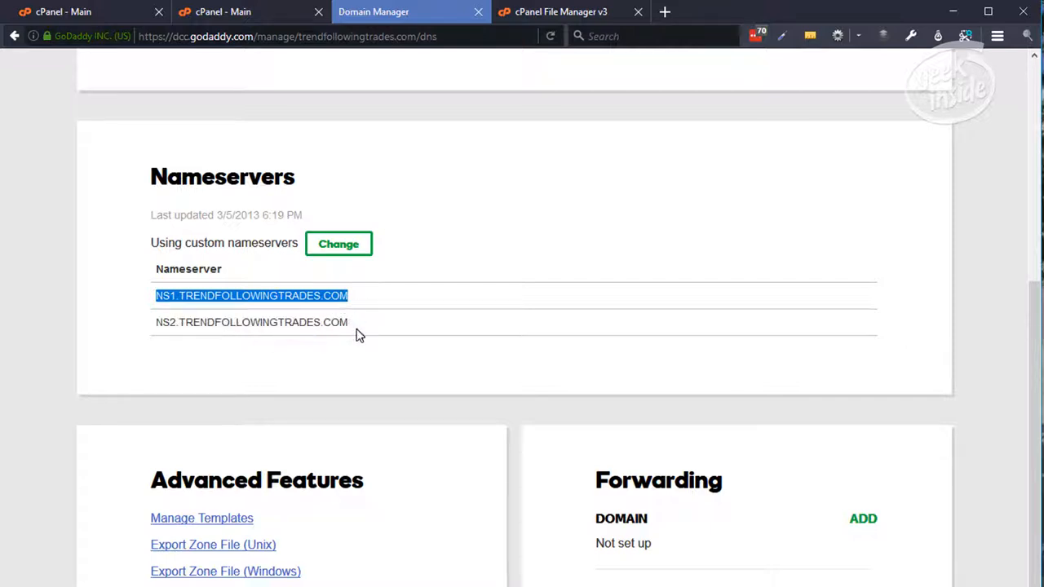
mouse_move(355, 299)
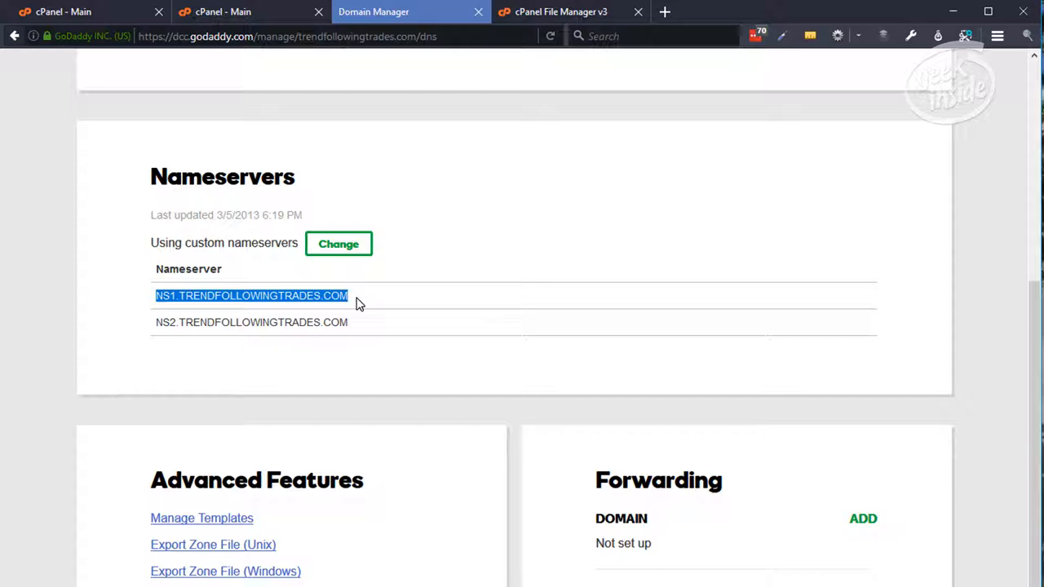
mouse_move(341, 244)
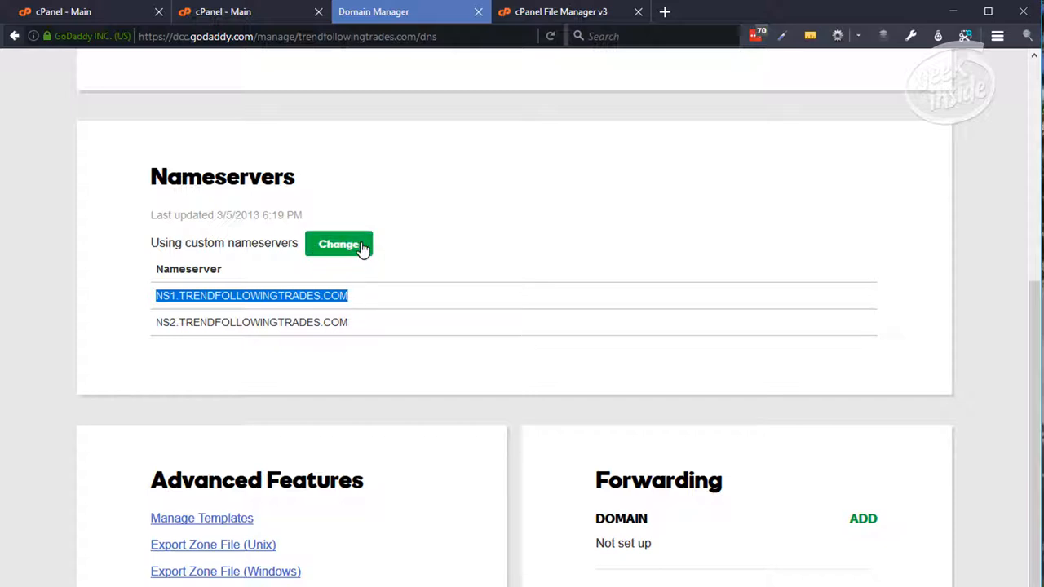
scroll("up", 3)
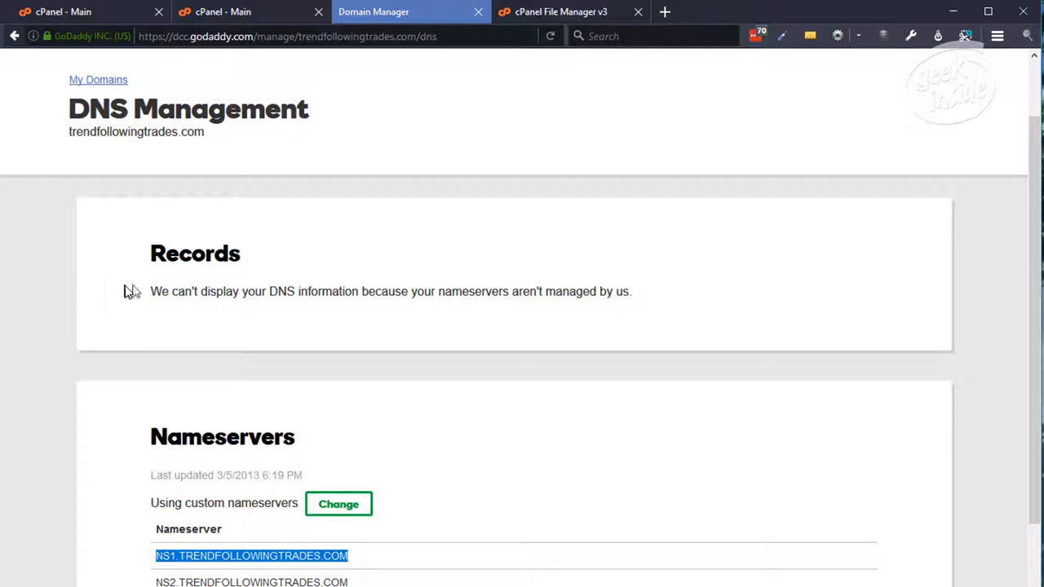
triple_click(390, 291)
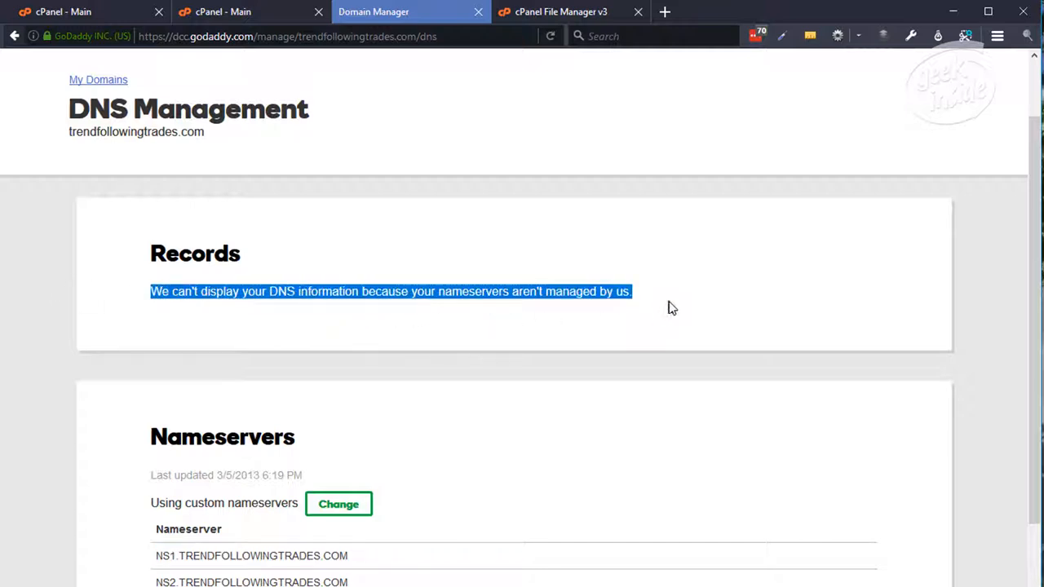
mouse_move(624, 329)
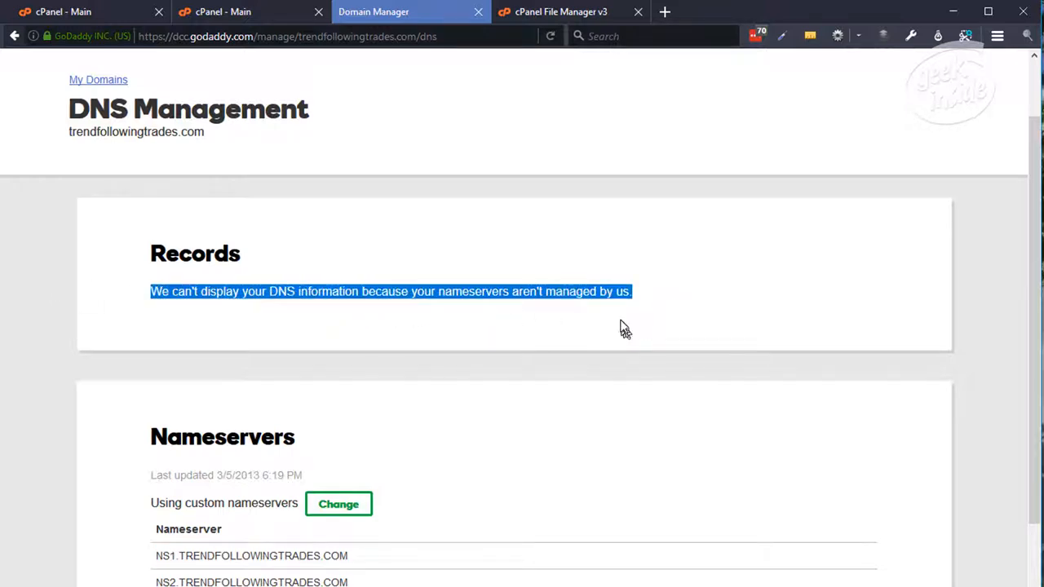
scroll("down", 3)
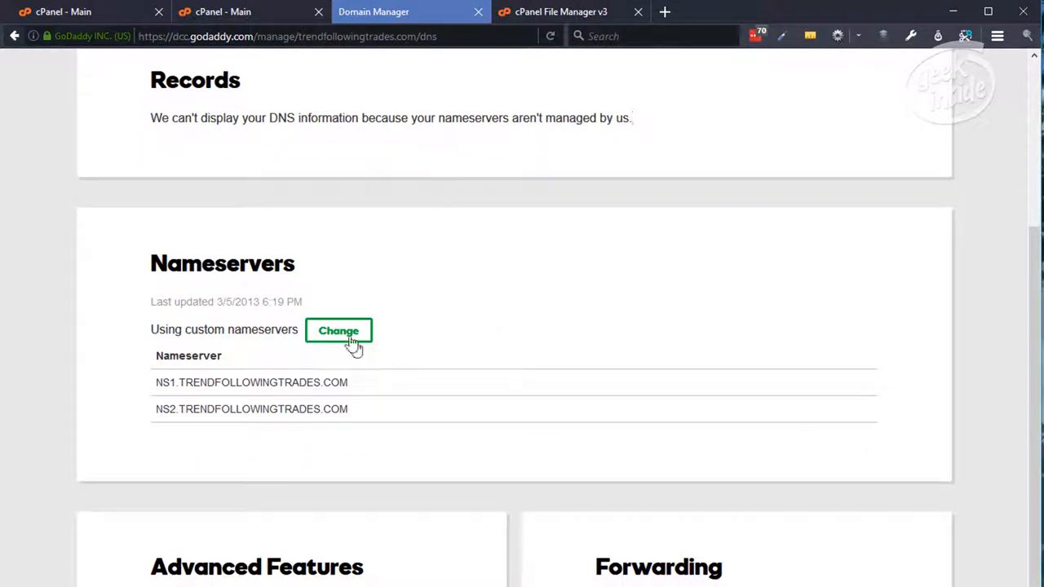
Change the nameserver type to Default (ns63/ns64.domaincontrol.com) and save.
left_click(339, 330)
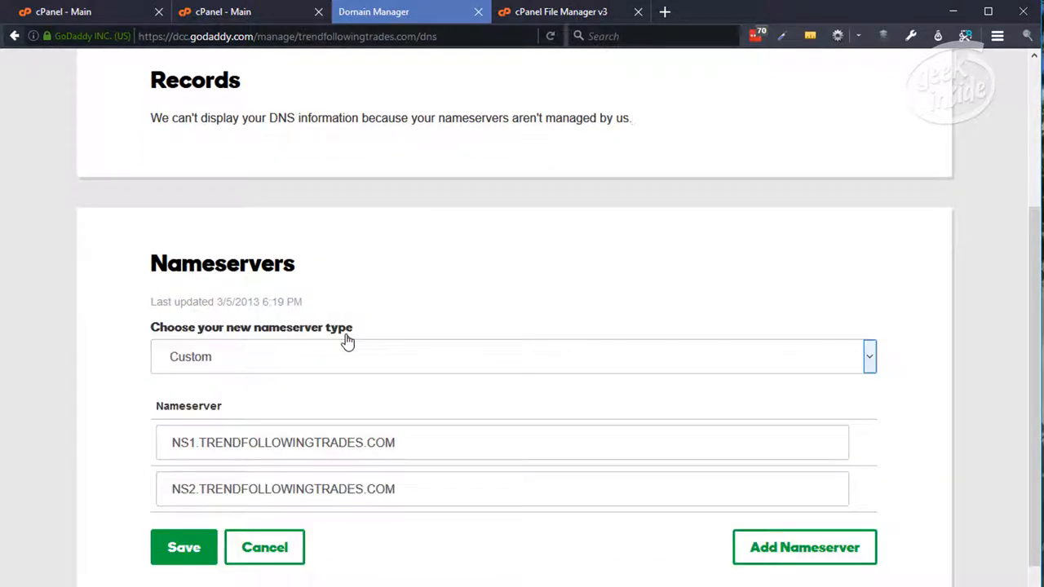
scroll("down", 3)
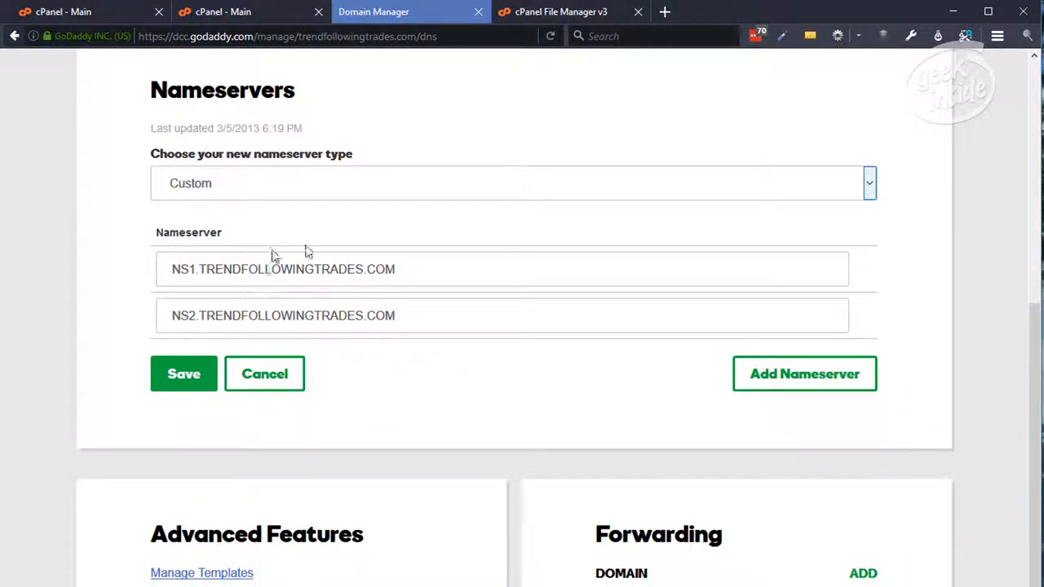
triple_click(283, 269)
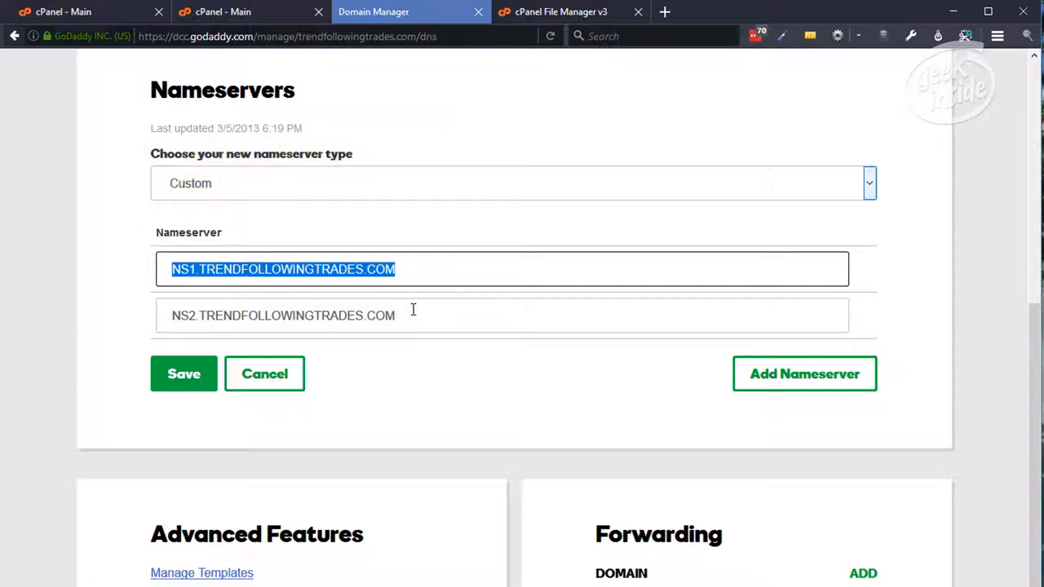
mouse_move(449, 267)
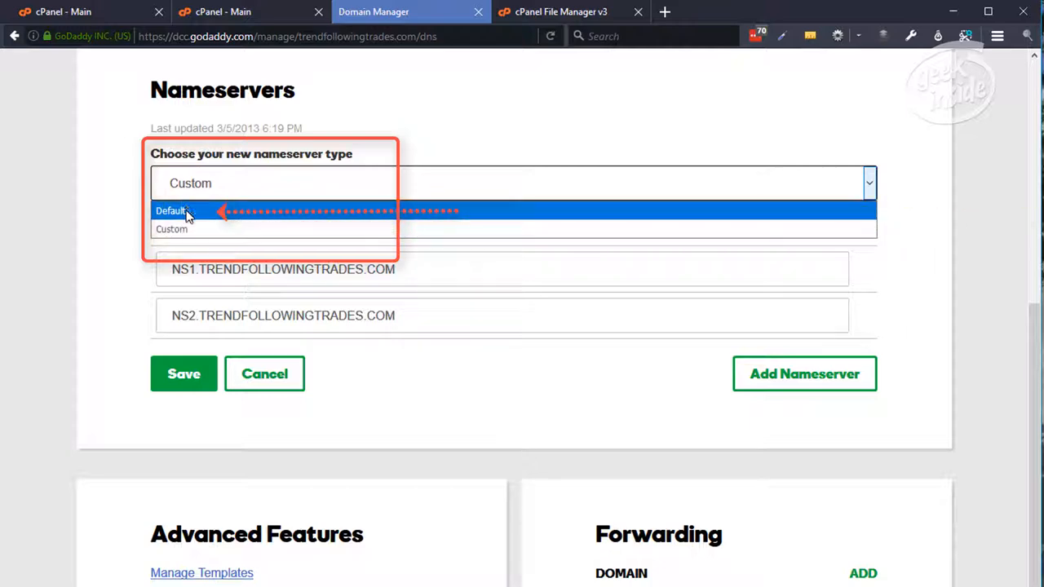
left_click(171, 211)
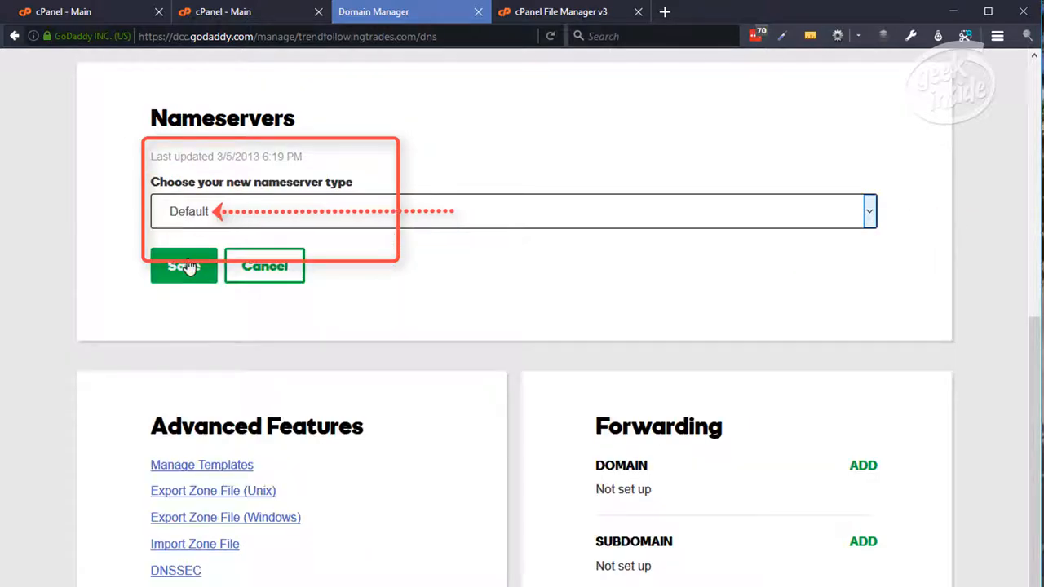
left_click(184, 266)
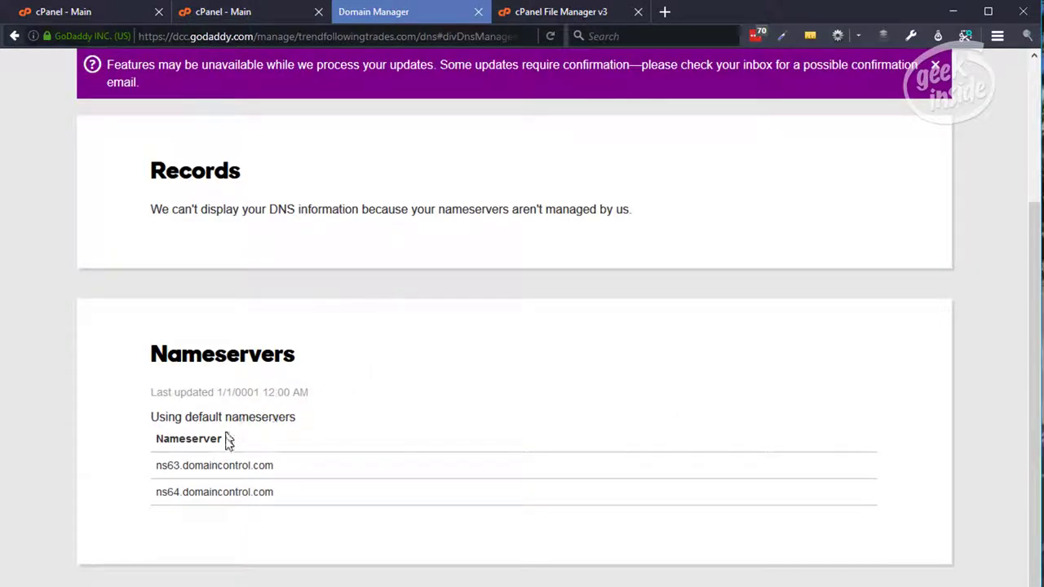
mouse_move(280, 472)
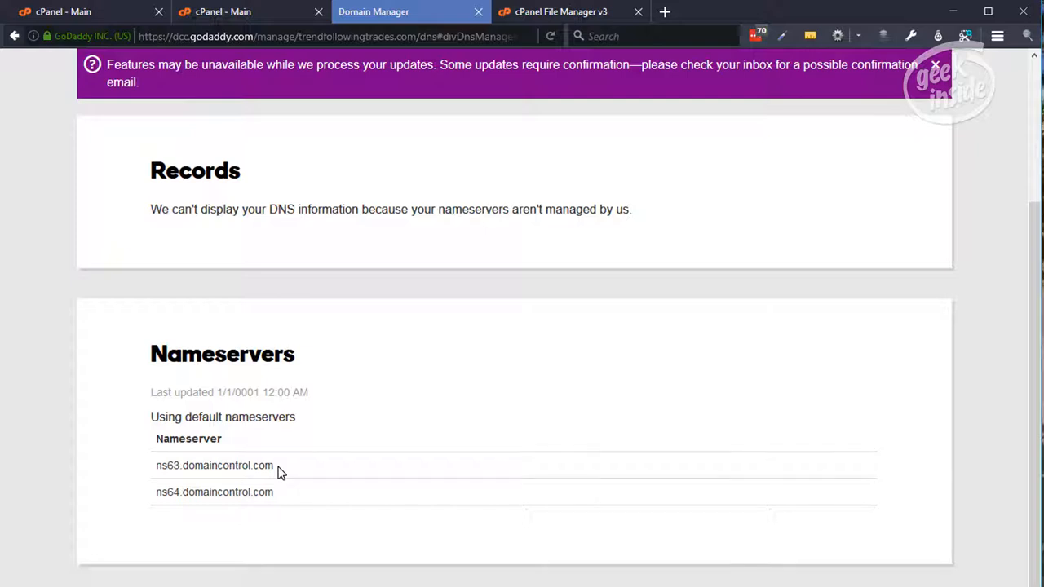
mouse_move(967, 263)
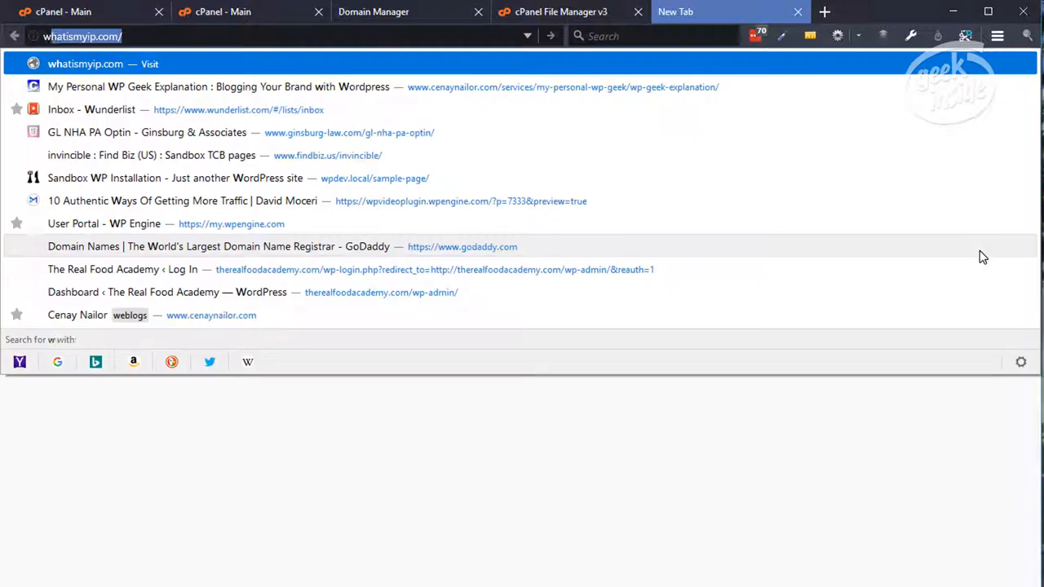
On whatsmydns.net, run a propagation lookup for trendfollowingtrades.com.
type("whatsmydns.ne")
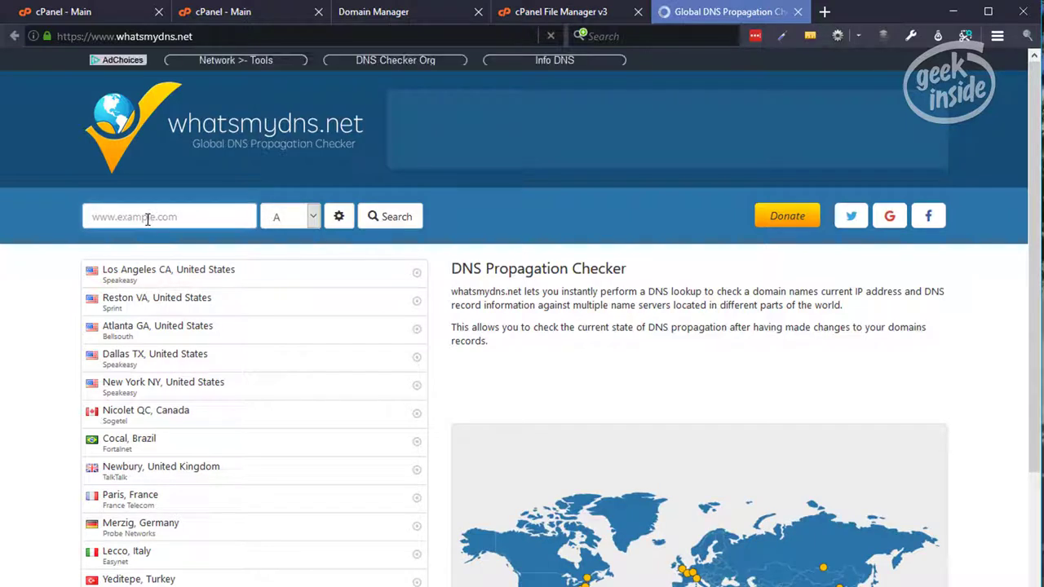
type("trend")
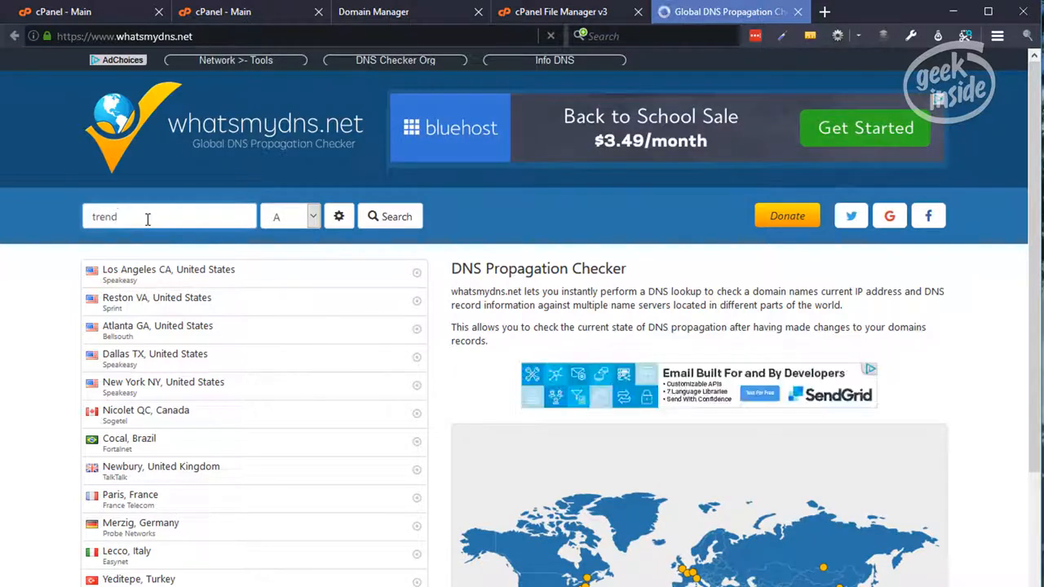
type("s")
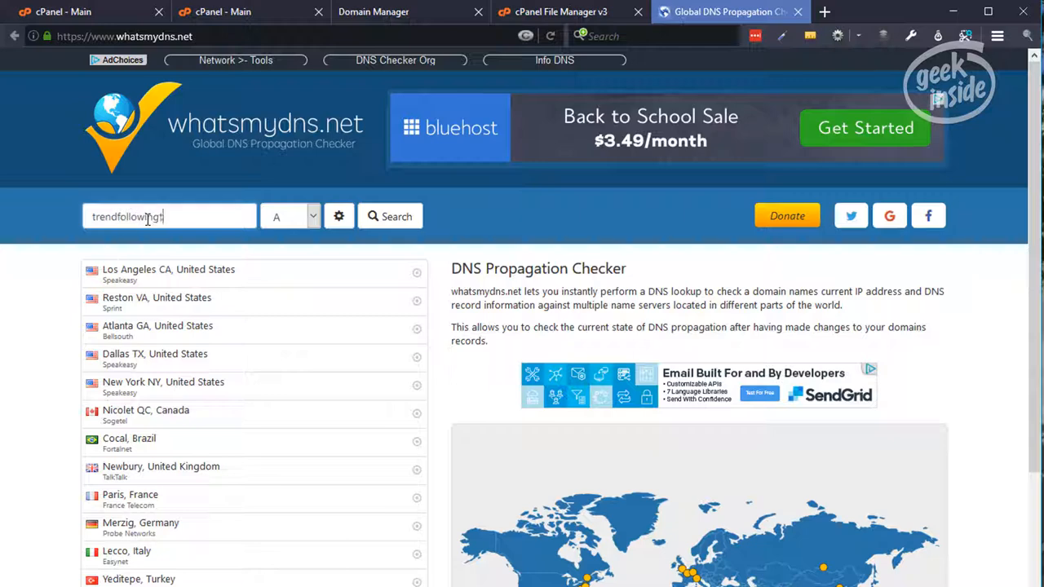
type("rades.com")
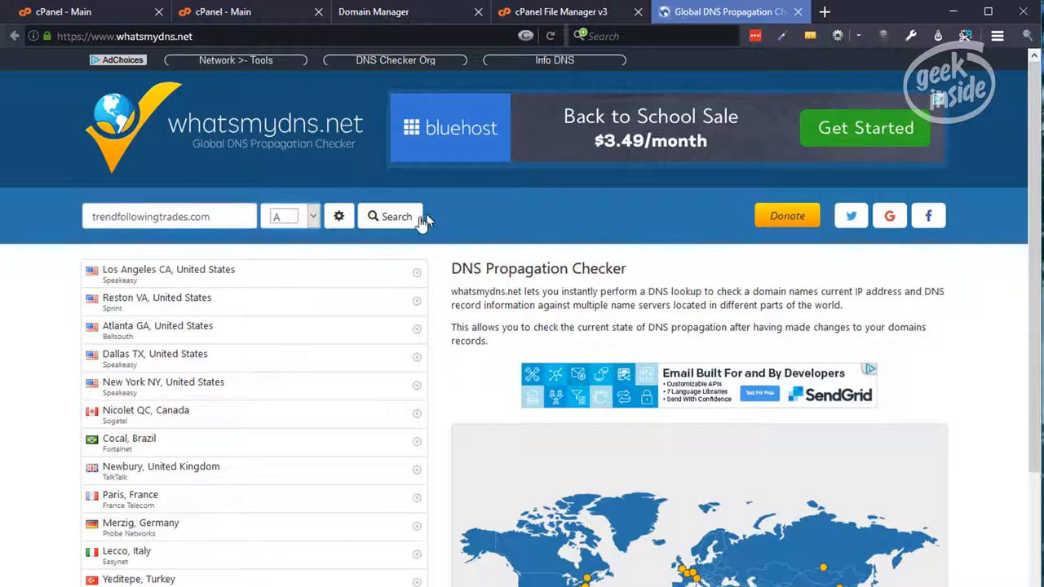
left_click(390, 216)
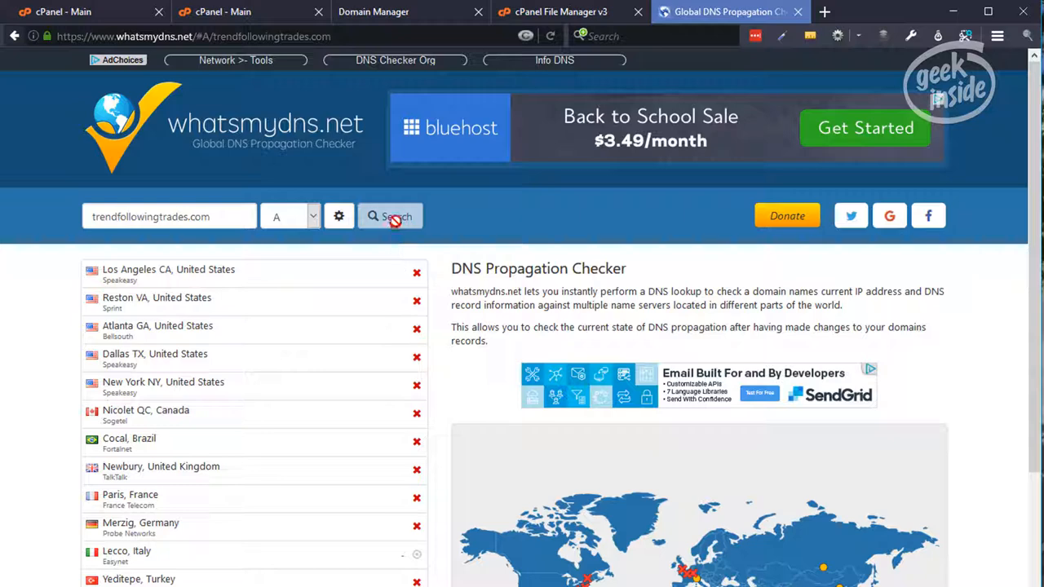
mouse_move(326, 257)
type("www.")
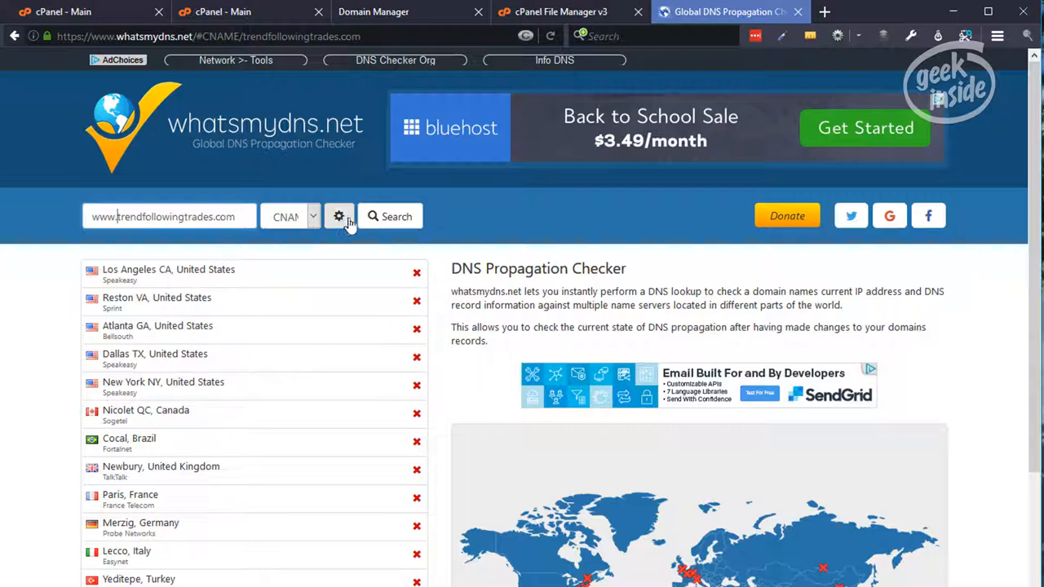
left_click(313, 216)
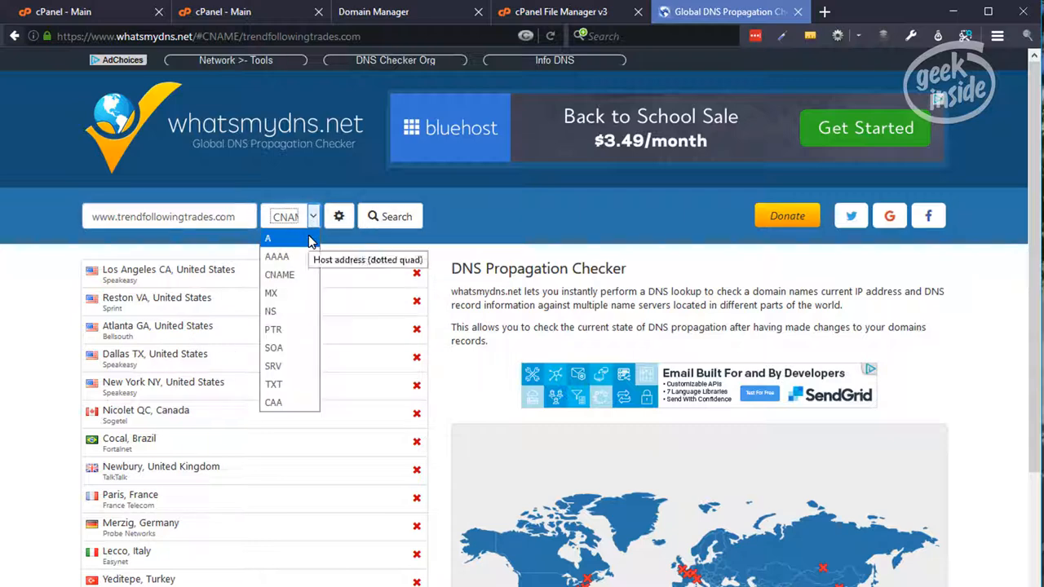
left_click(267, 238)
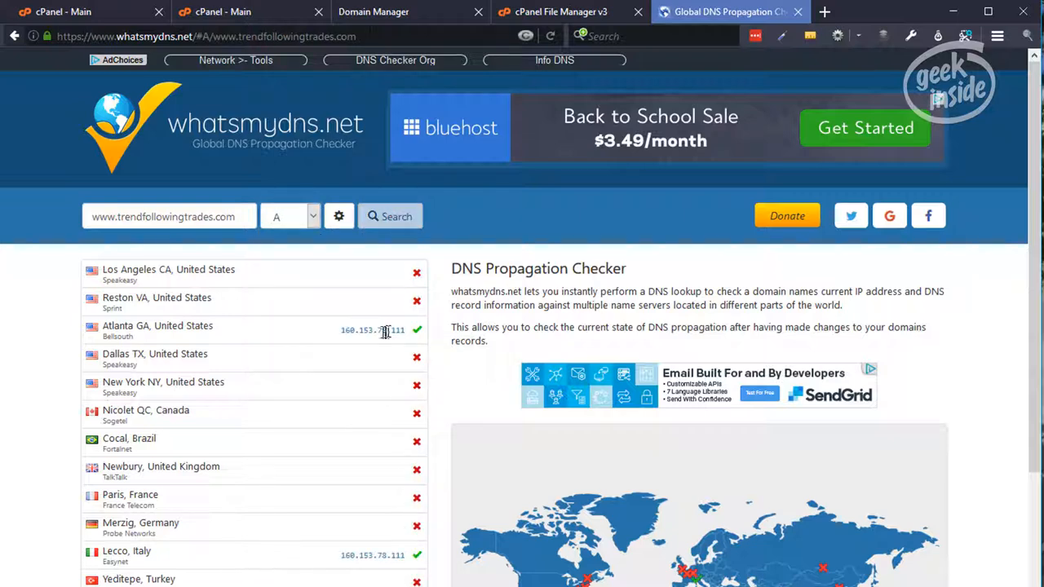
mouse_move(332, 341)
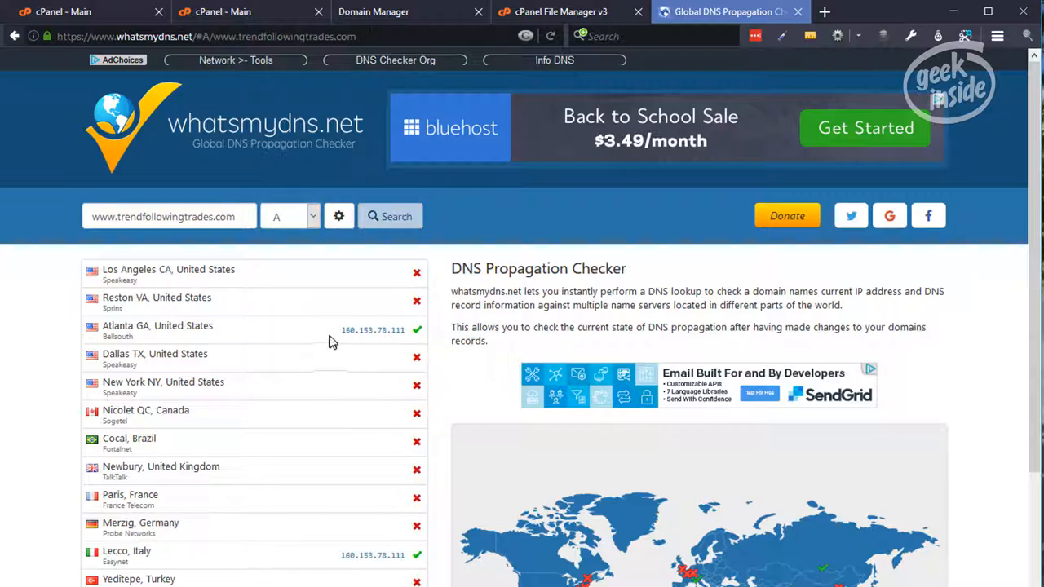
double_click(372, 329)
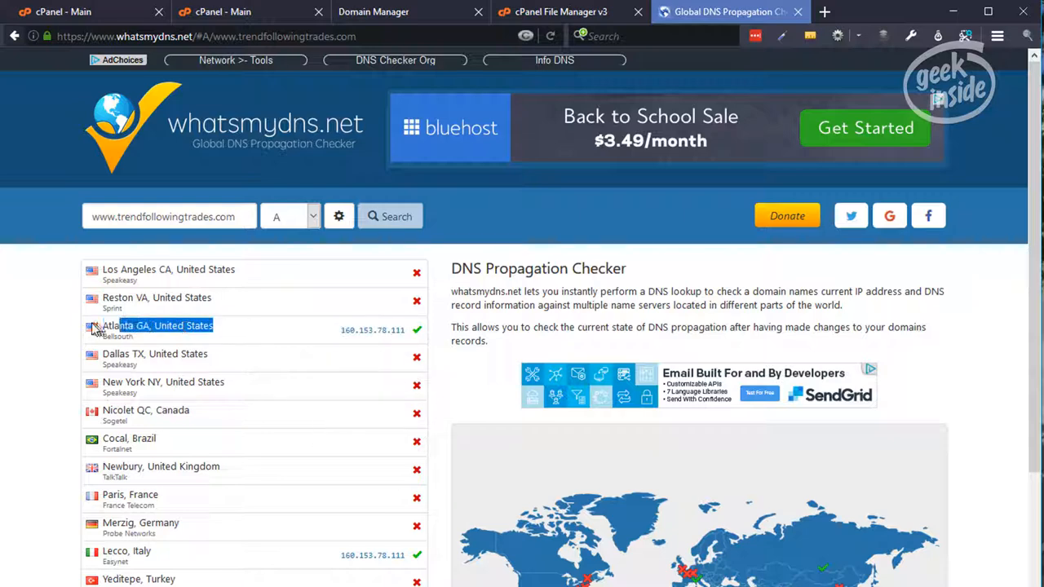
scroll("down", 3)
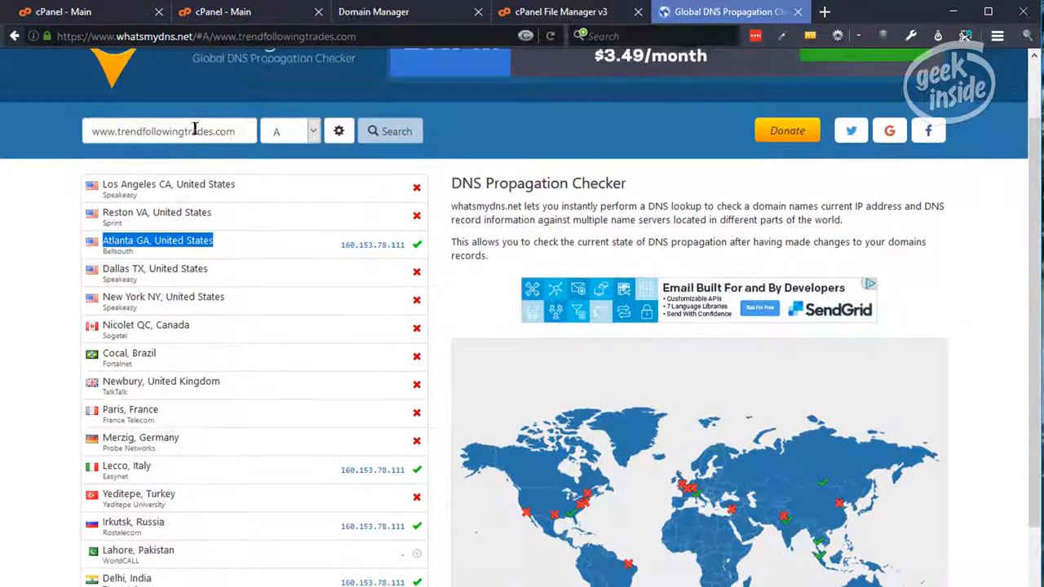
scroll("up", 3)
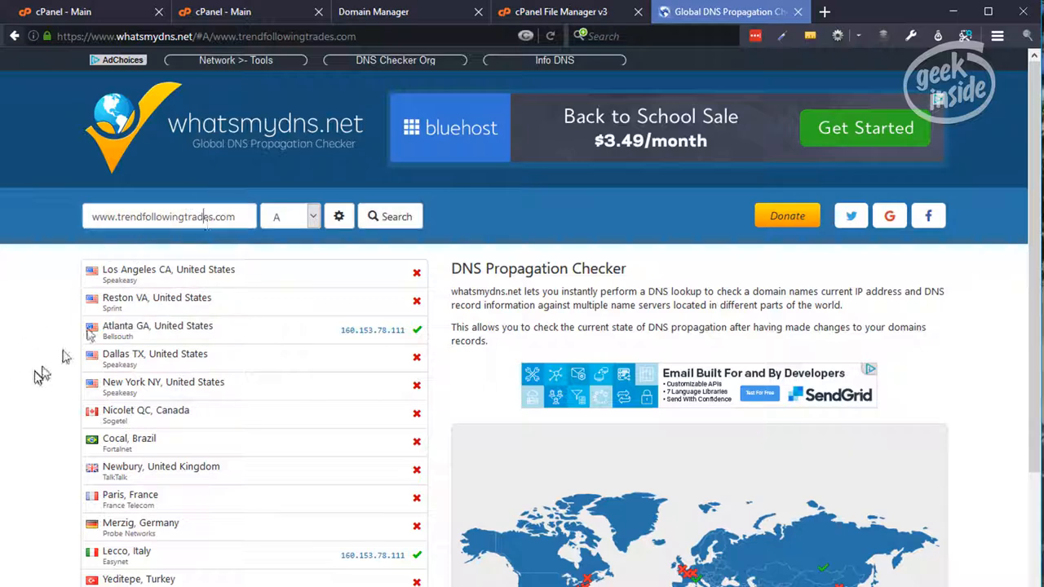
scroll("down", 3)
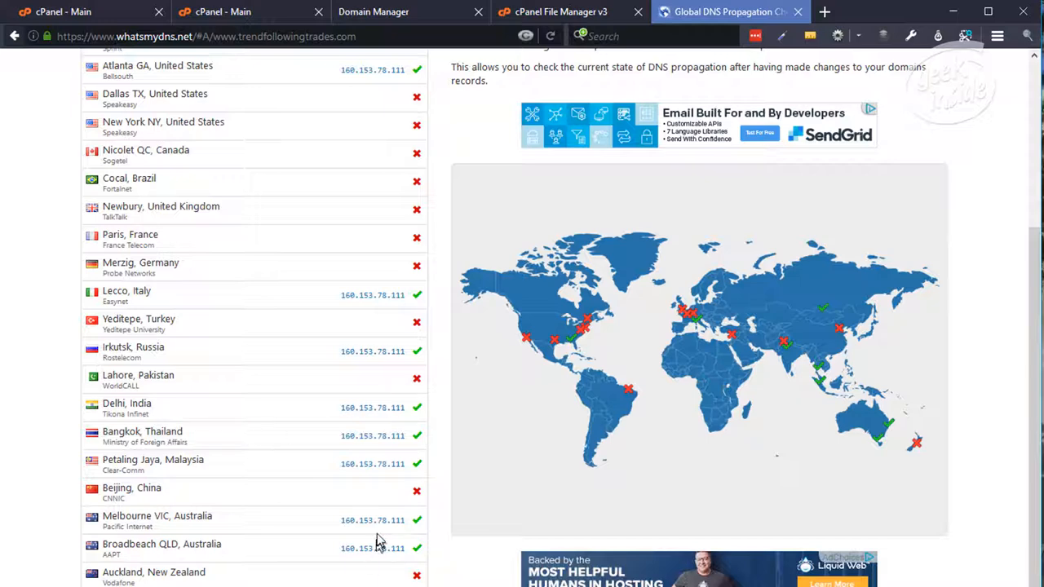
scroll("up", 3)
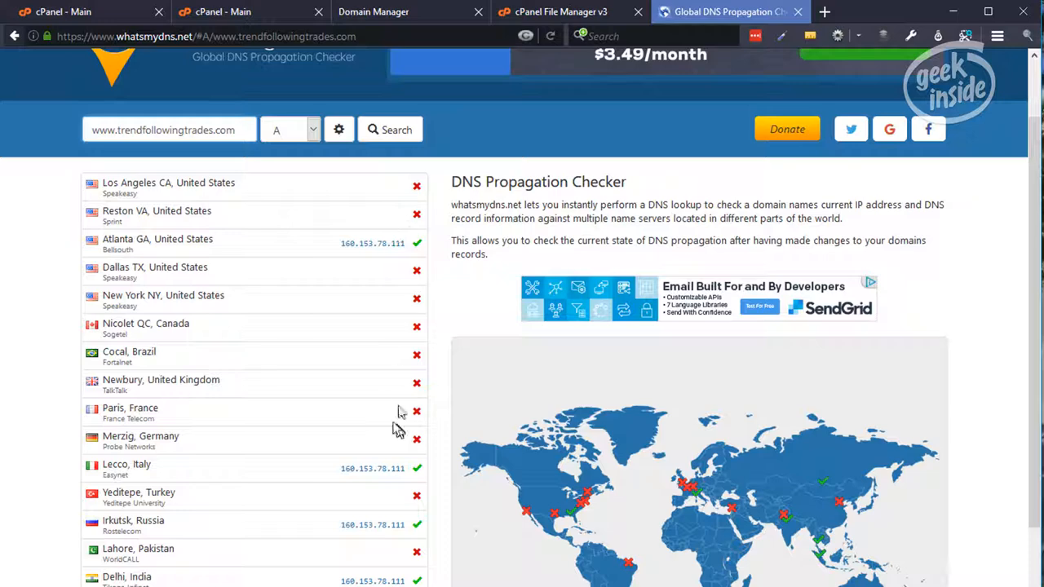
mouse_move(383, 400)
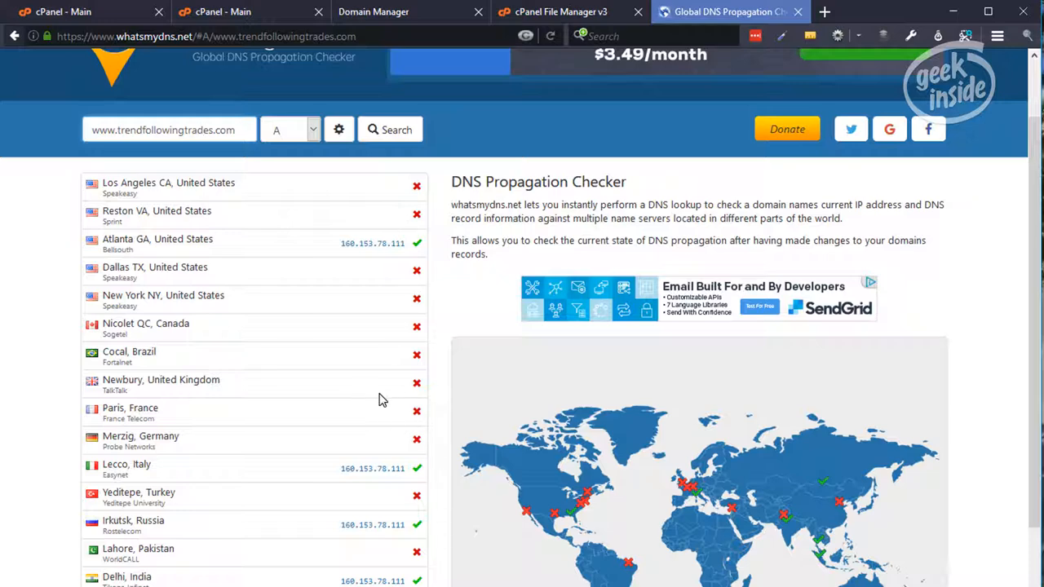
mouse_move(383, 410)
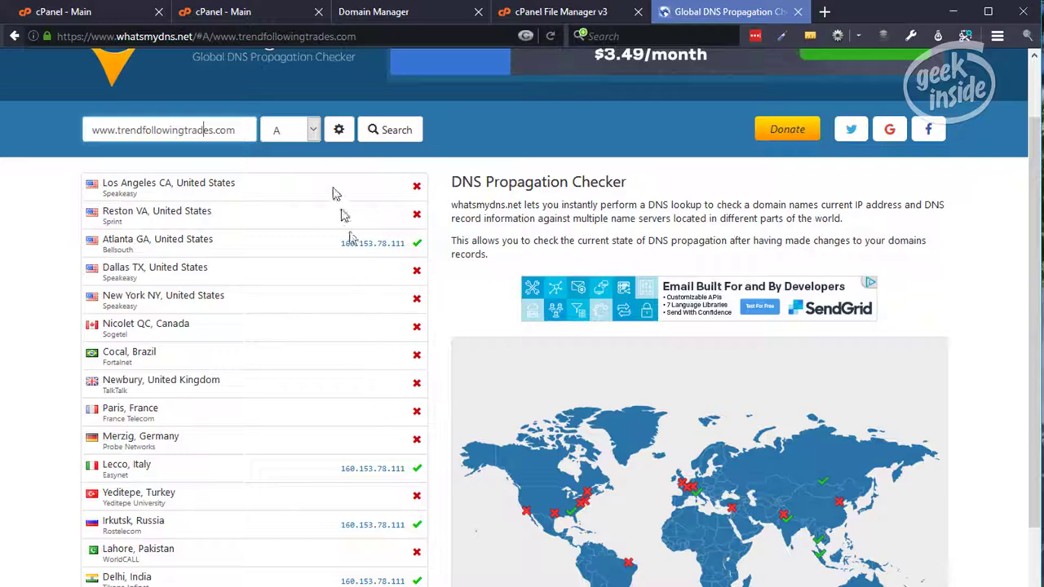
left_click(312, 129)
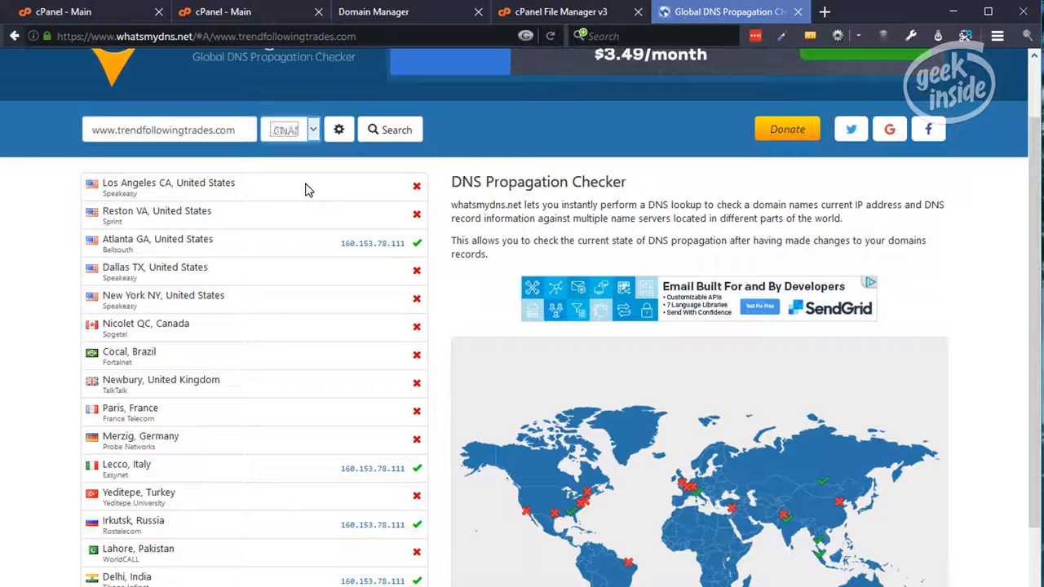
left_click(390, 129)
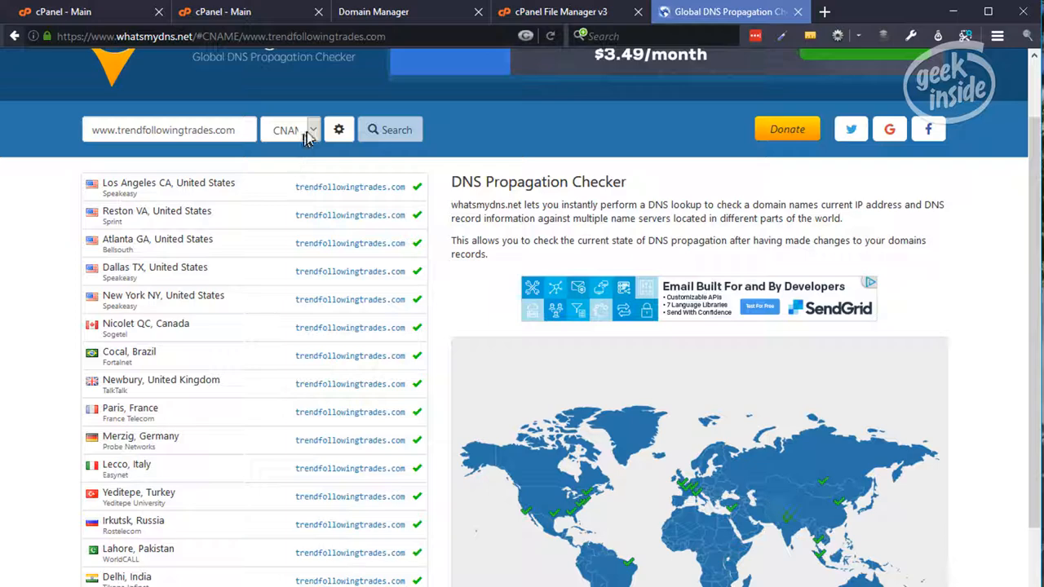
left_click(290, 129)
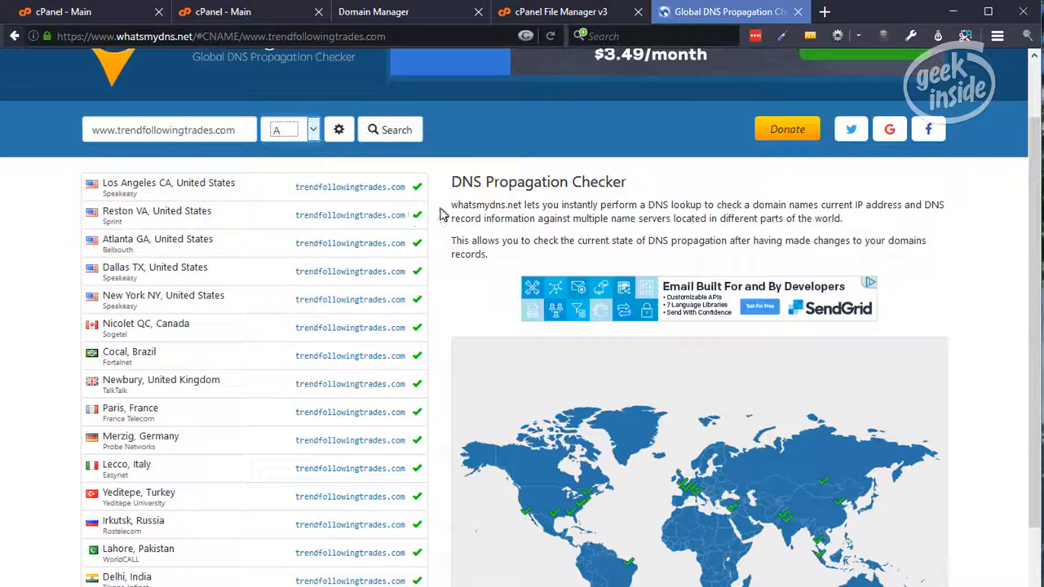
mouse_move(371, 191)
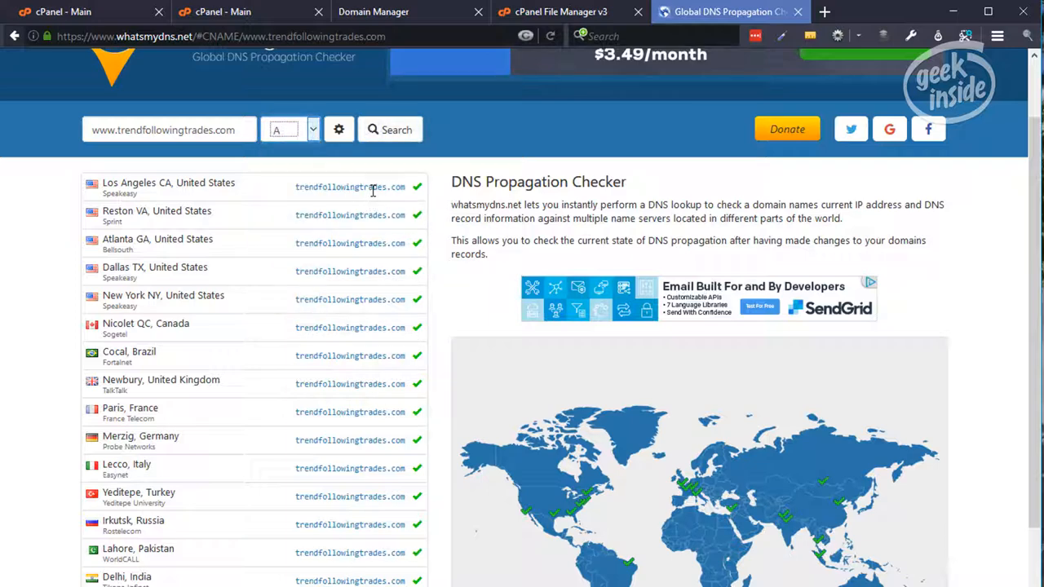
mouse_move(341, 300)
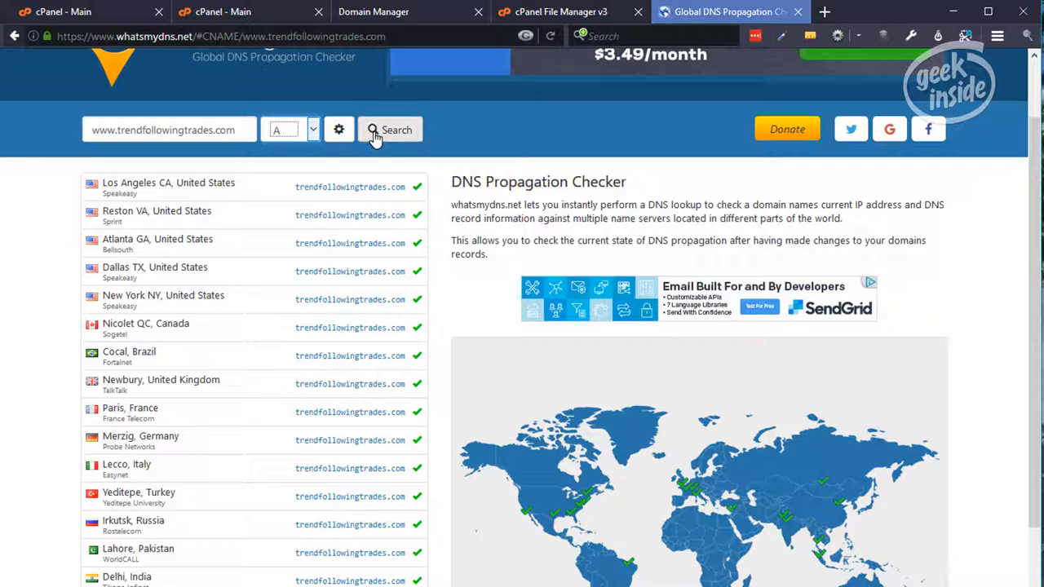
left_click(390, 130)
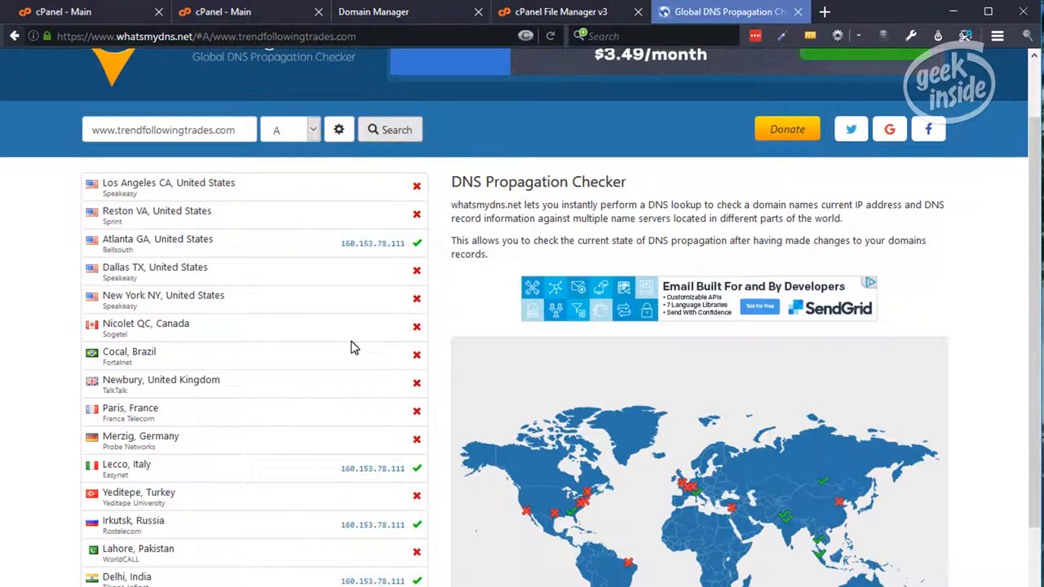
mouse_move(481, 449)
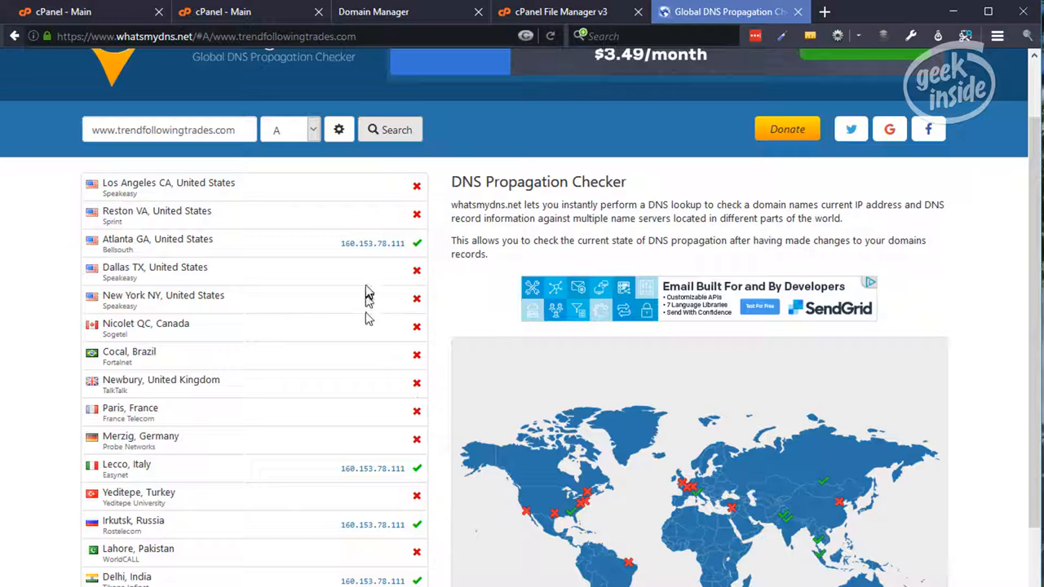
mouse_move(384, 357)
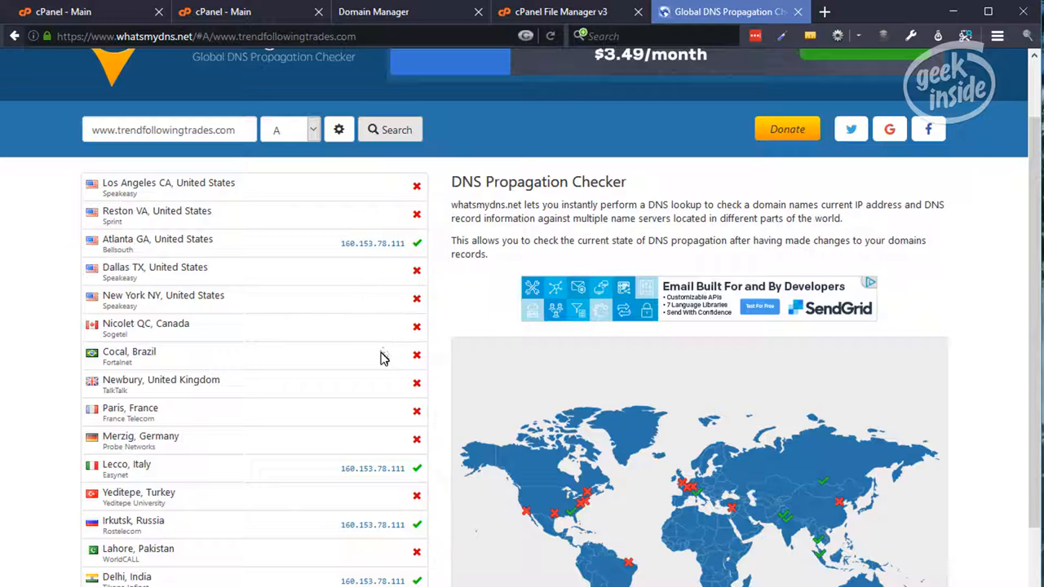
mouse_move(494, 302)
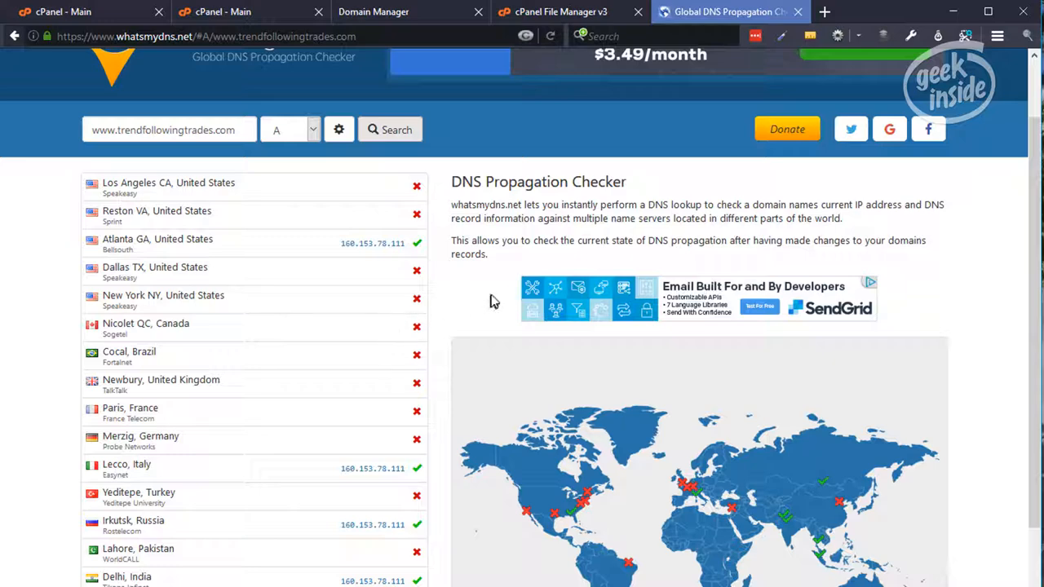